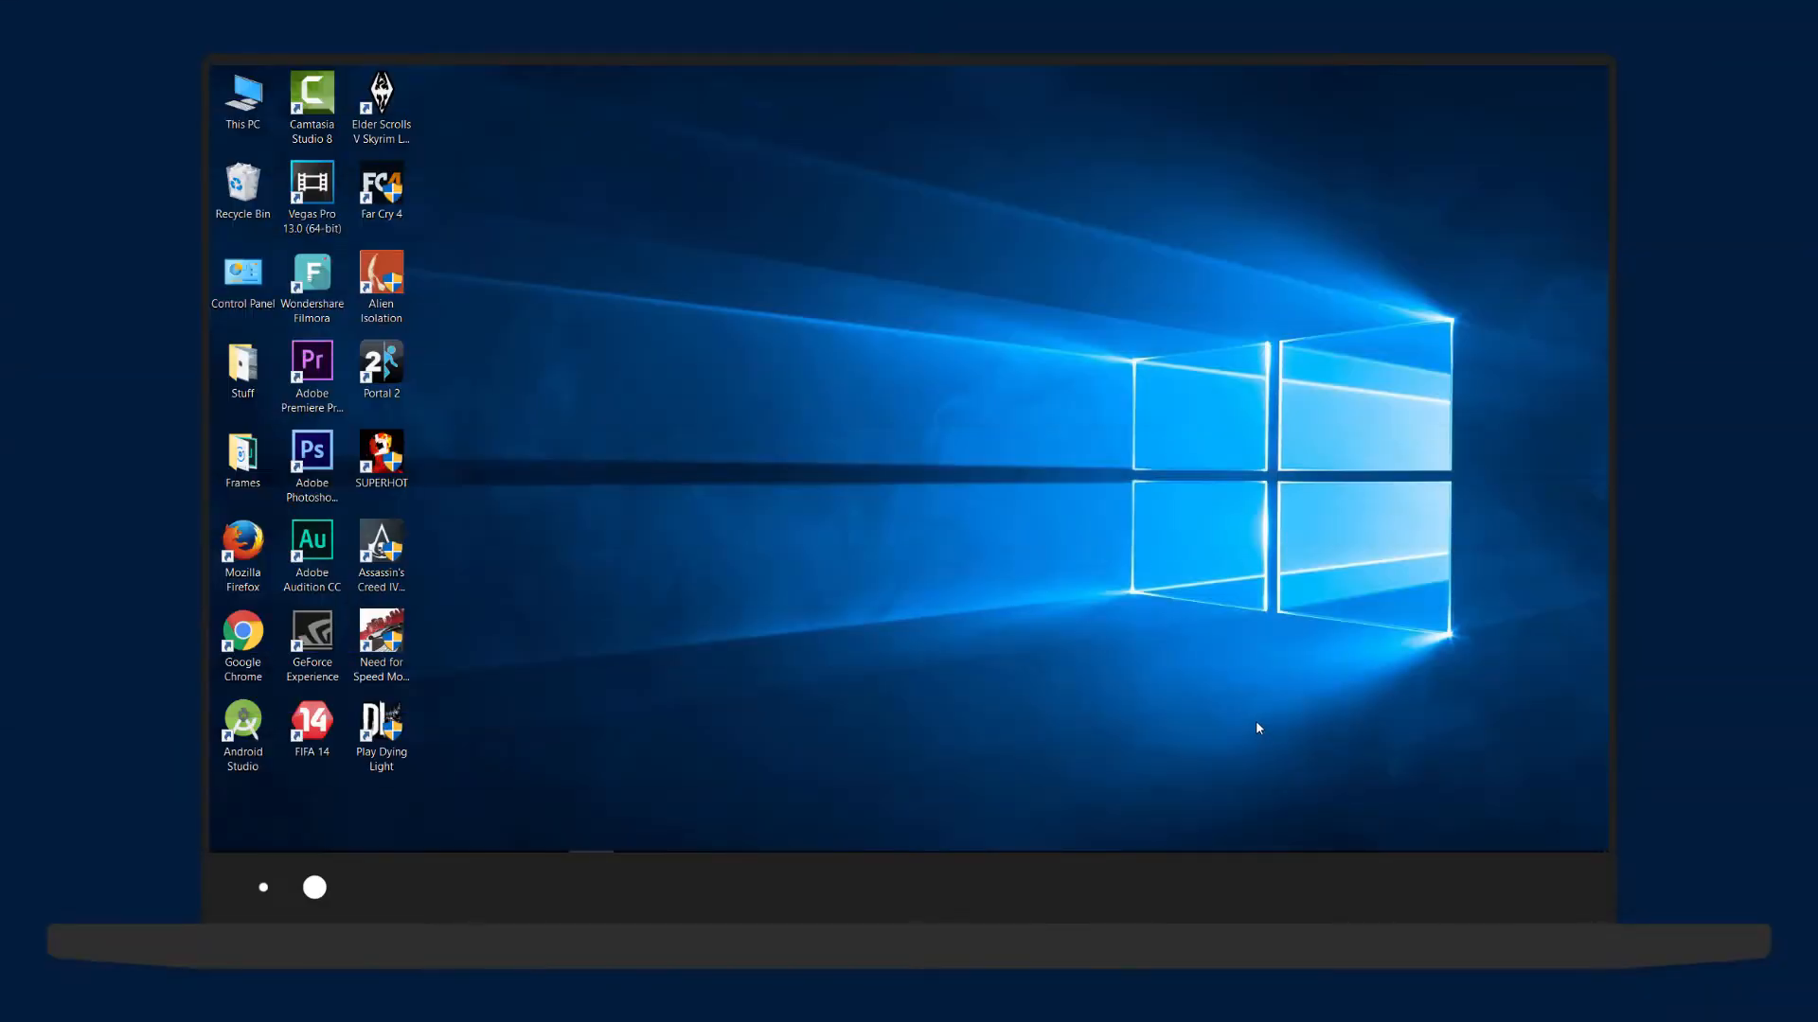
mouse_move(1122, 678)
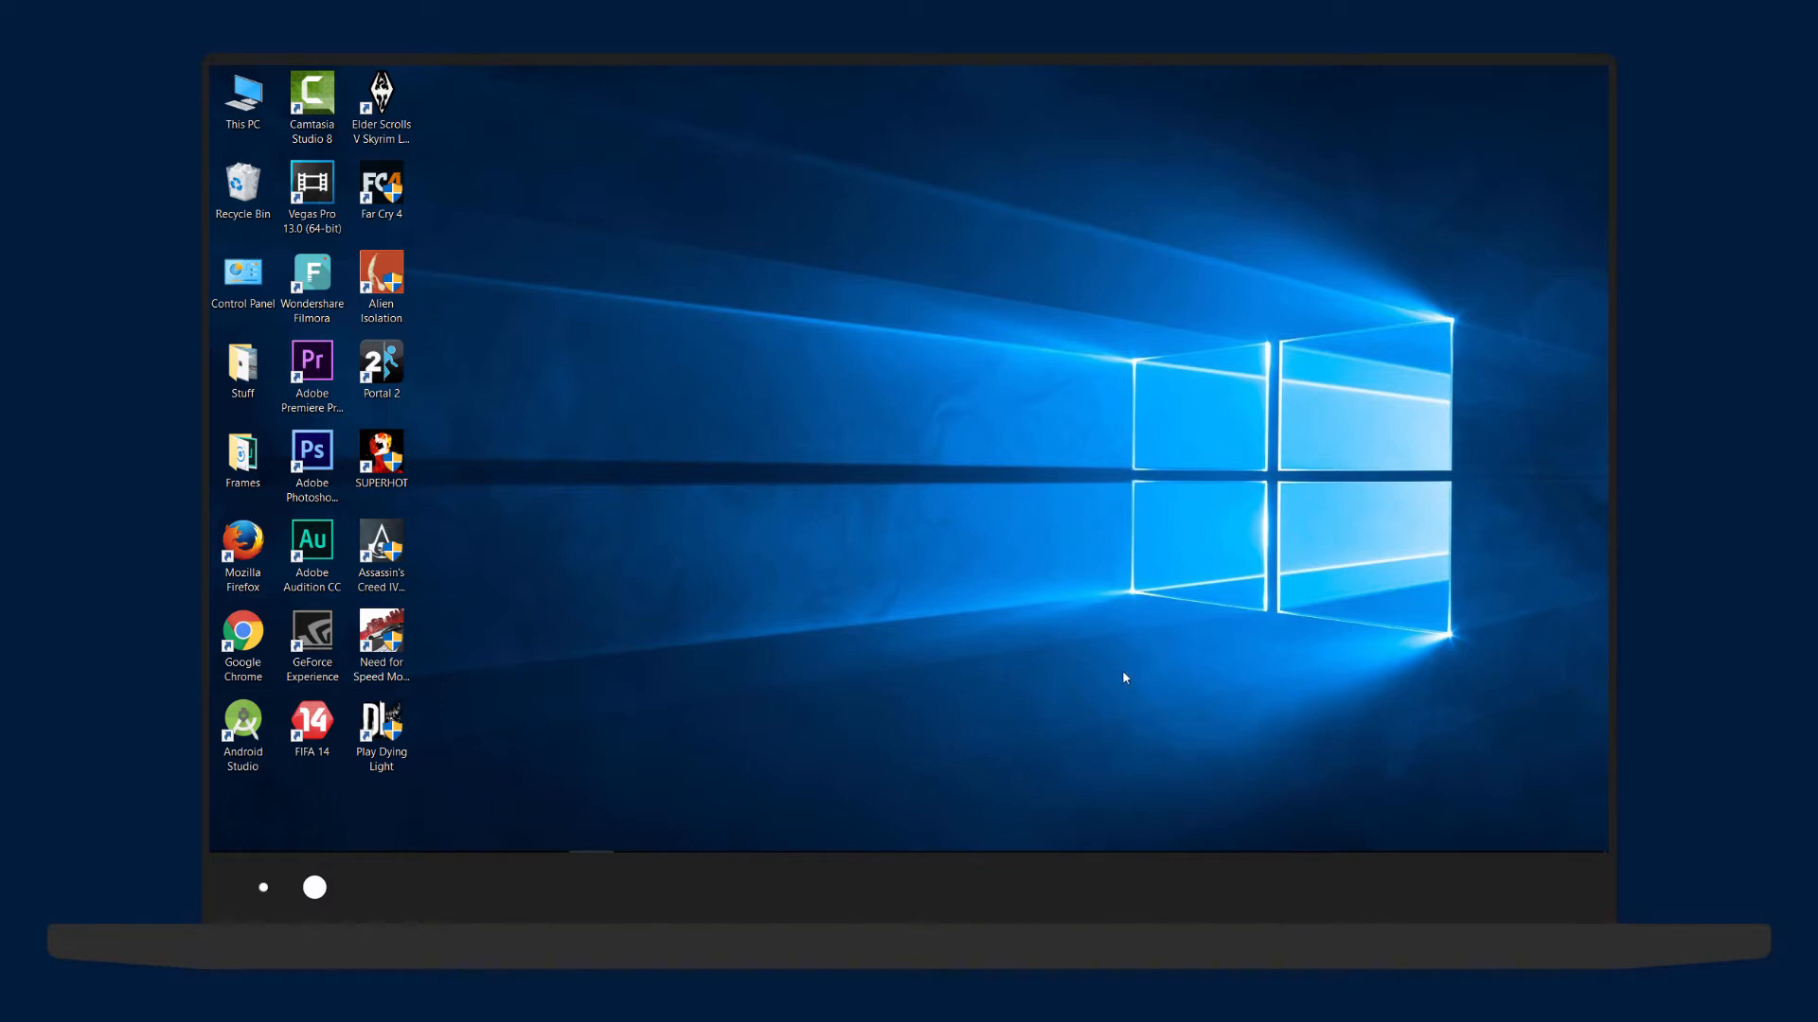
- Open This PC's Properties to view the Windows edition, processor and memory details
click(242, 96)
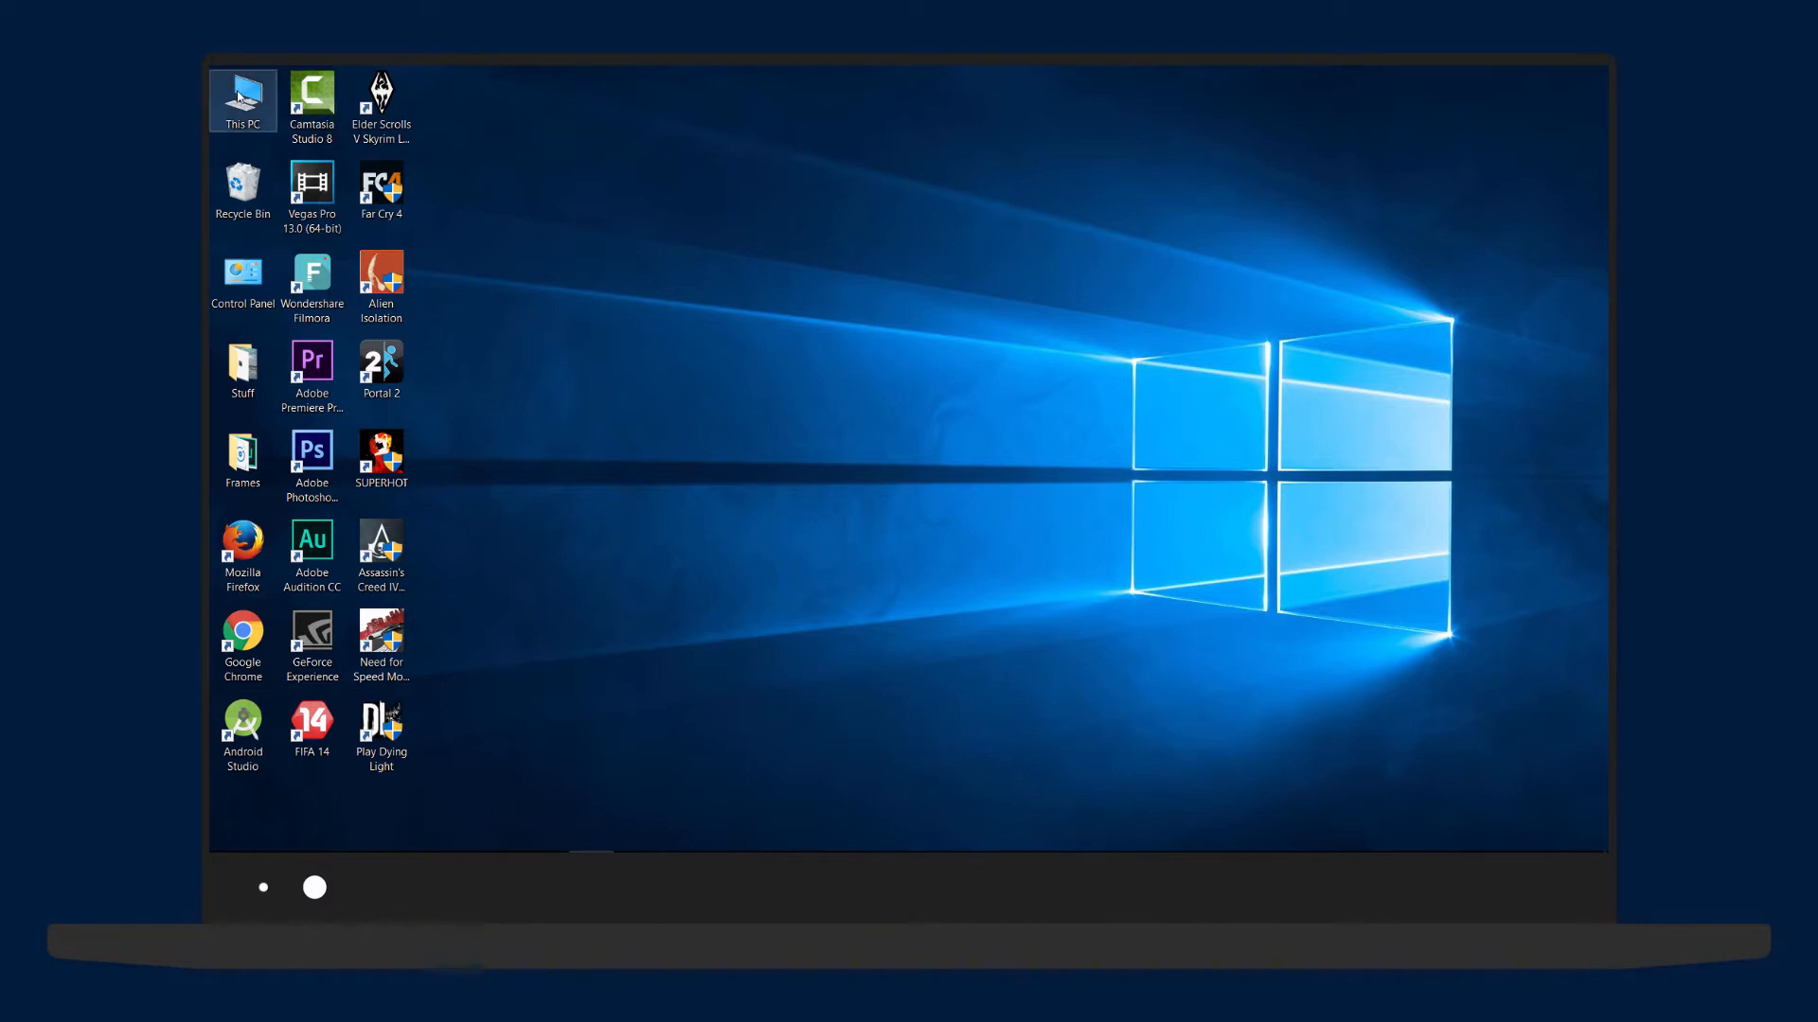
click(381, 279)
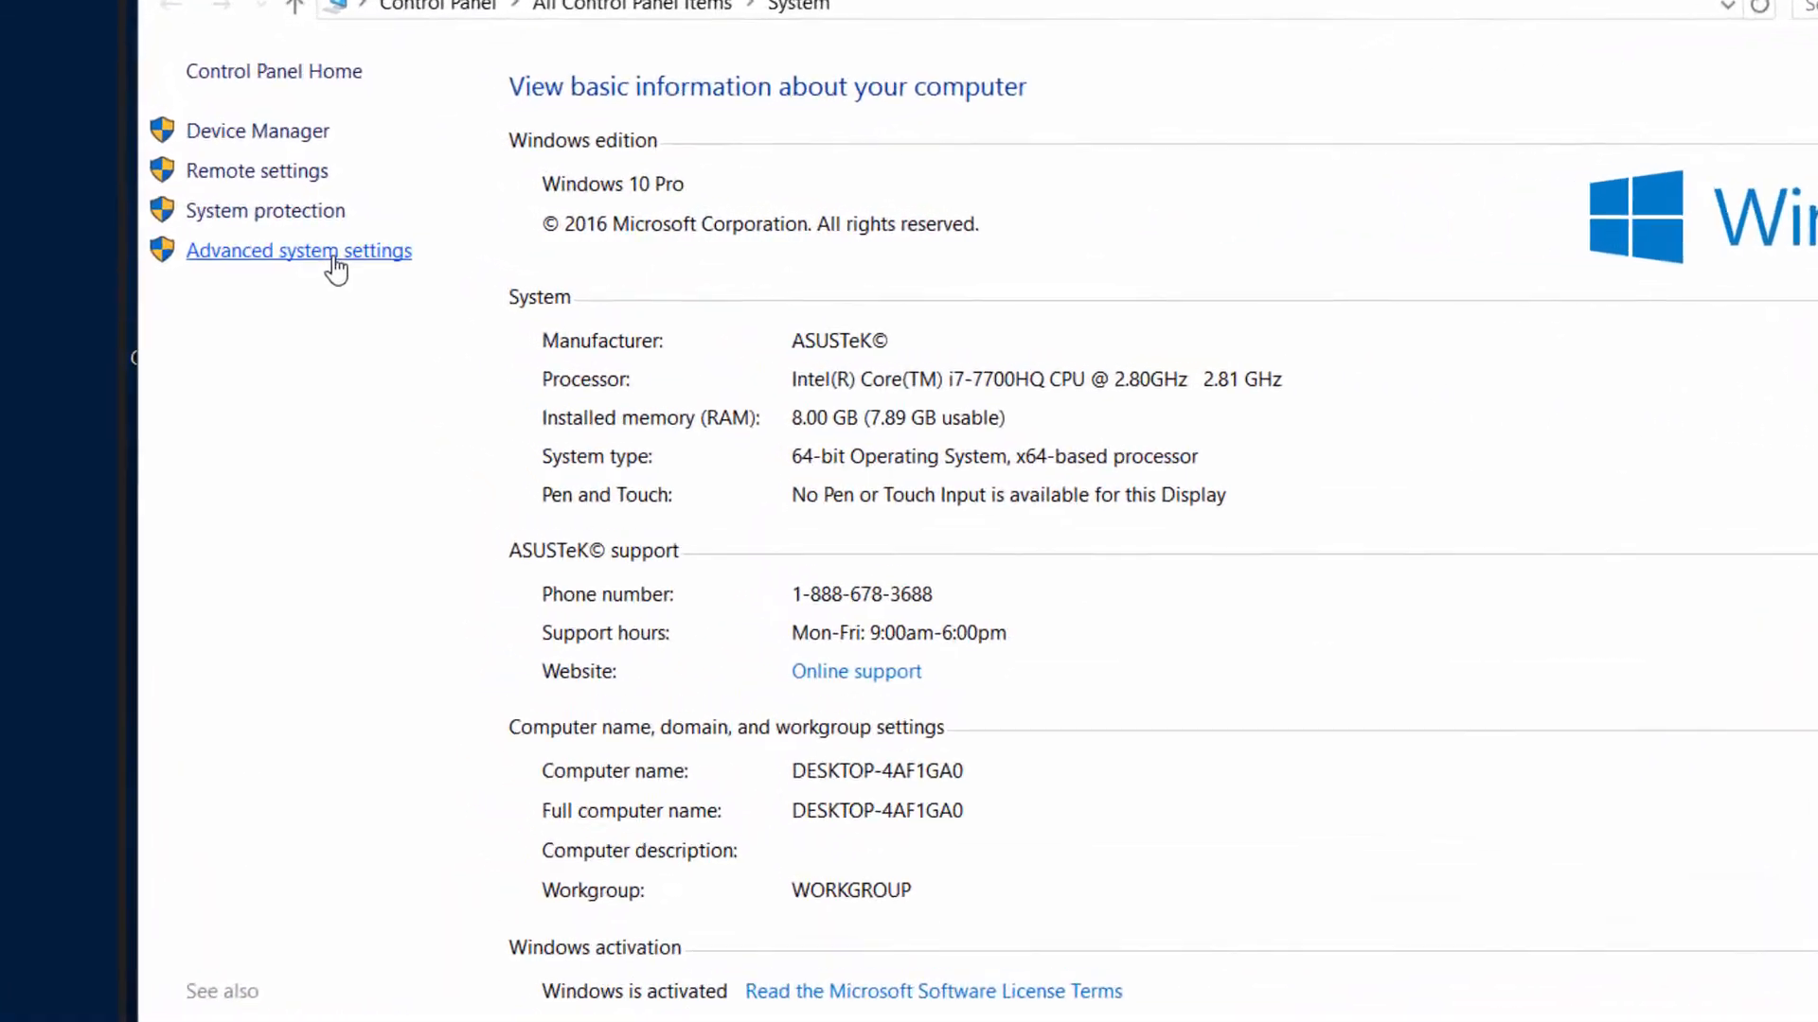
- Open Performance Options via Advanced system settings and show its Advanced tab with virtual memory
click(298, 250)
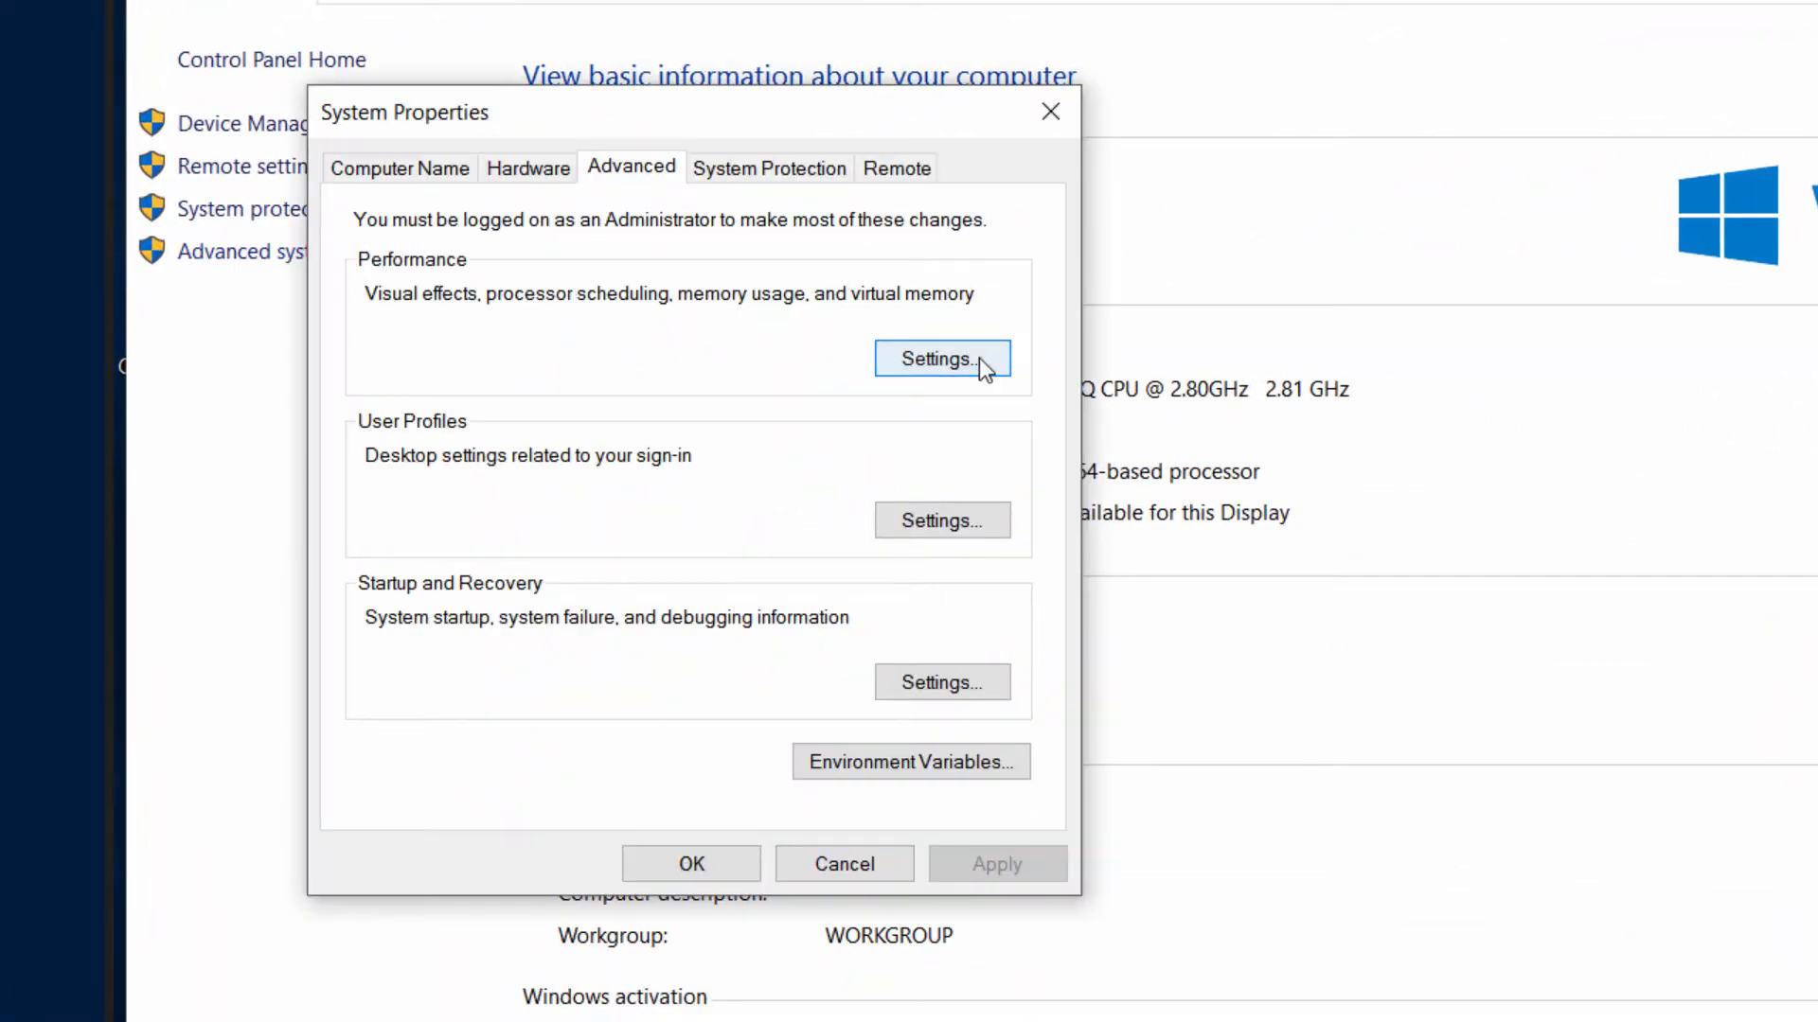
click(943, 358)
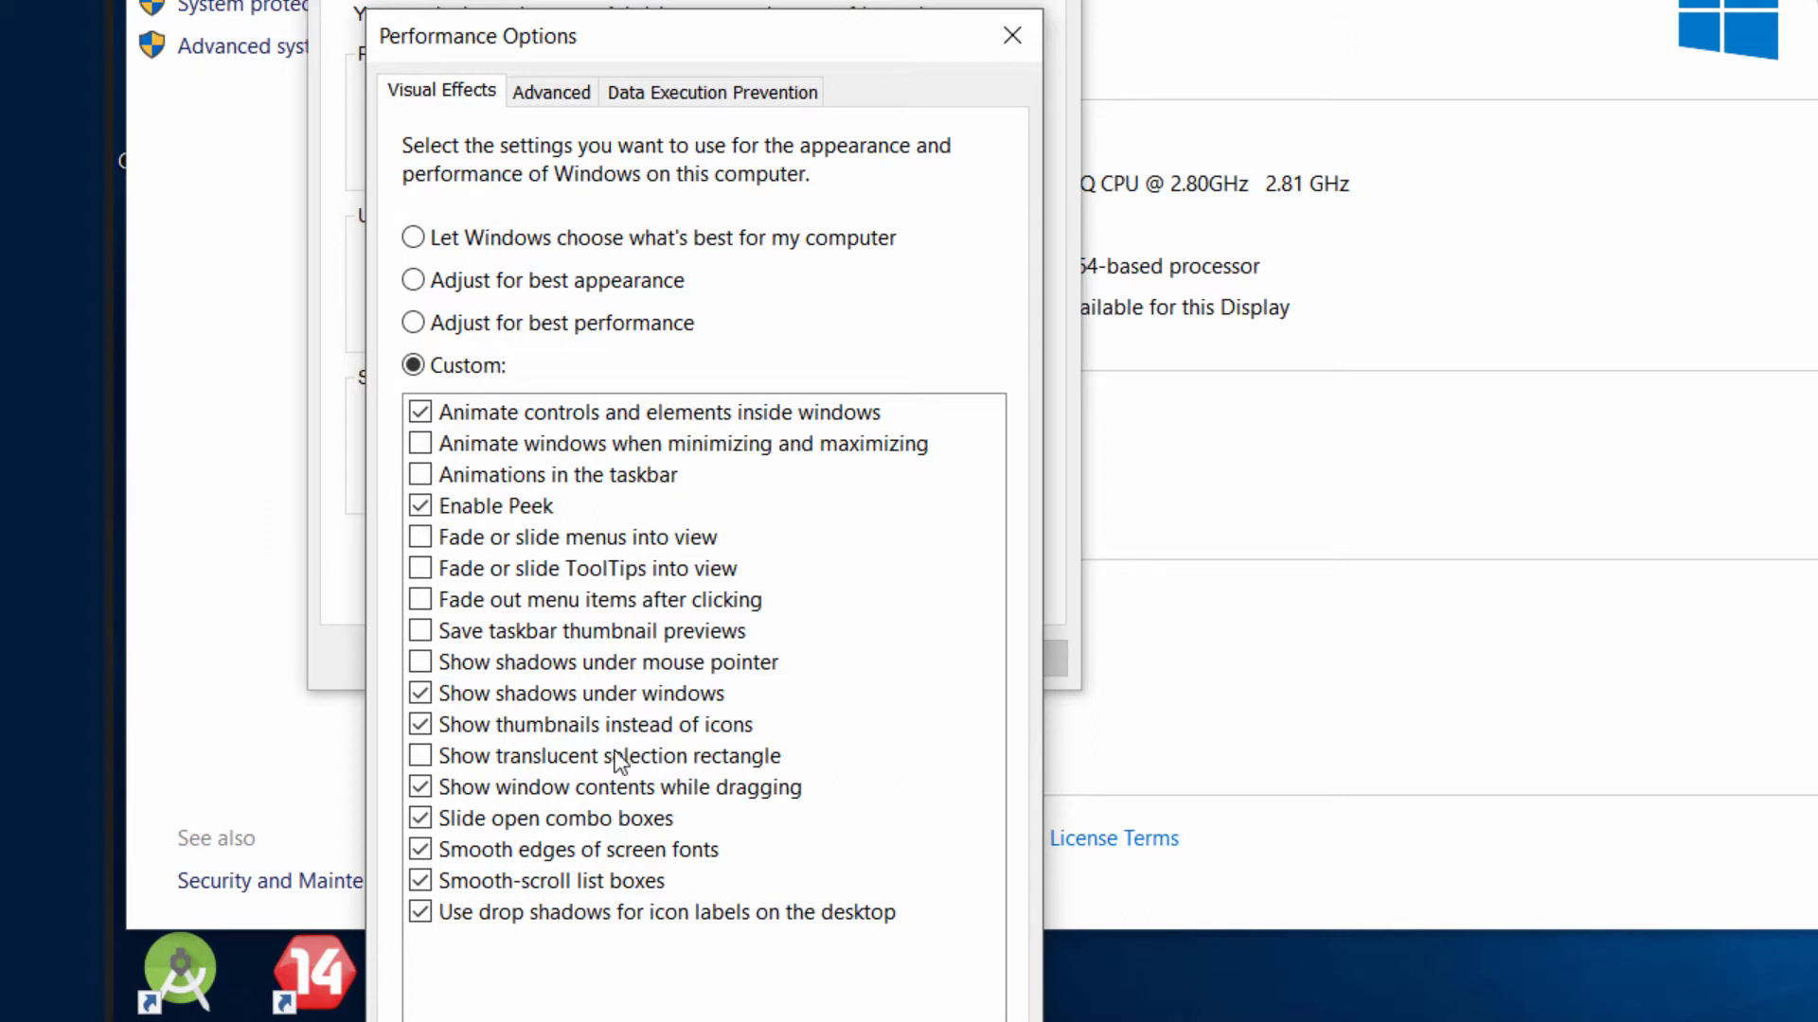
mouse_move(559, 425)
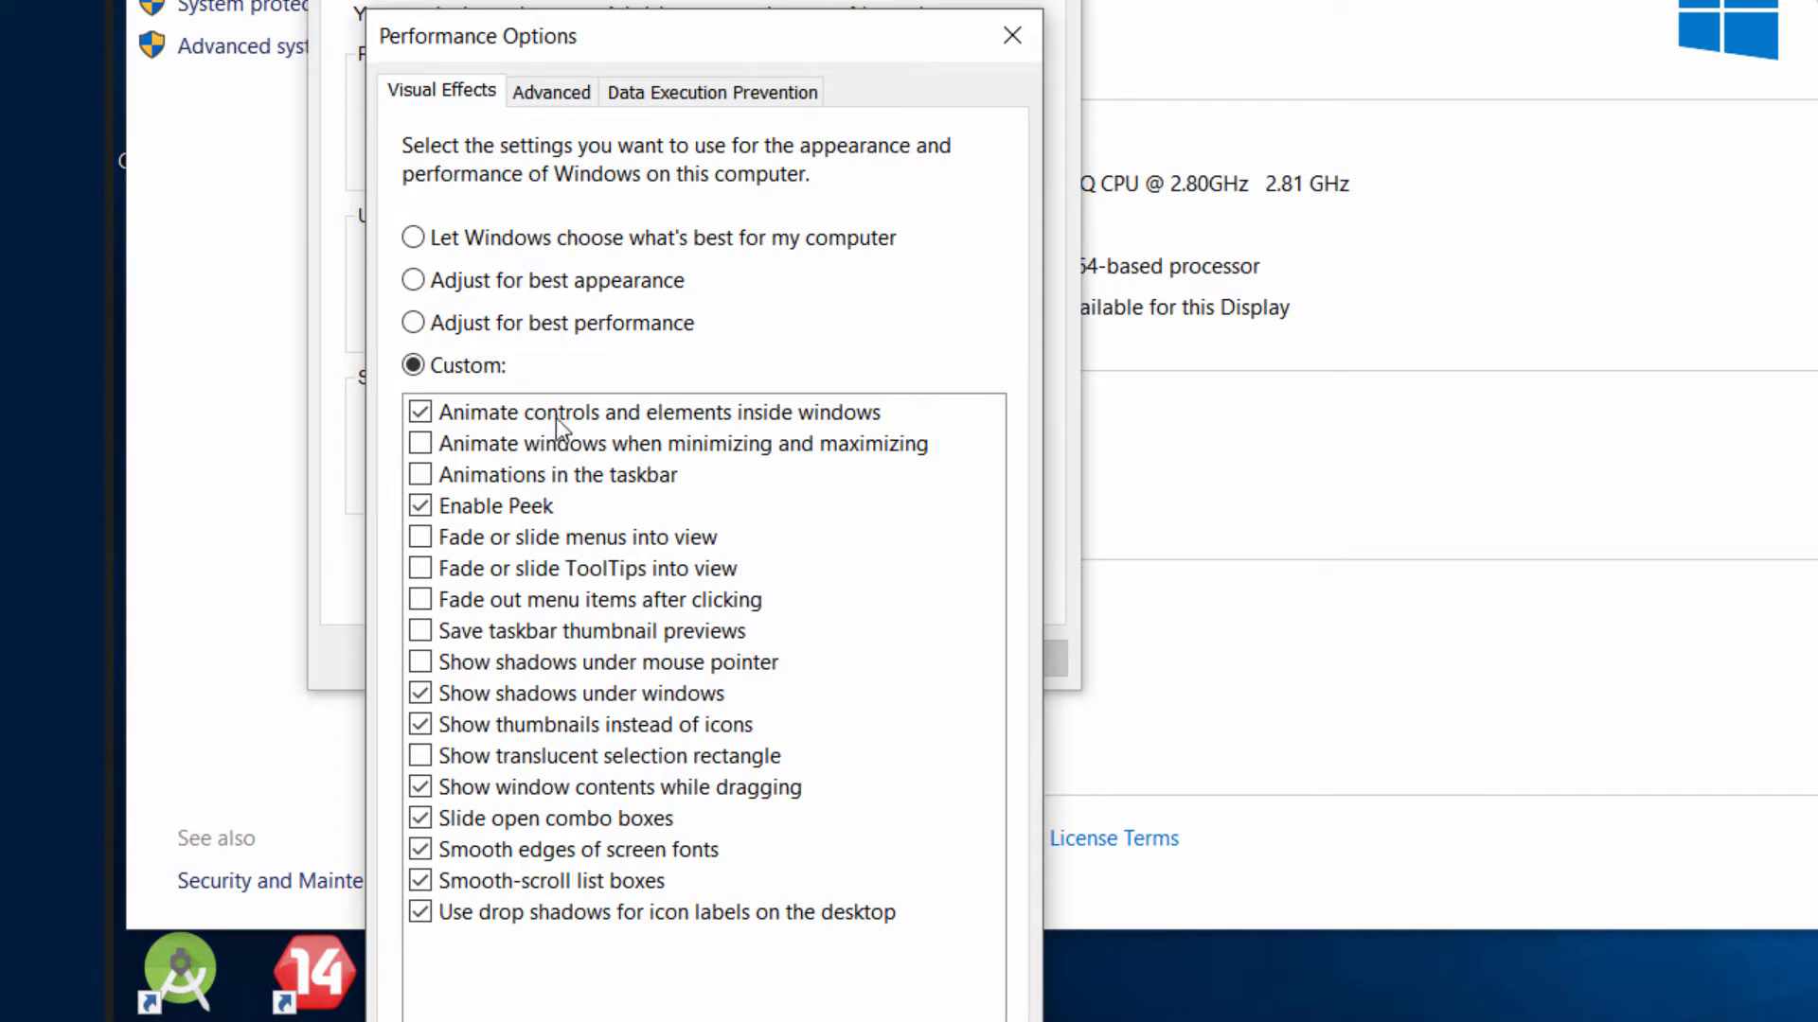
click(551, 92)
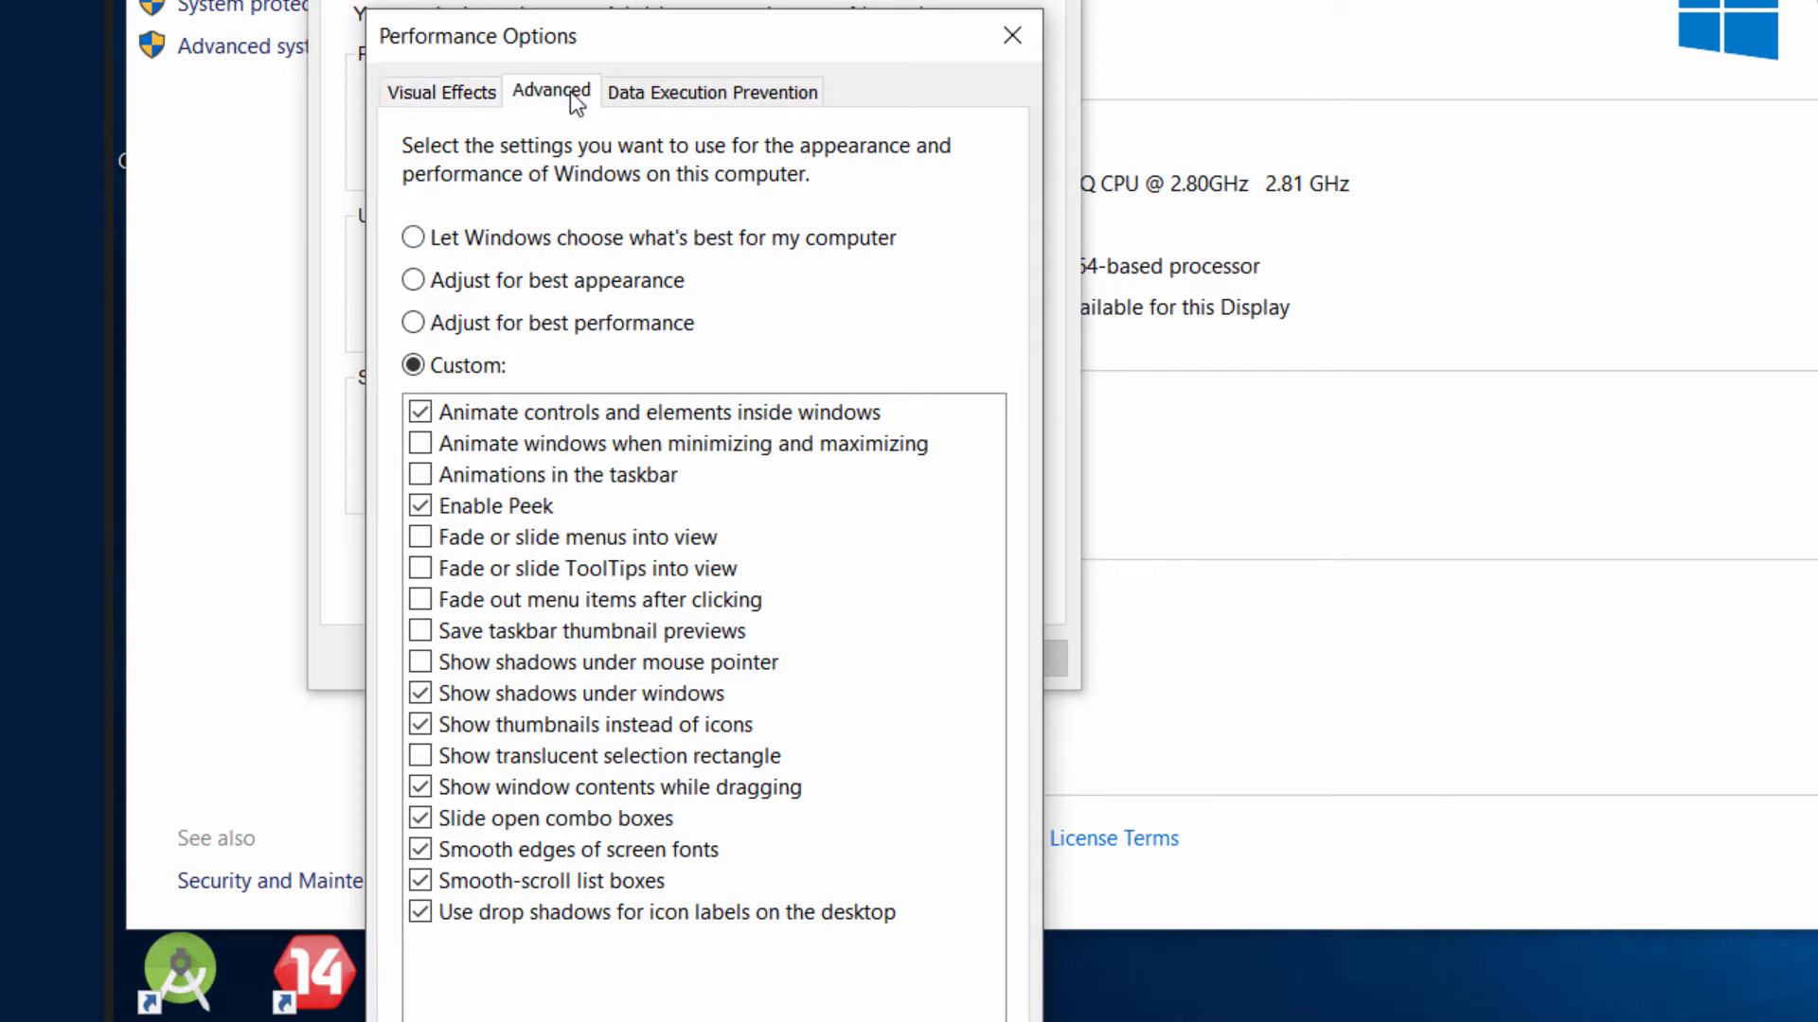
click(551, 92)
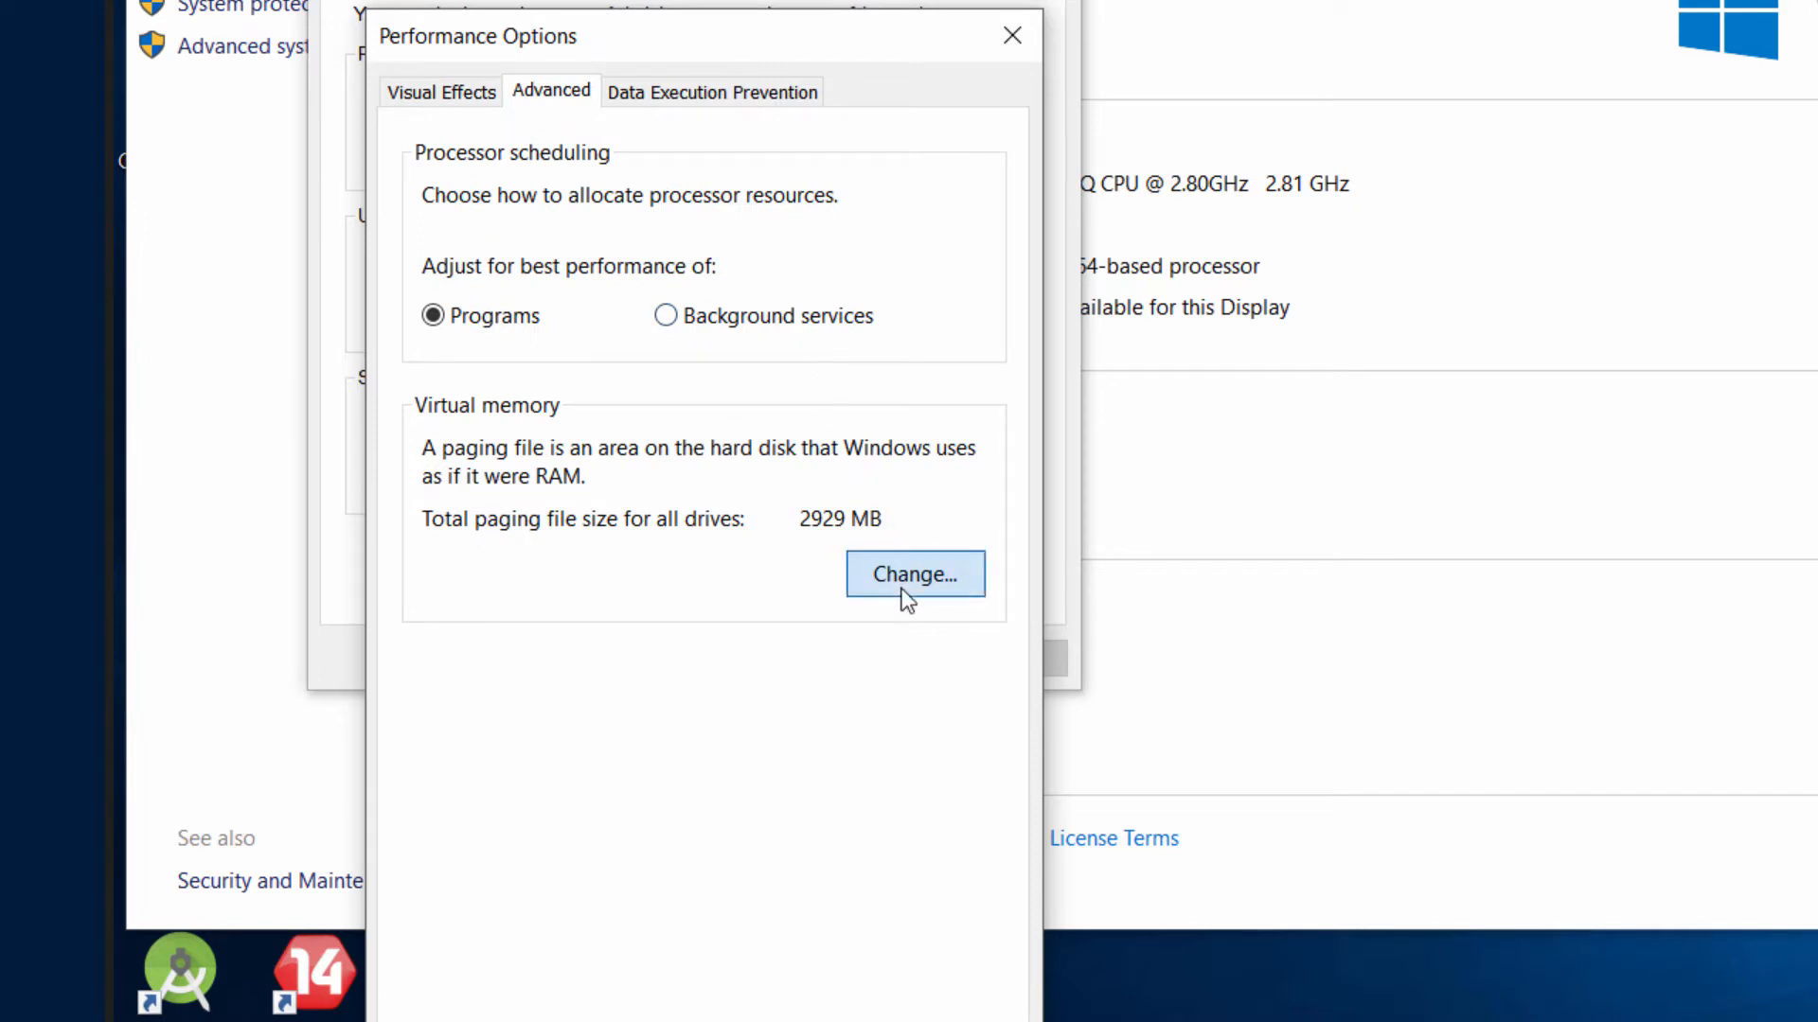
- Open Virtual Memory settings and inspect the Media and Stuff drives' paging file sizes
click(913, 574)
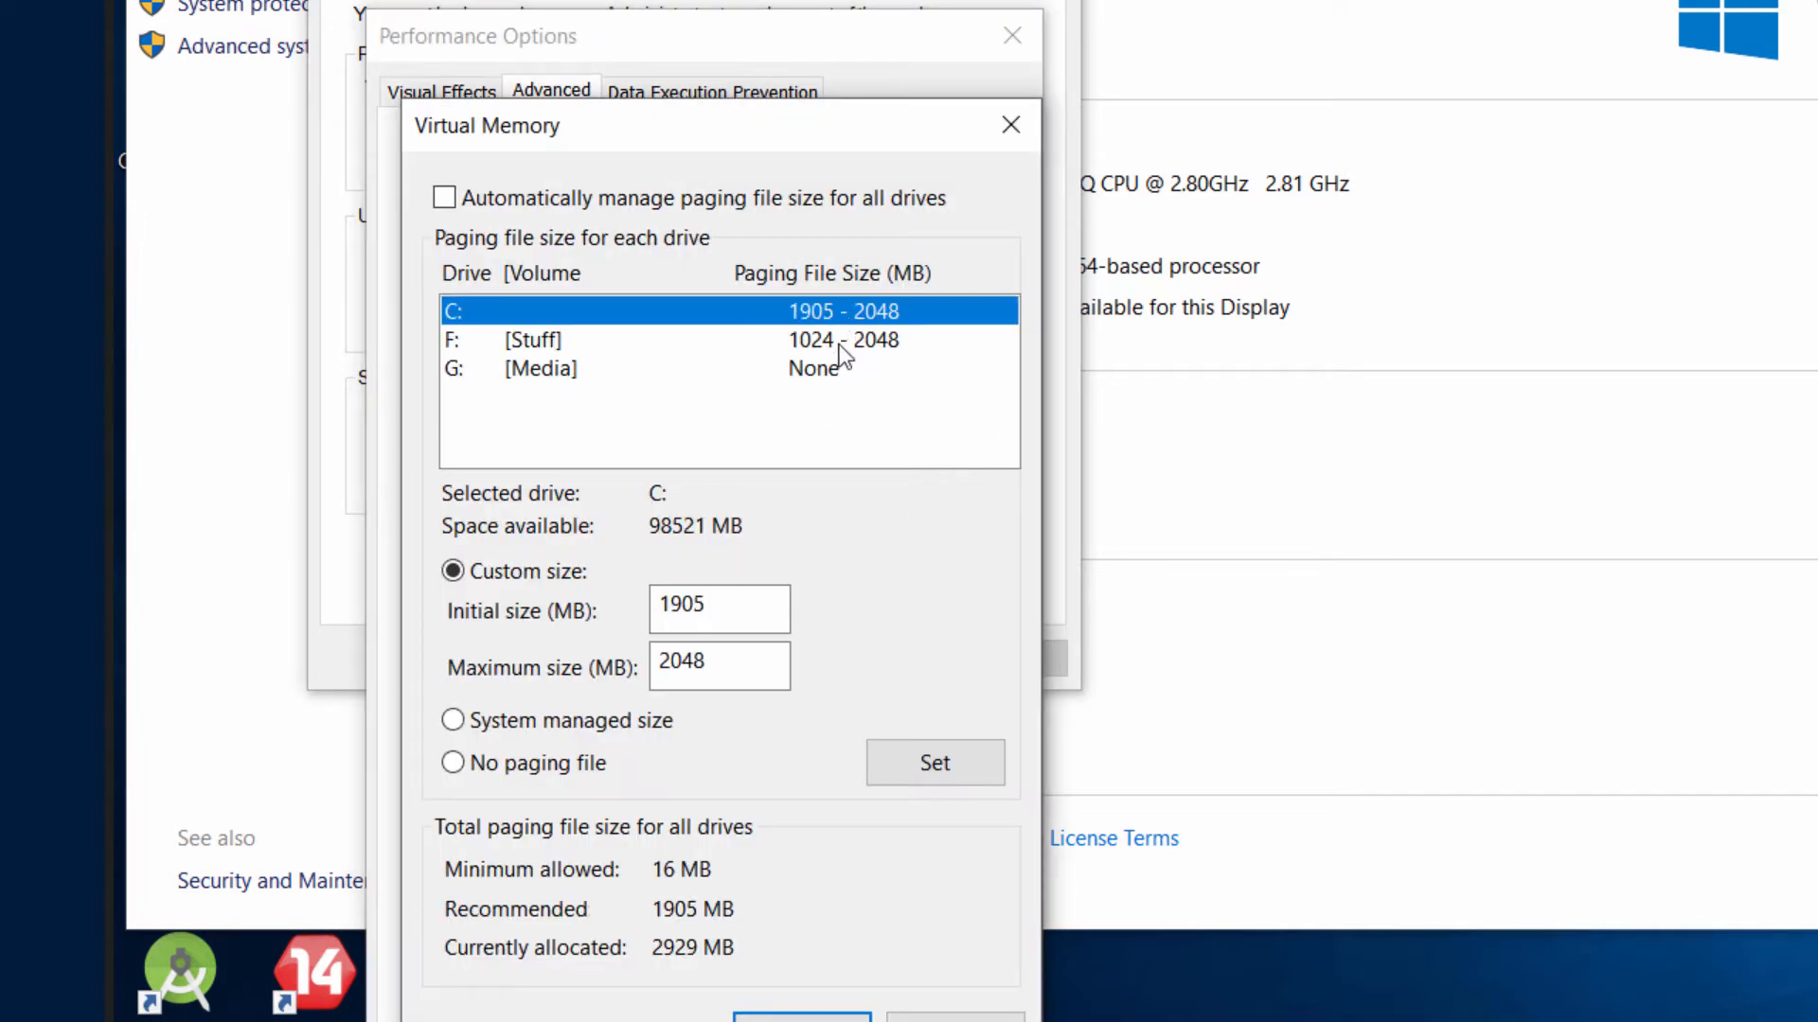
click(541, 369)
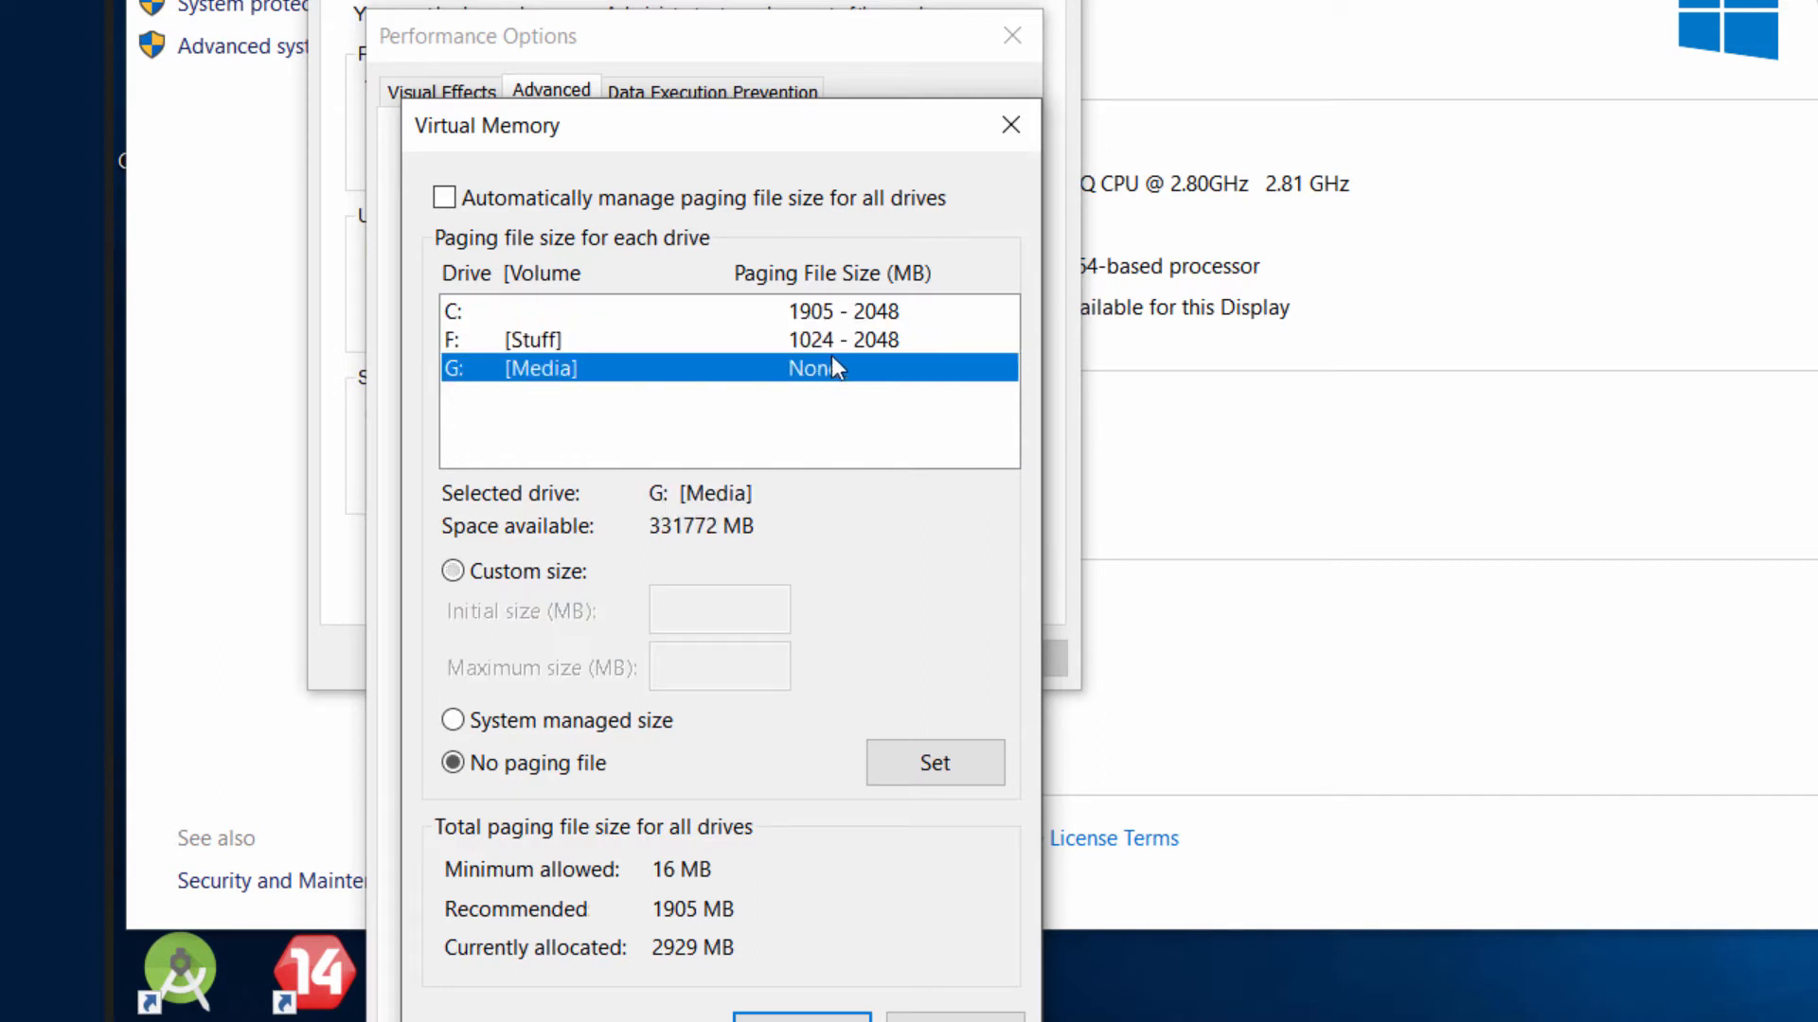
click(695, 310)
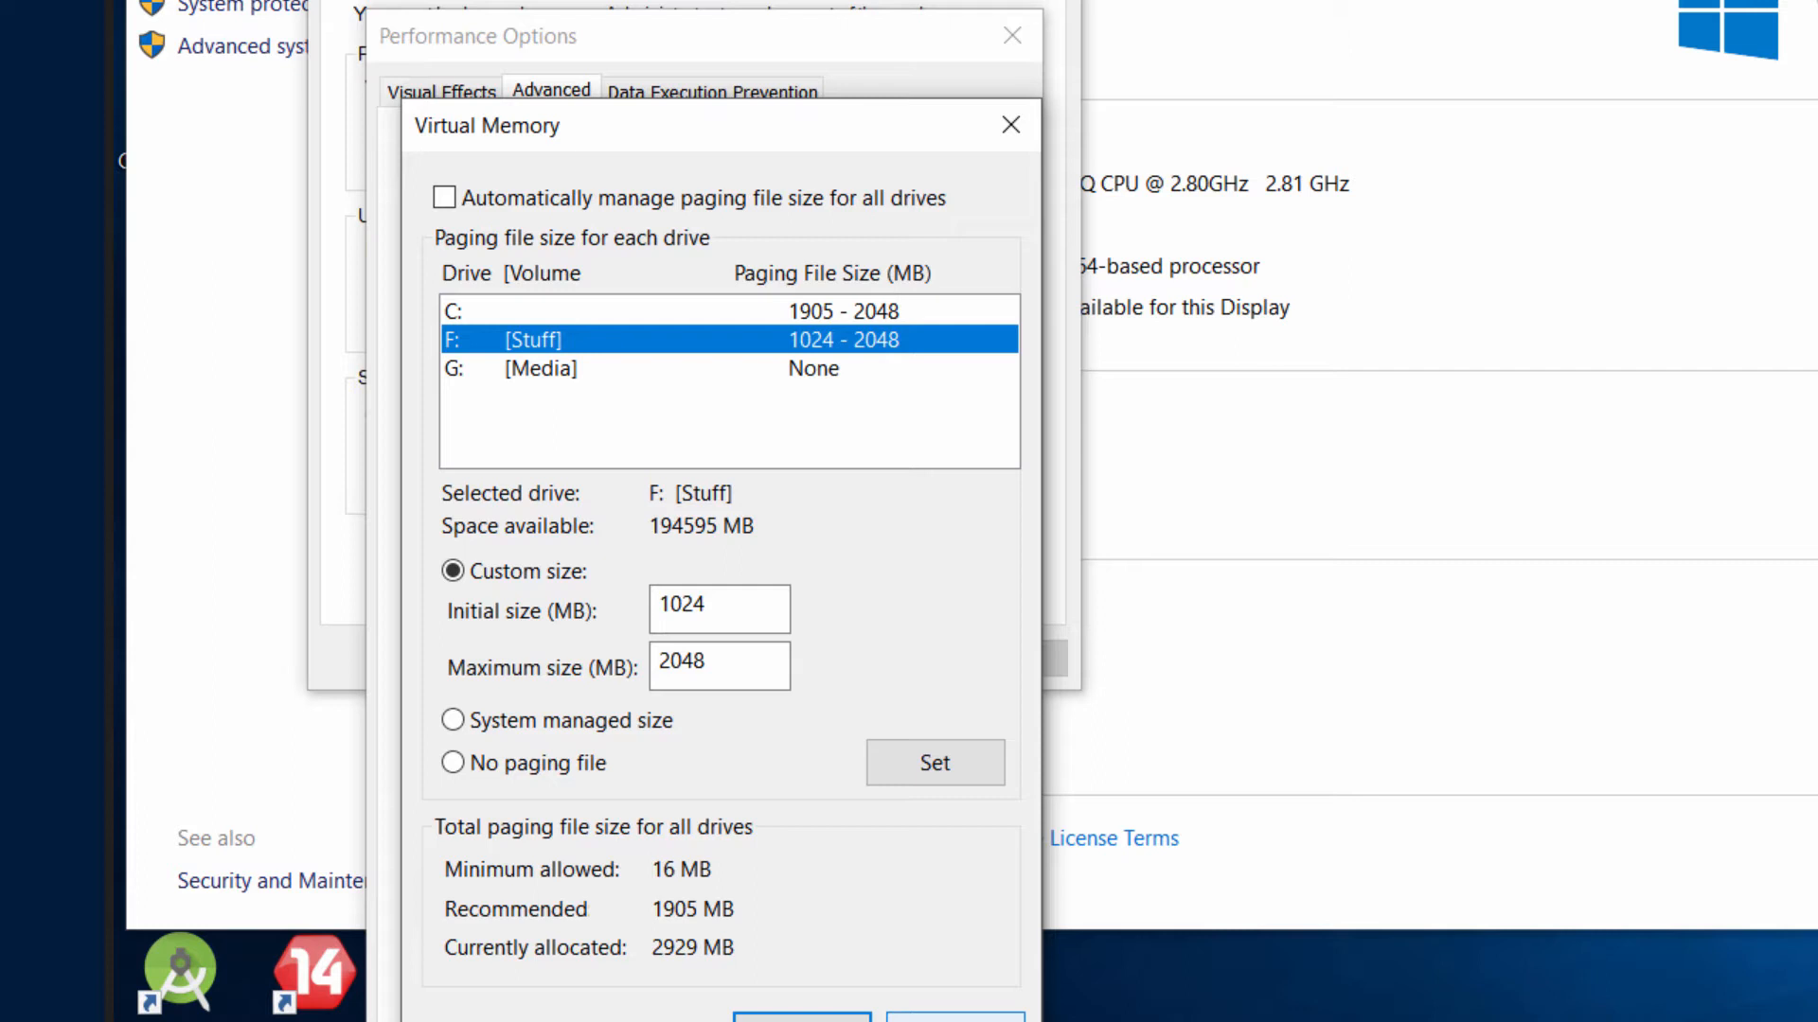
mouse_move(796, 976)
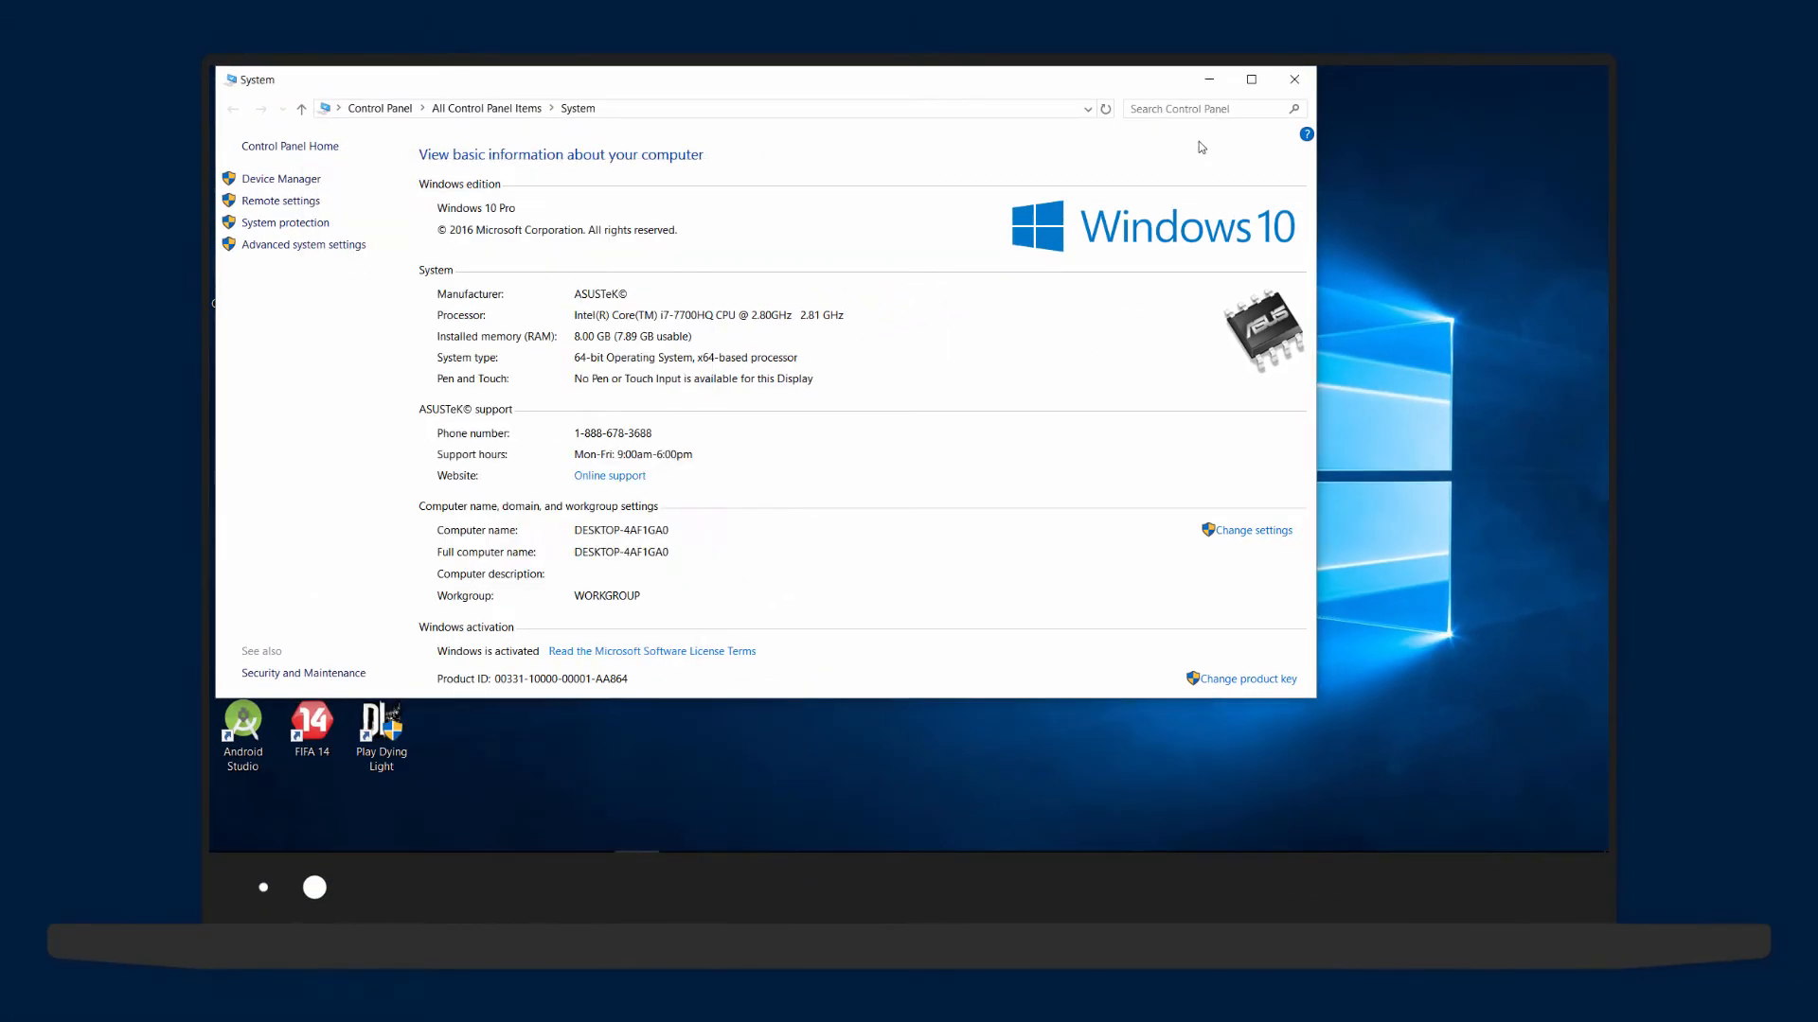
- Check drive fragmentation from C: properties (C 7%, Stuff 1%, Media 0%), then close everything
click(1292, 79)
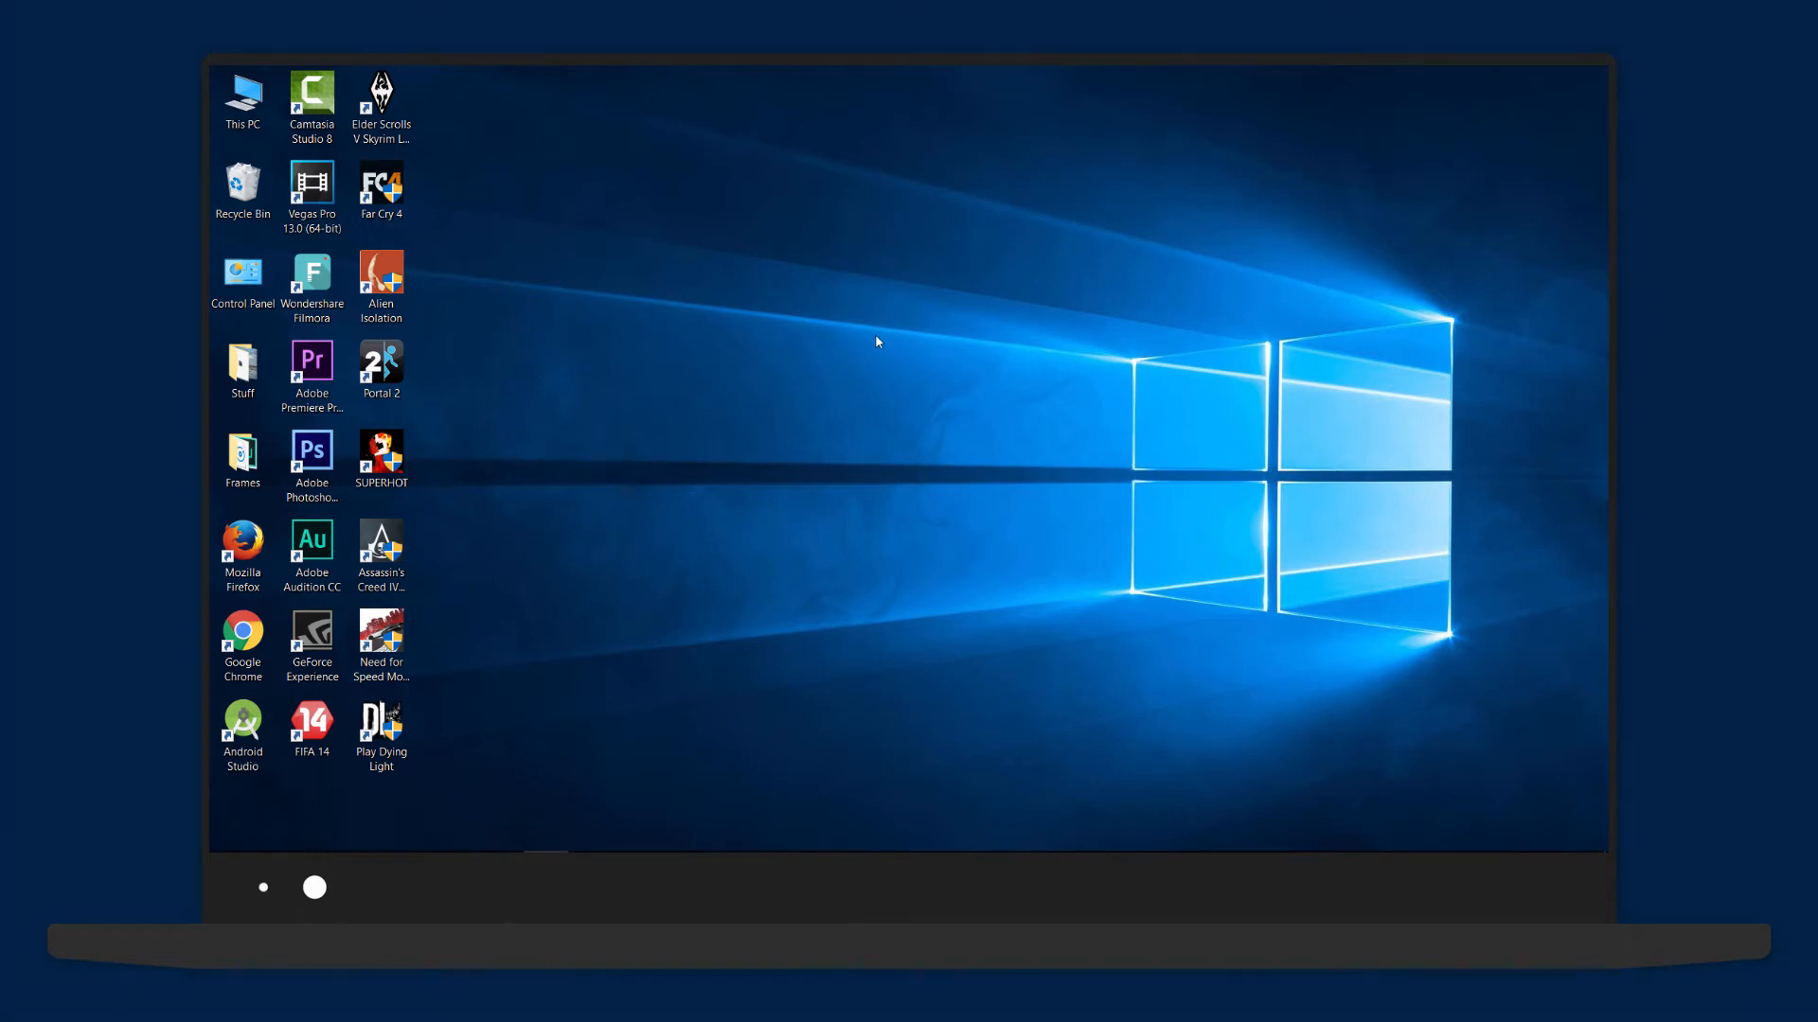
double_click(243, 98)
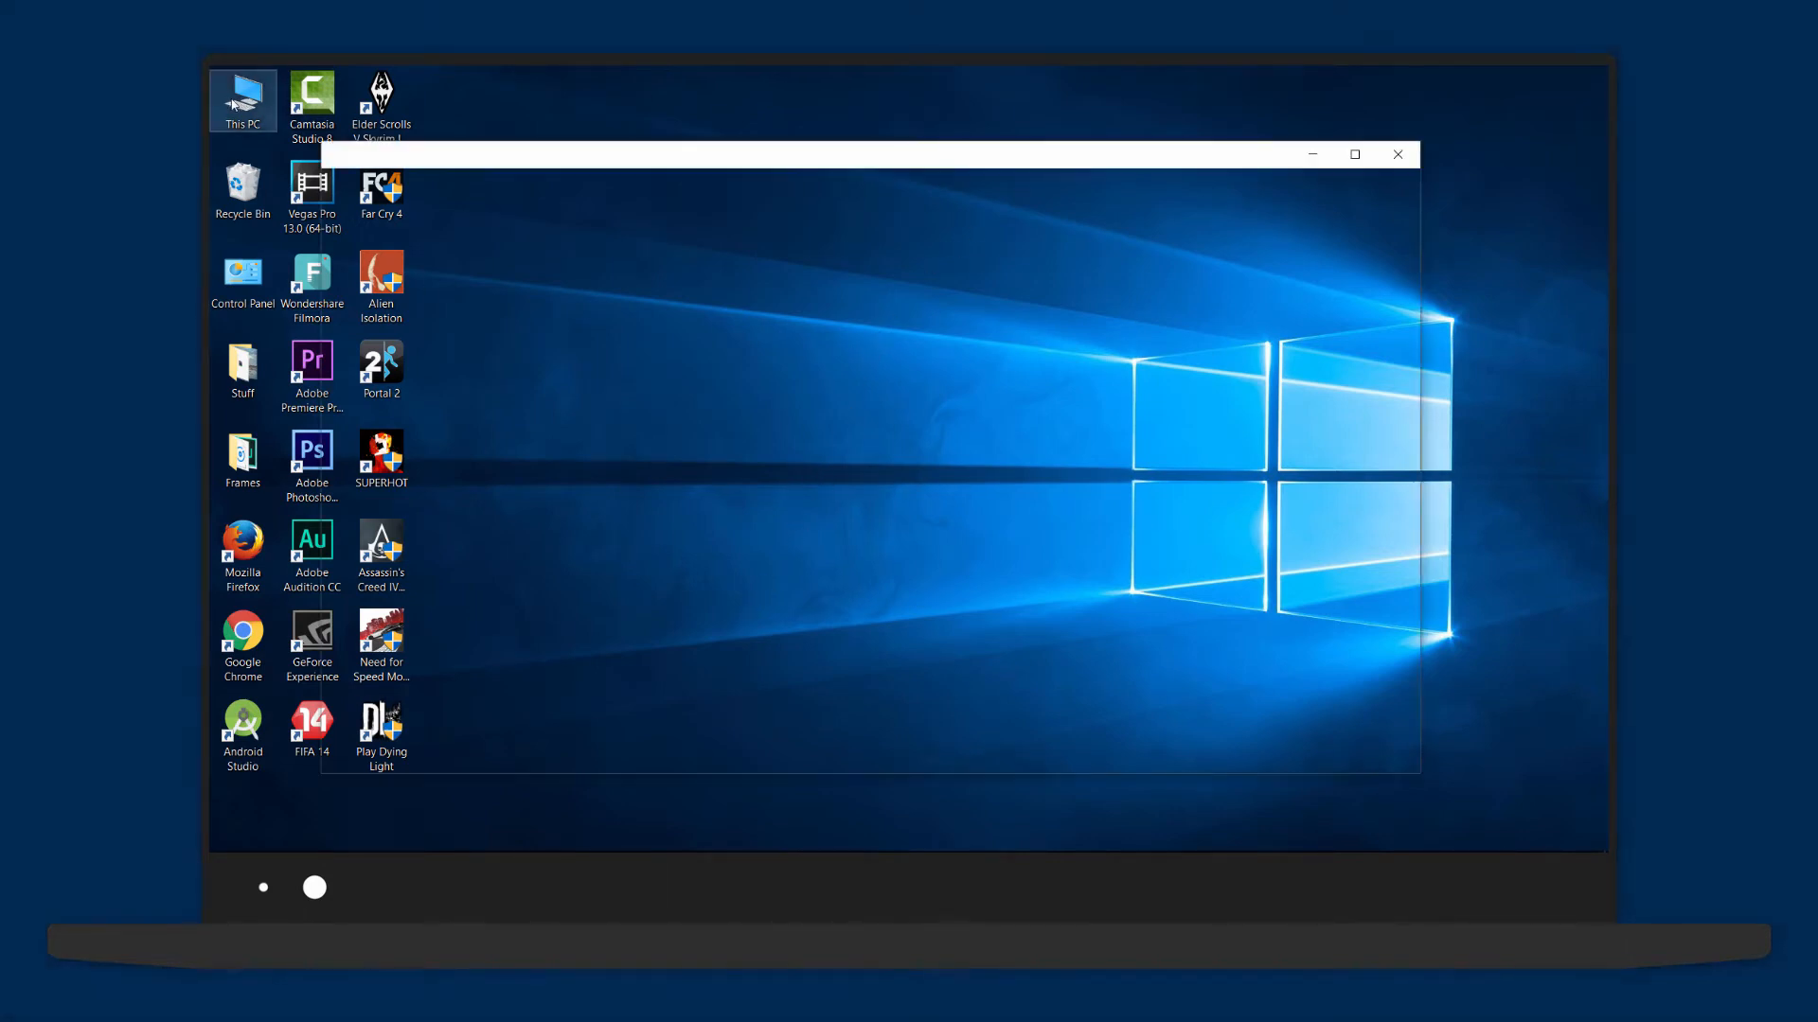
right_click(546, 397)
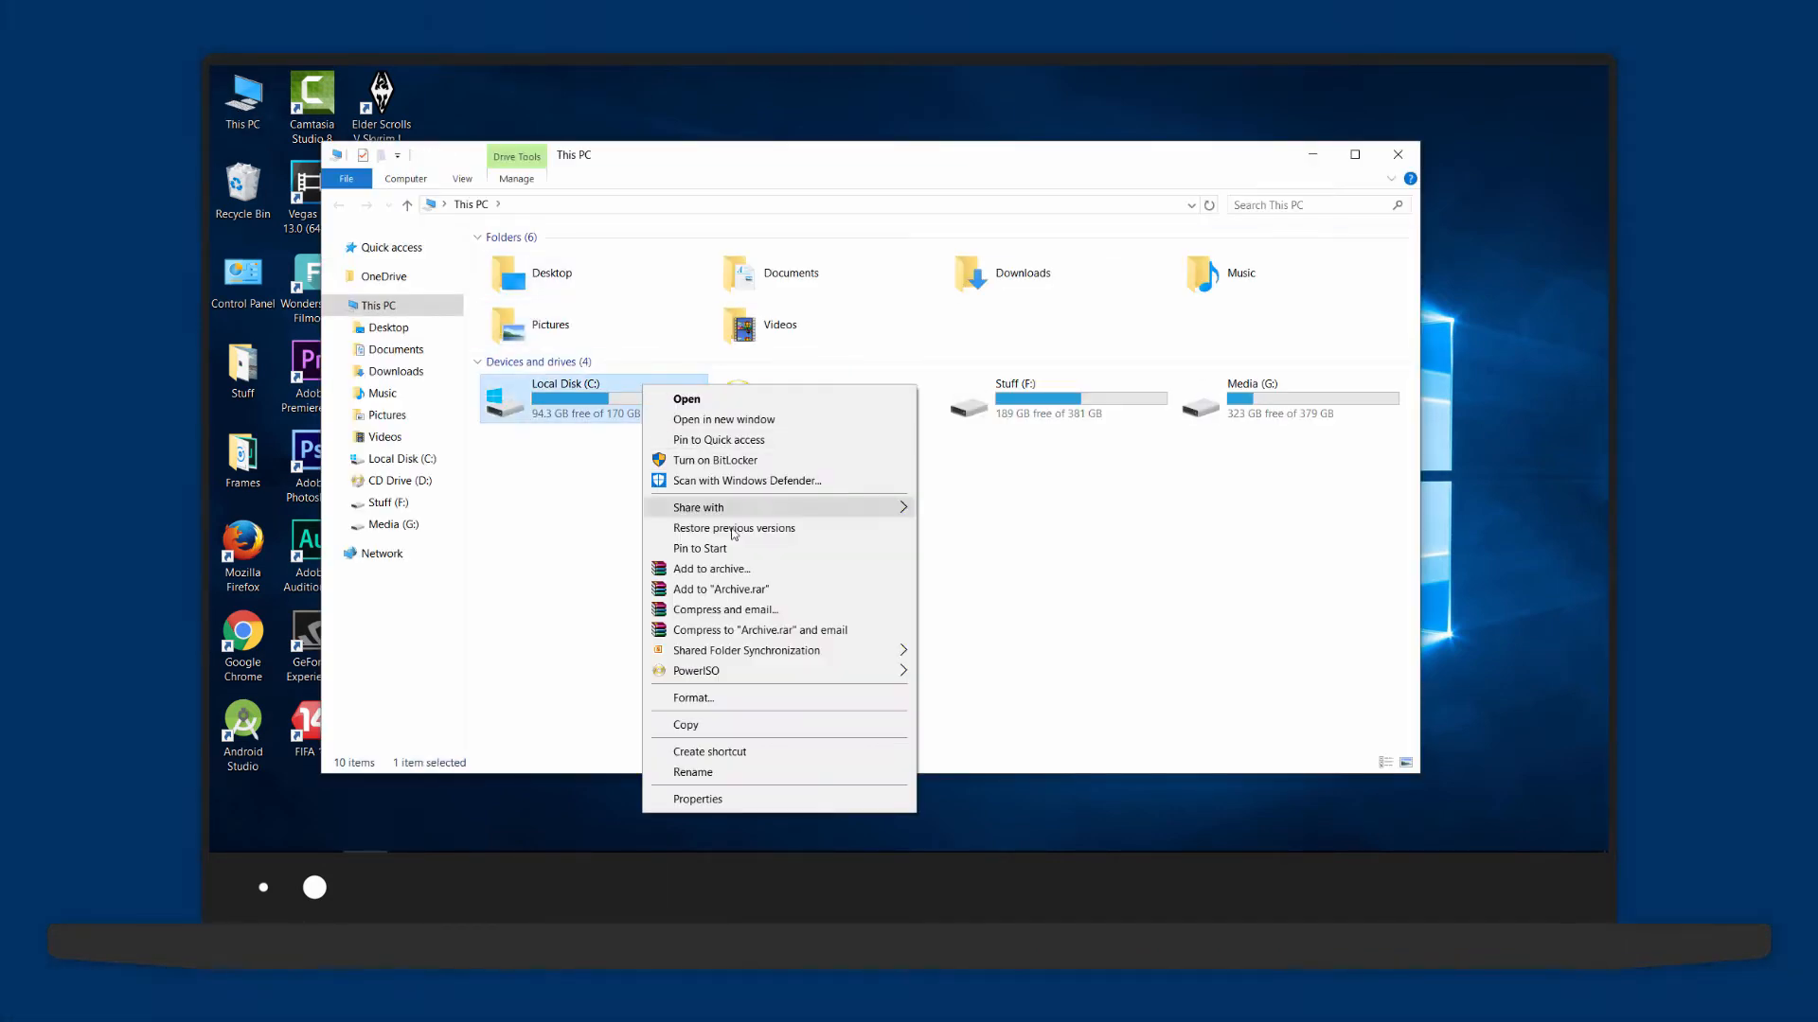
click(697, 799)
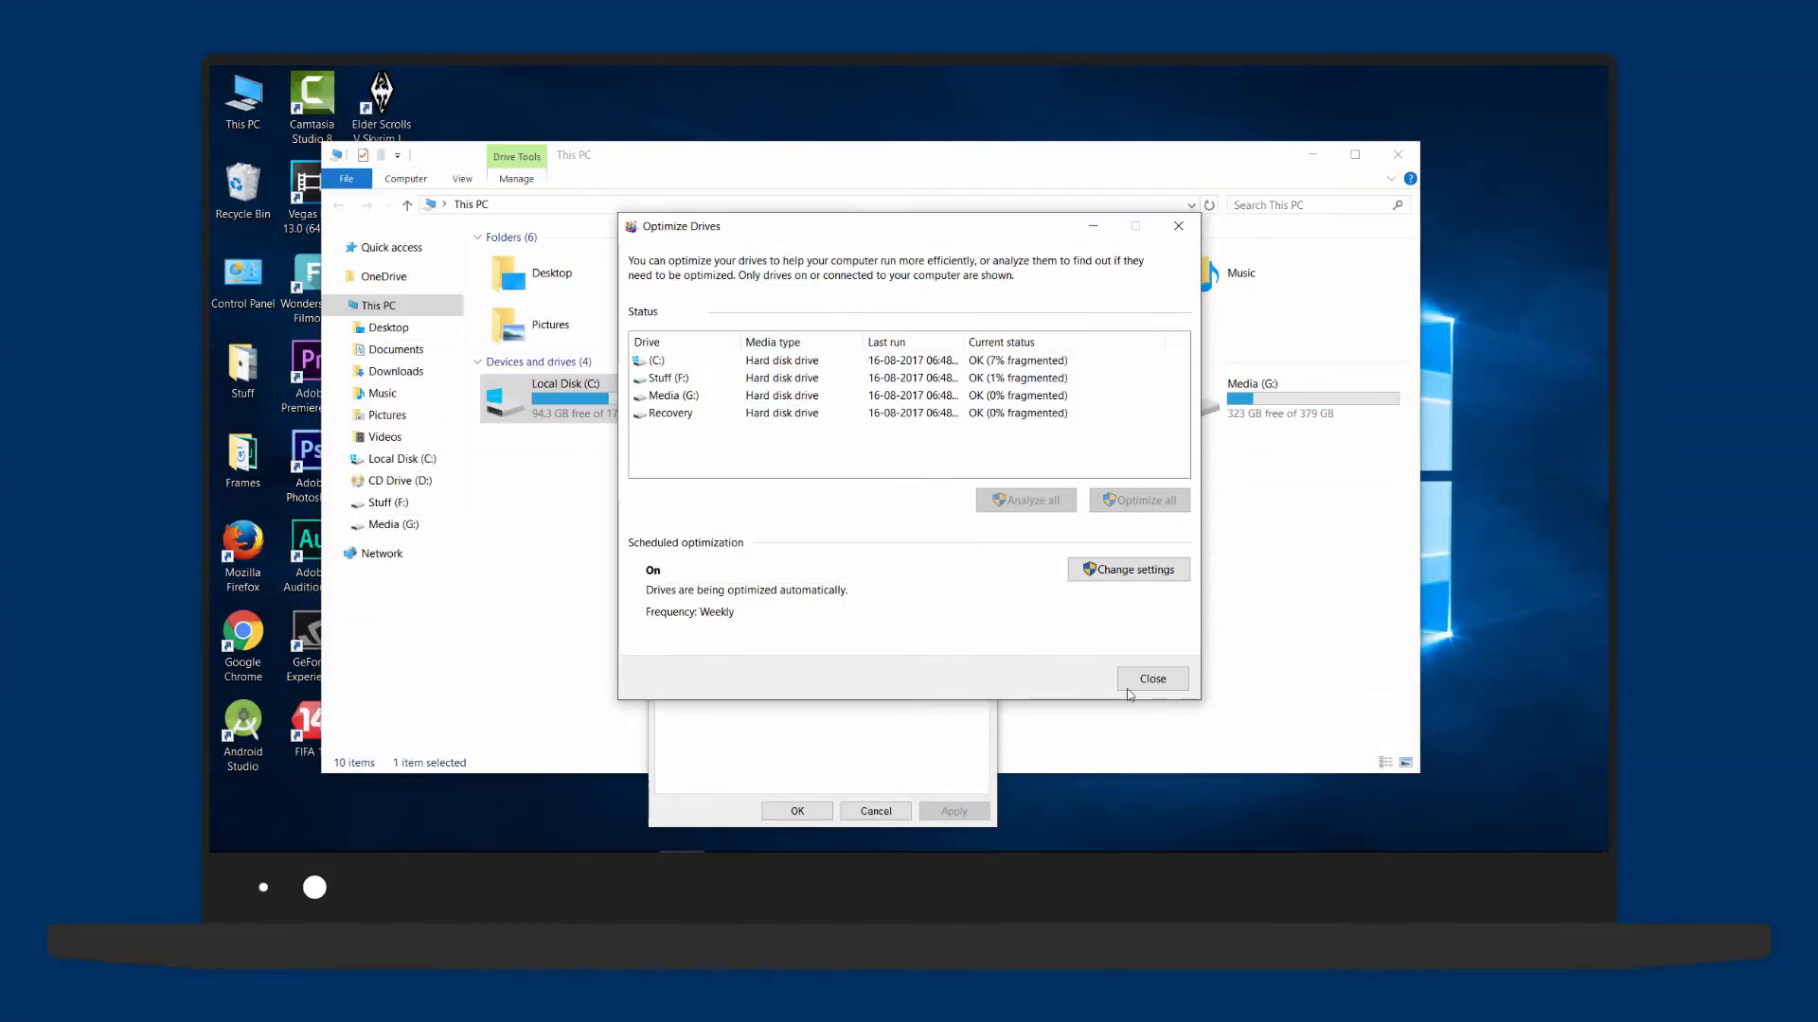
click(1152, 678)
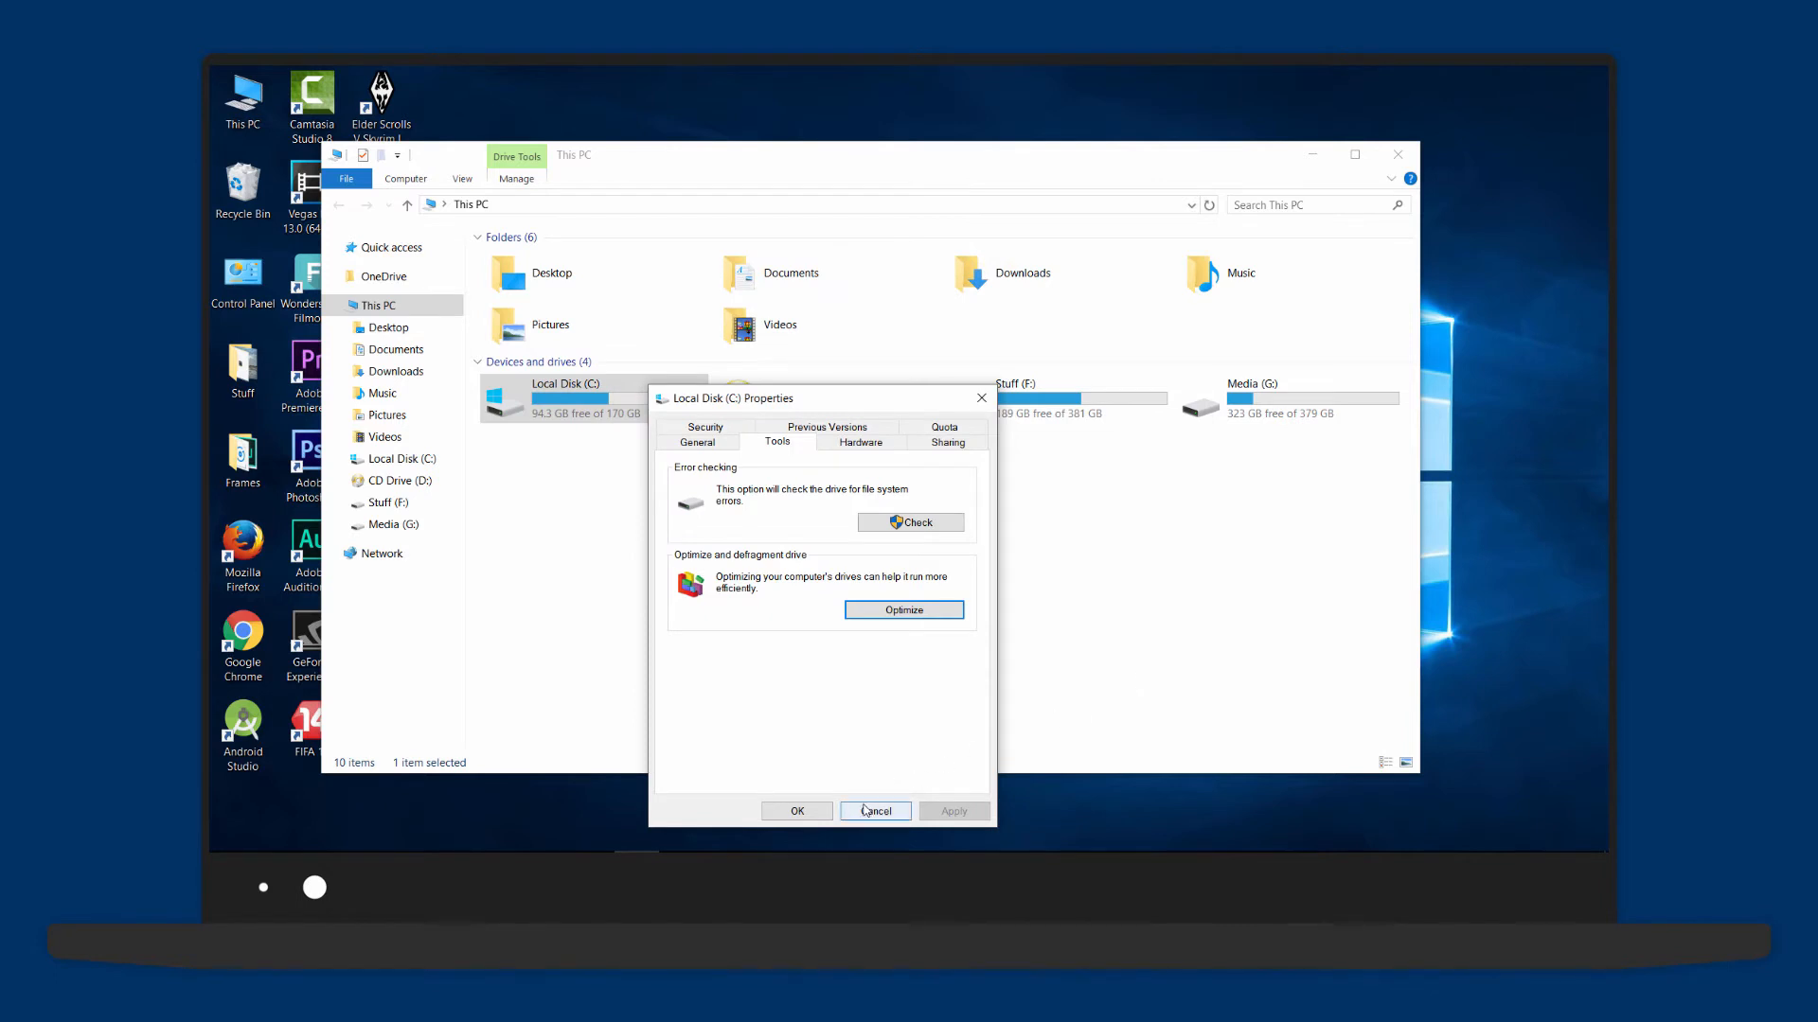
click(874, 810)
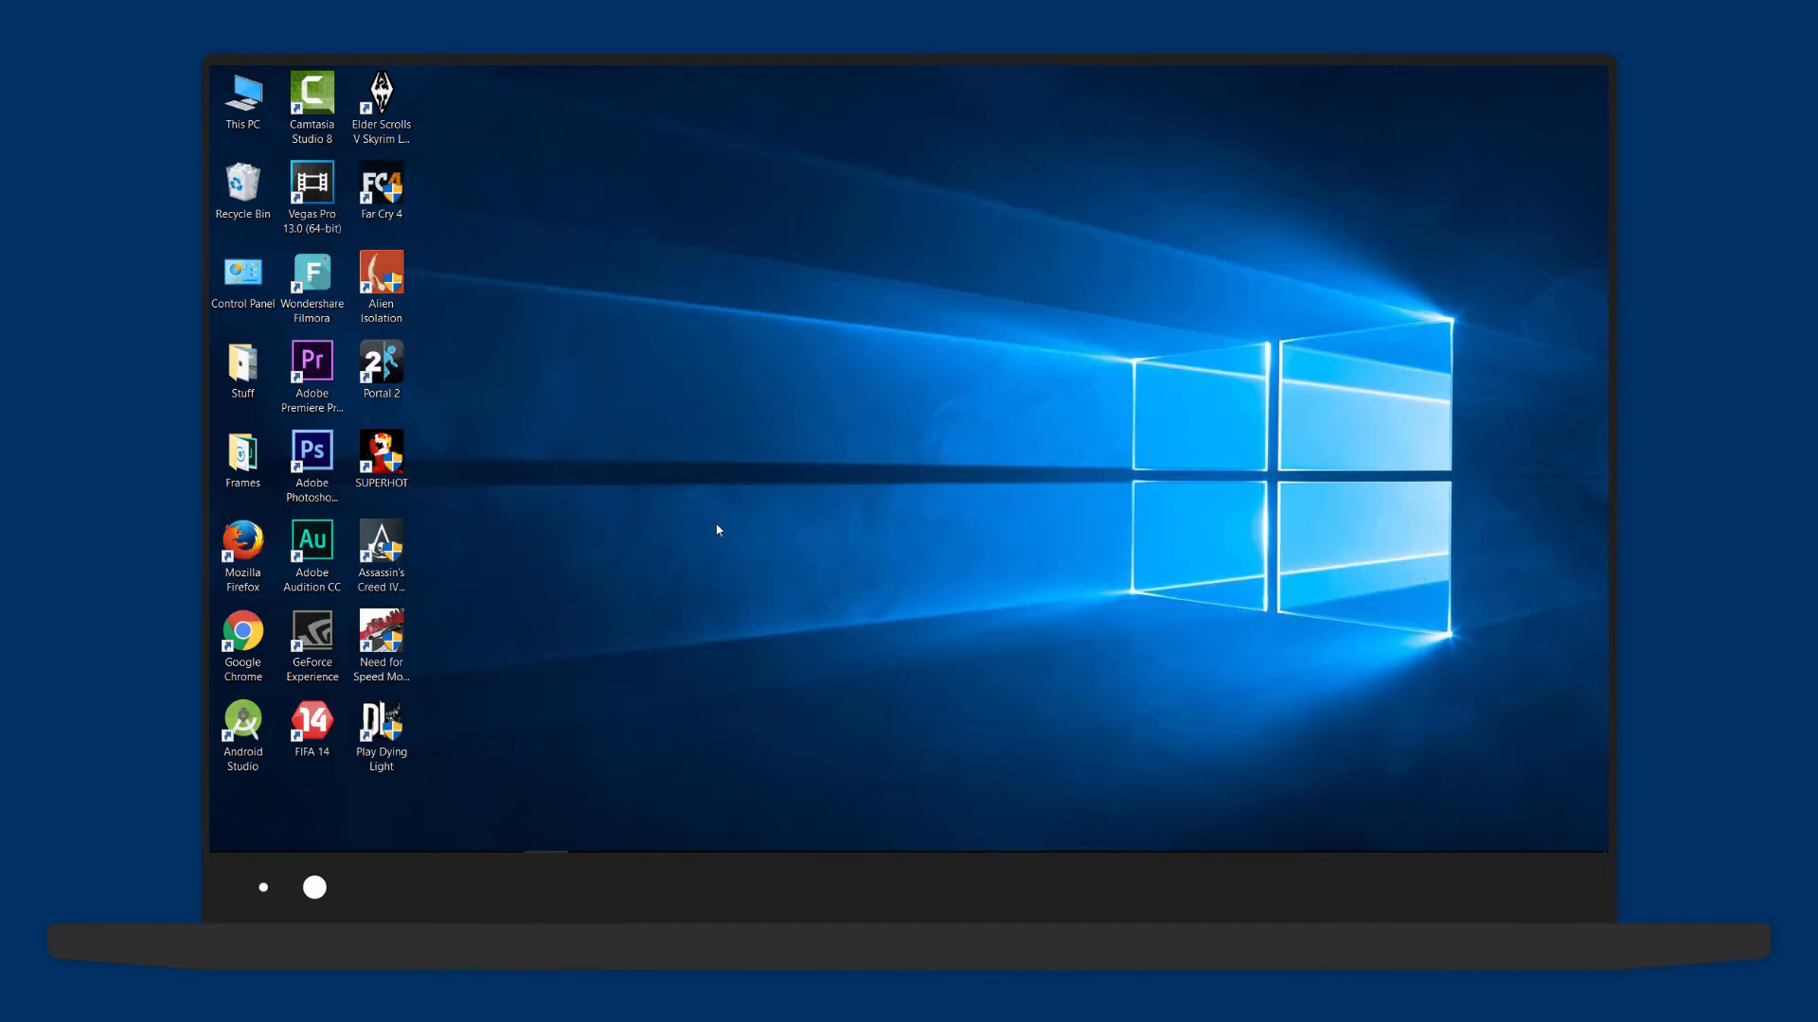
mouse_move(809, 776)
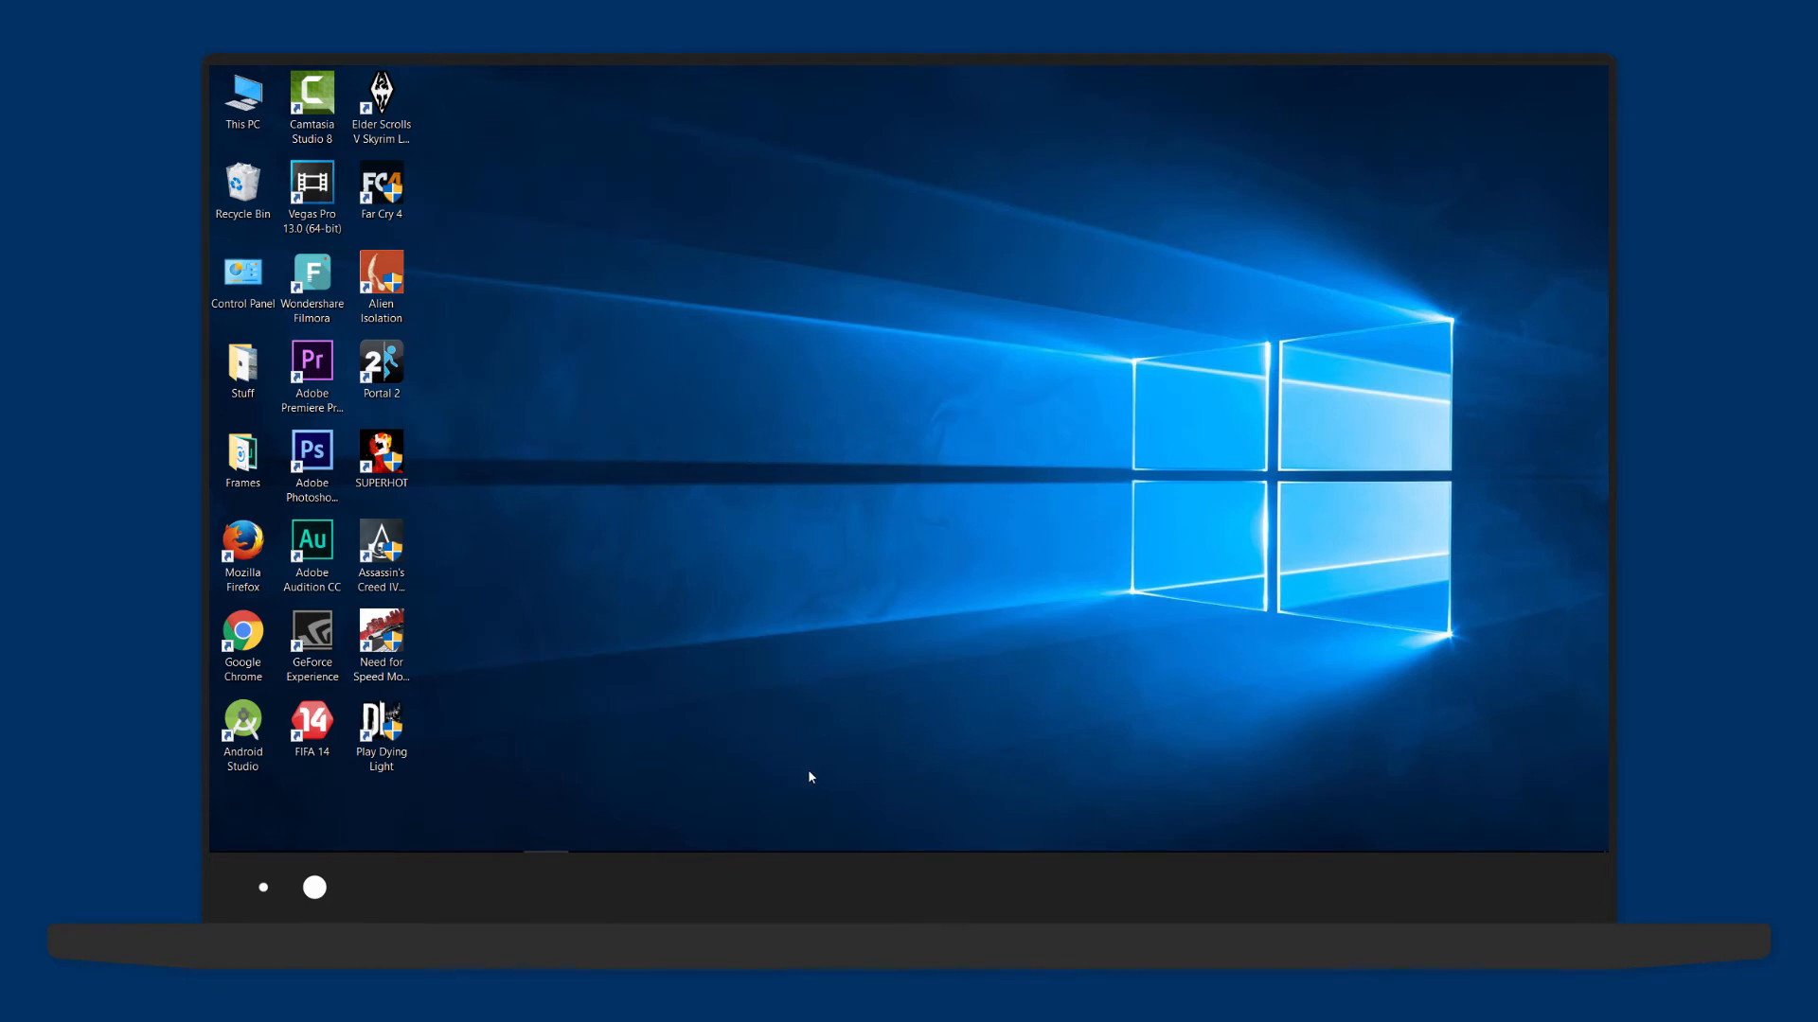
- Launch Task Manager, review Startup entries such as Adobe CS6 Service Manager, then close it
right_click(928, 833)
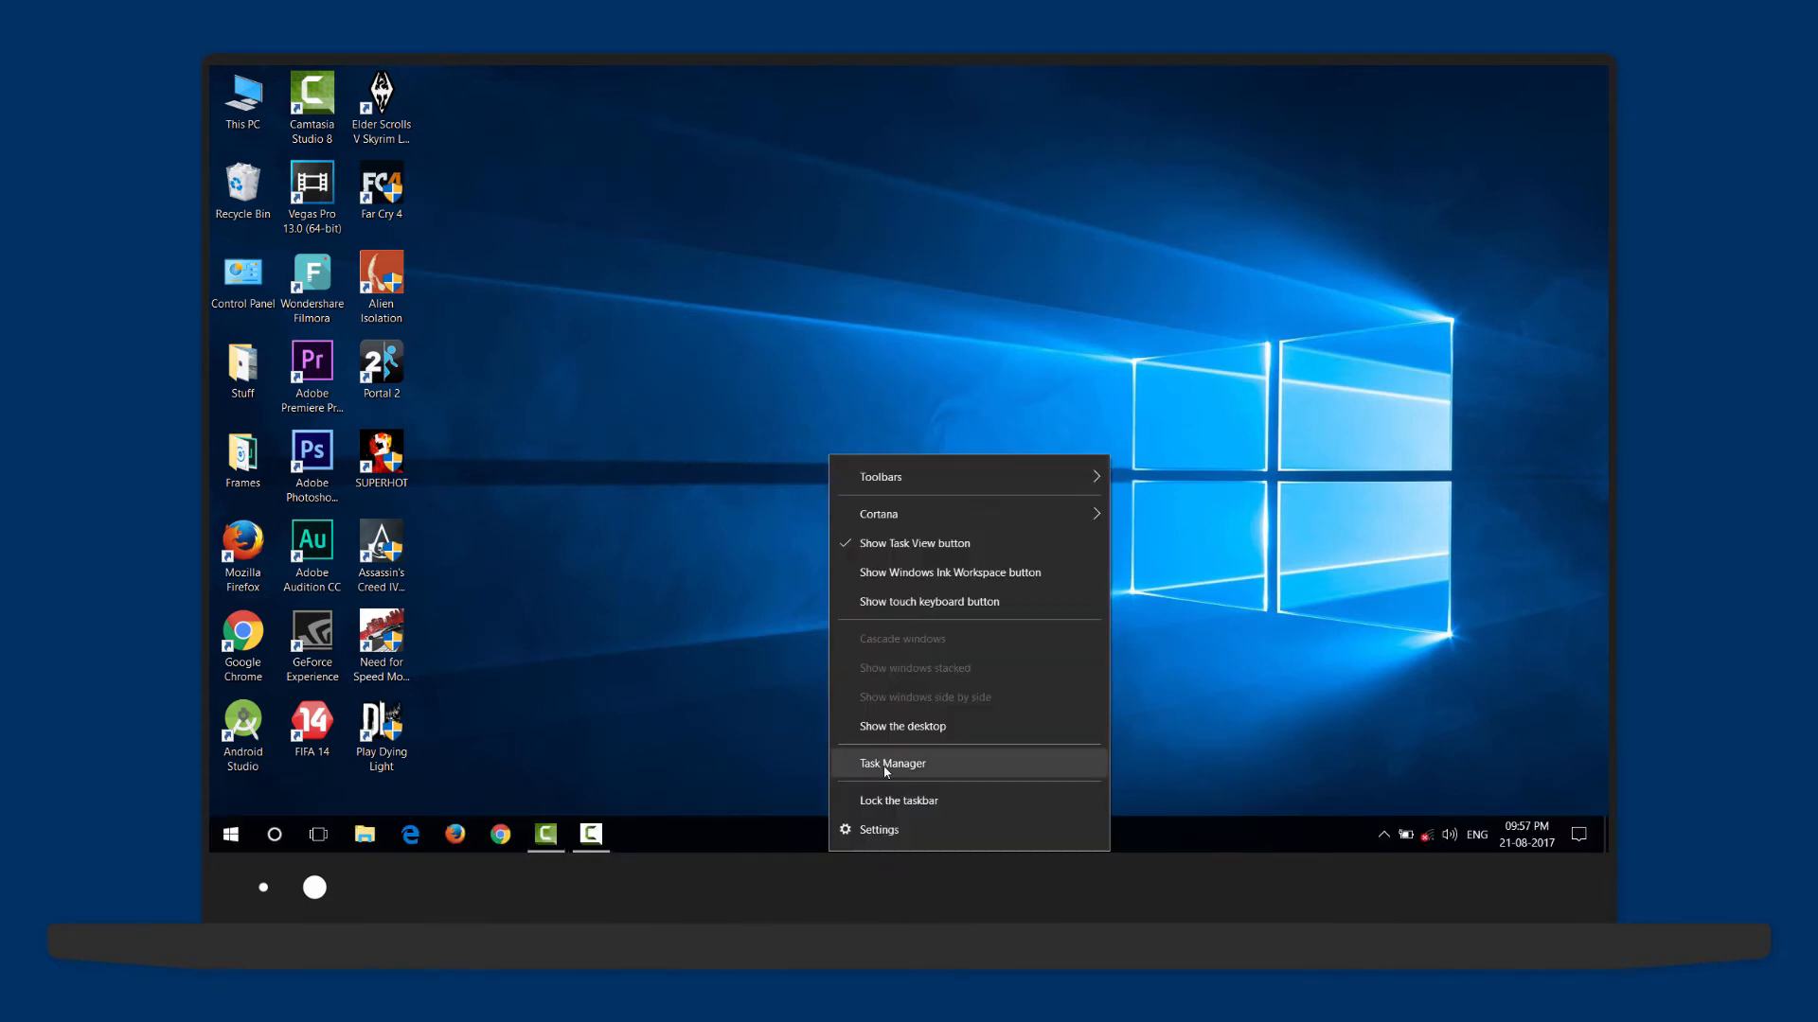
click(893, 763)
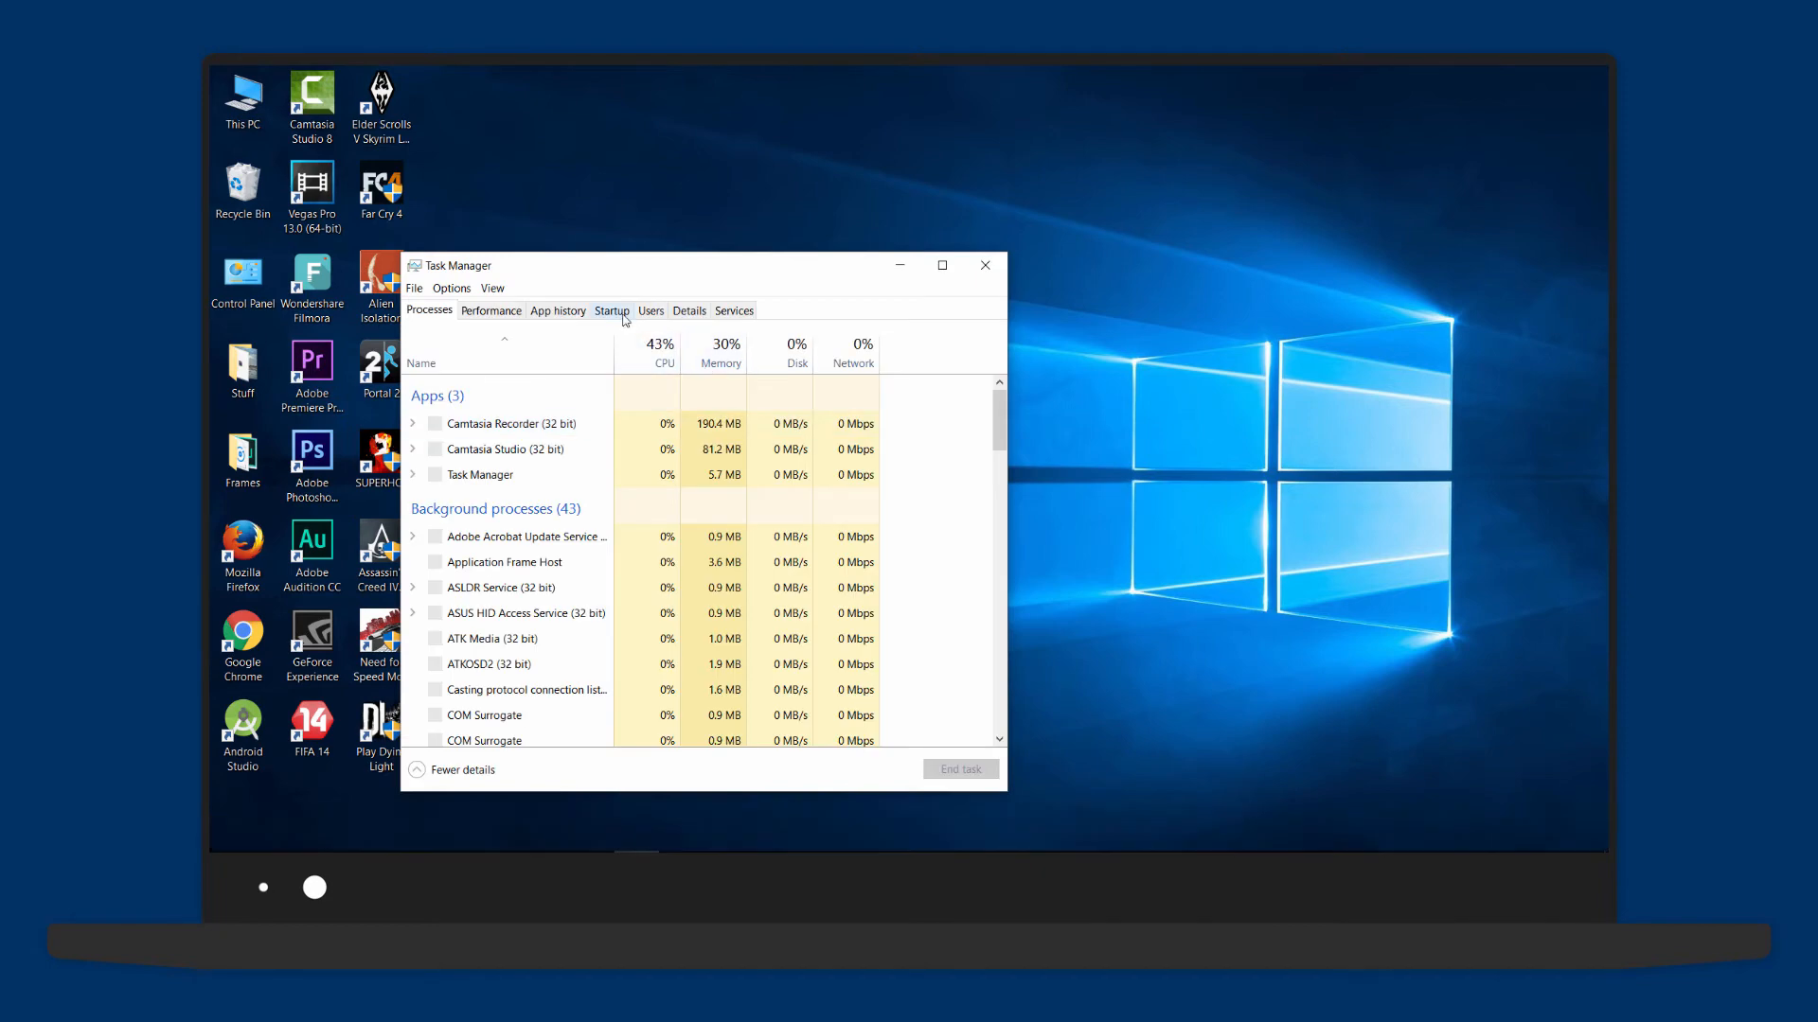
click(611, 311)
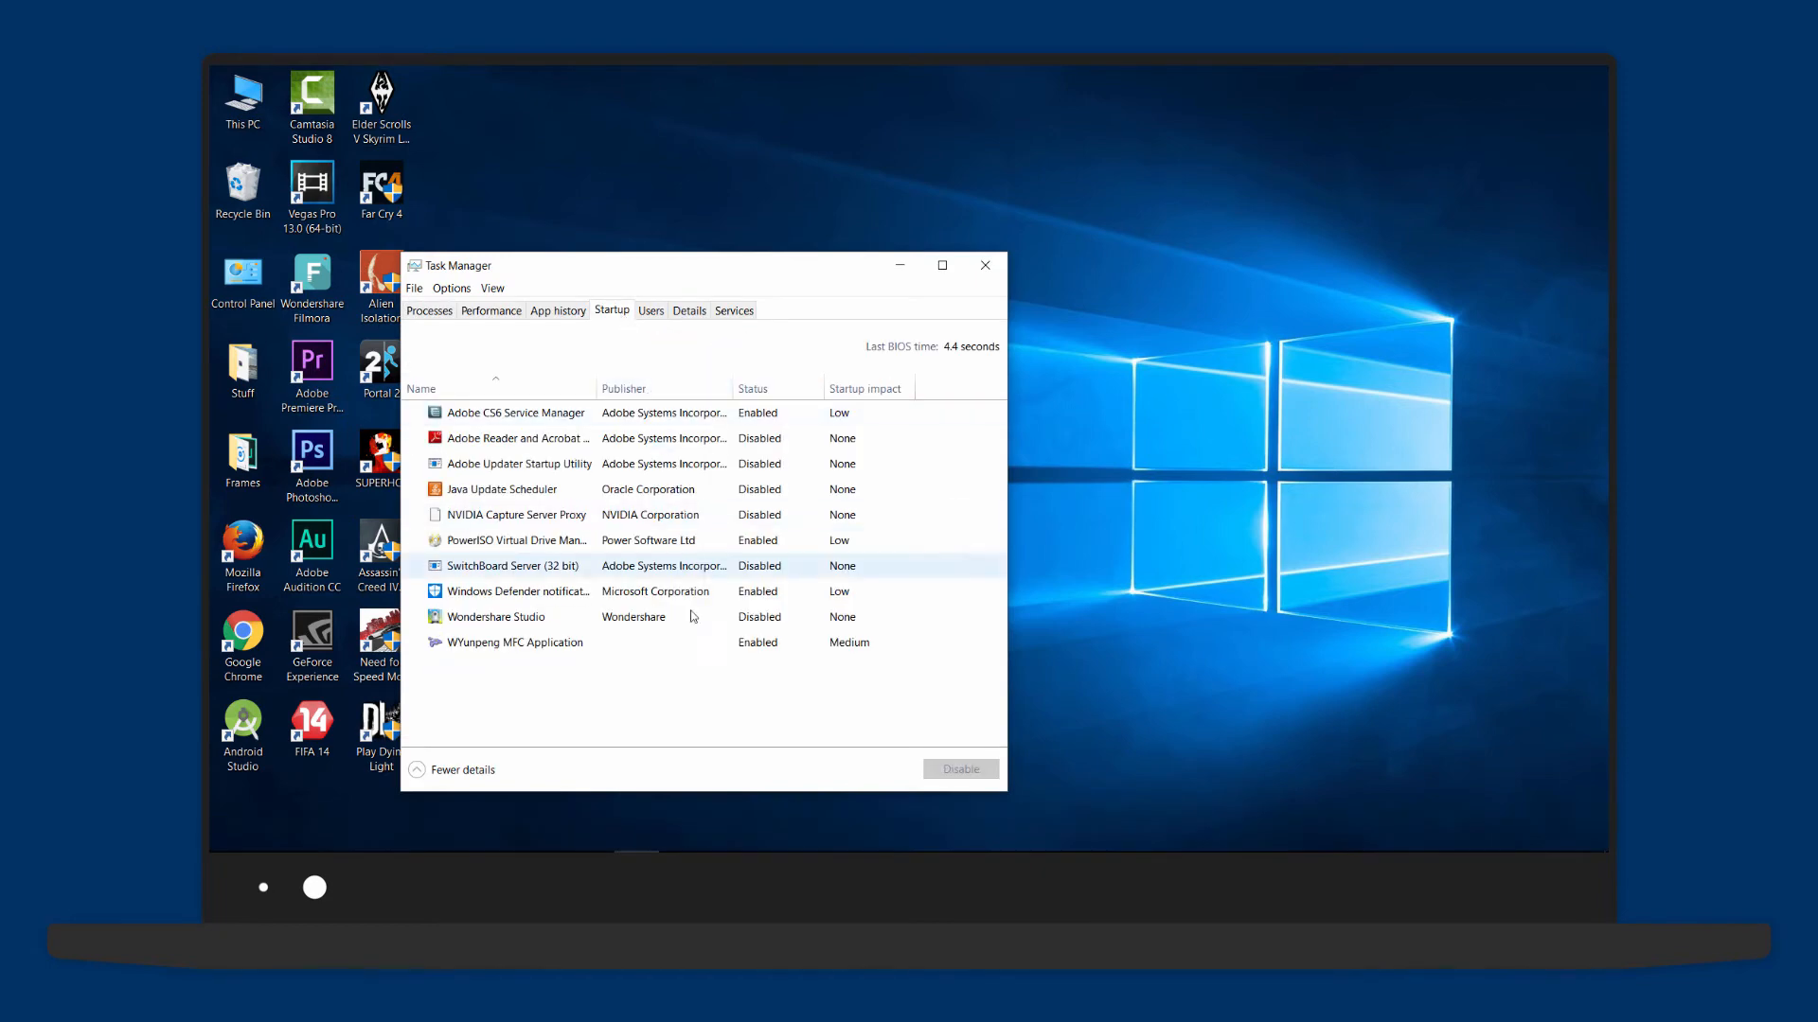
click(516, 413)
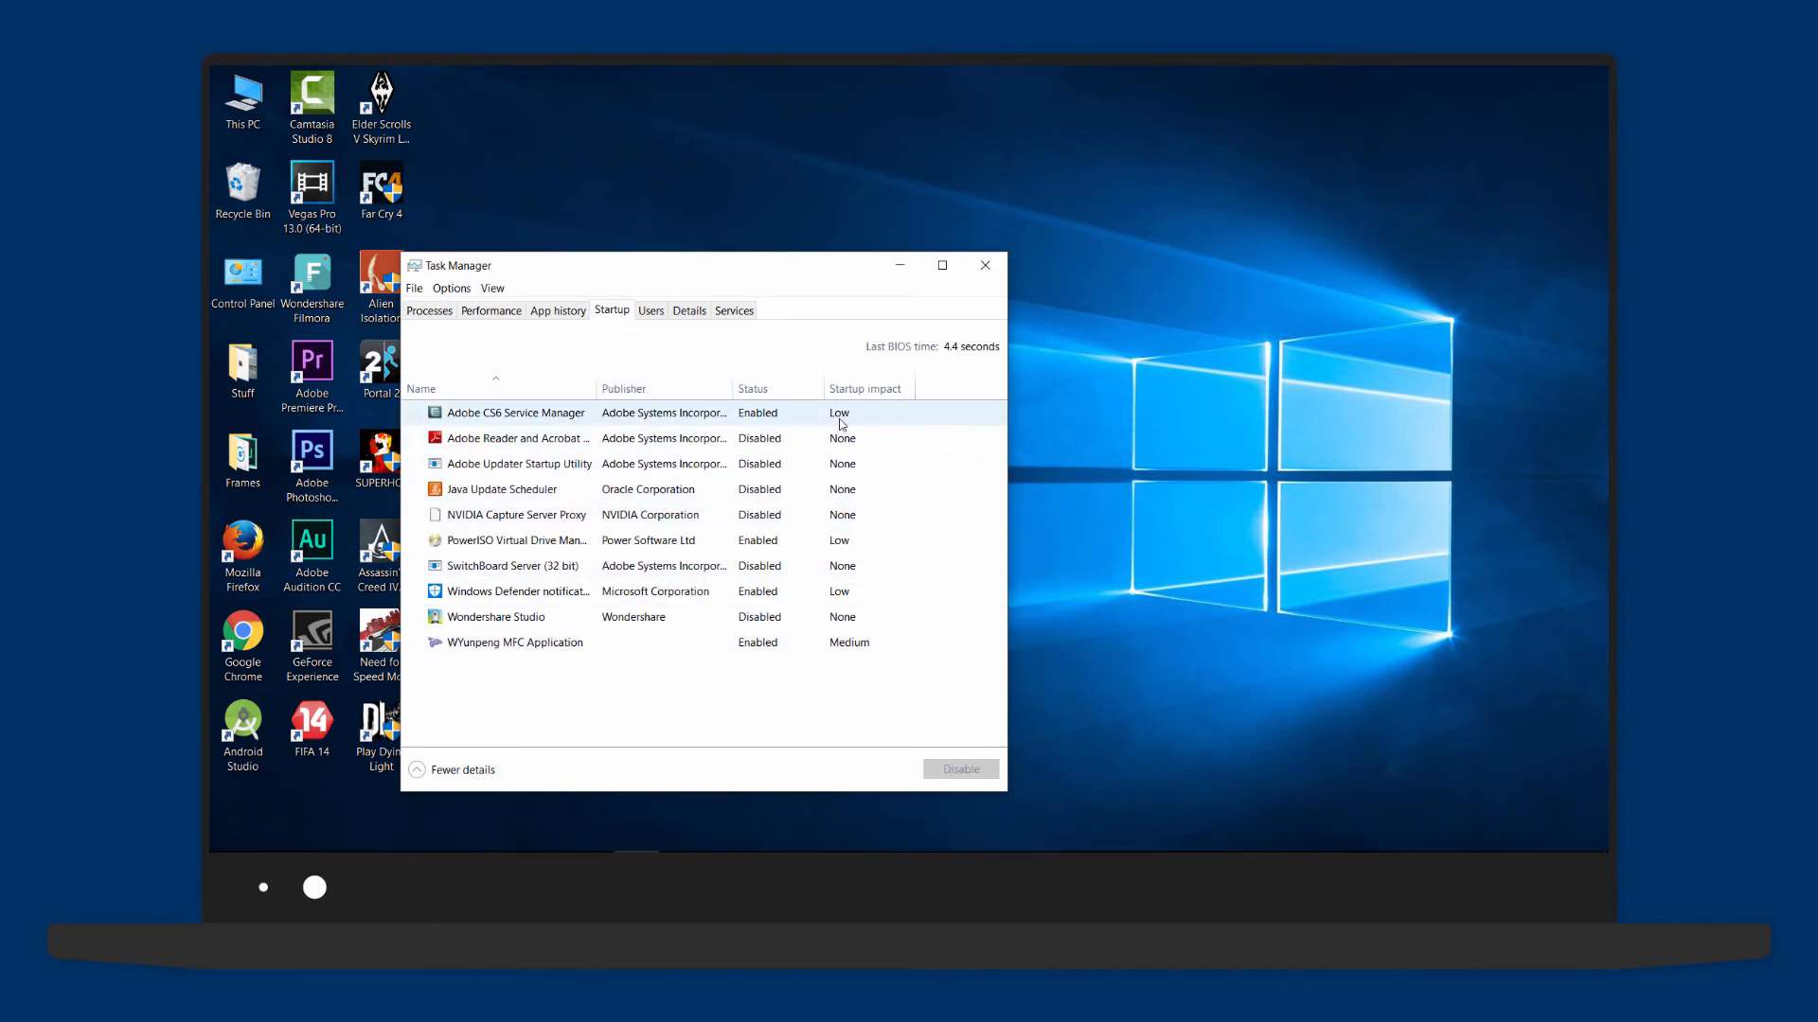
mouse_move(854, 415)
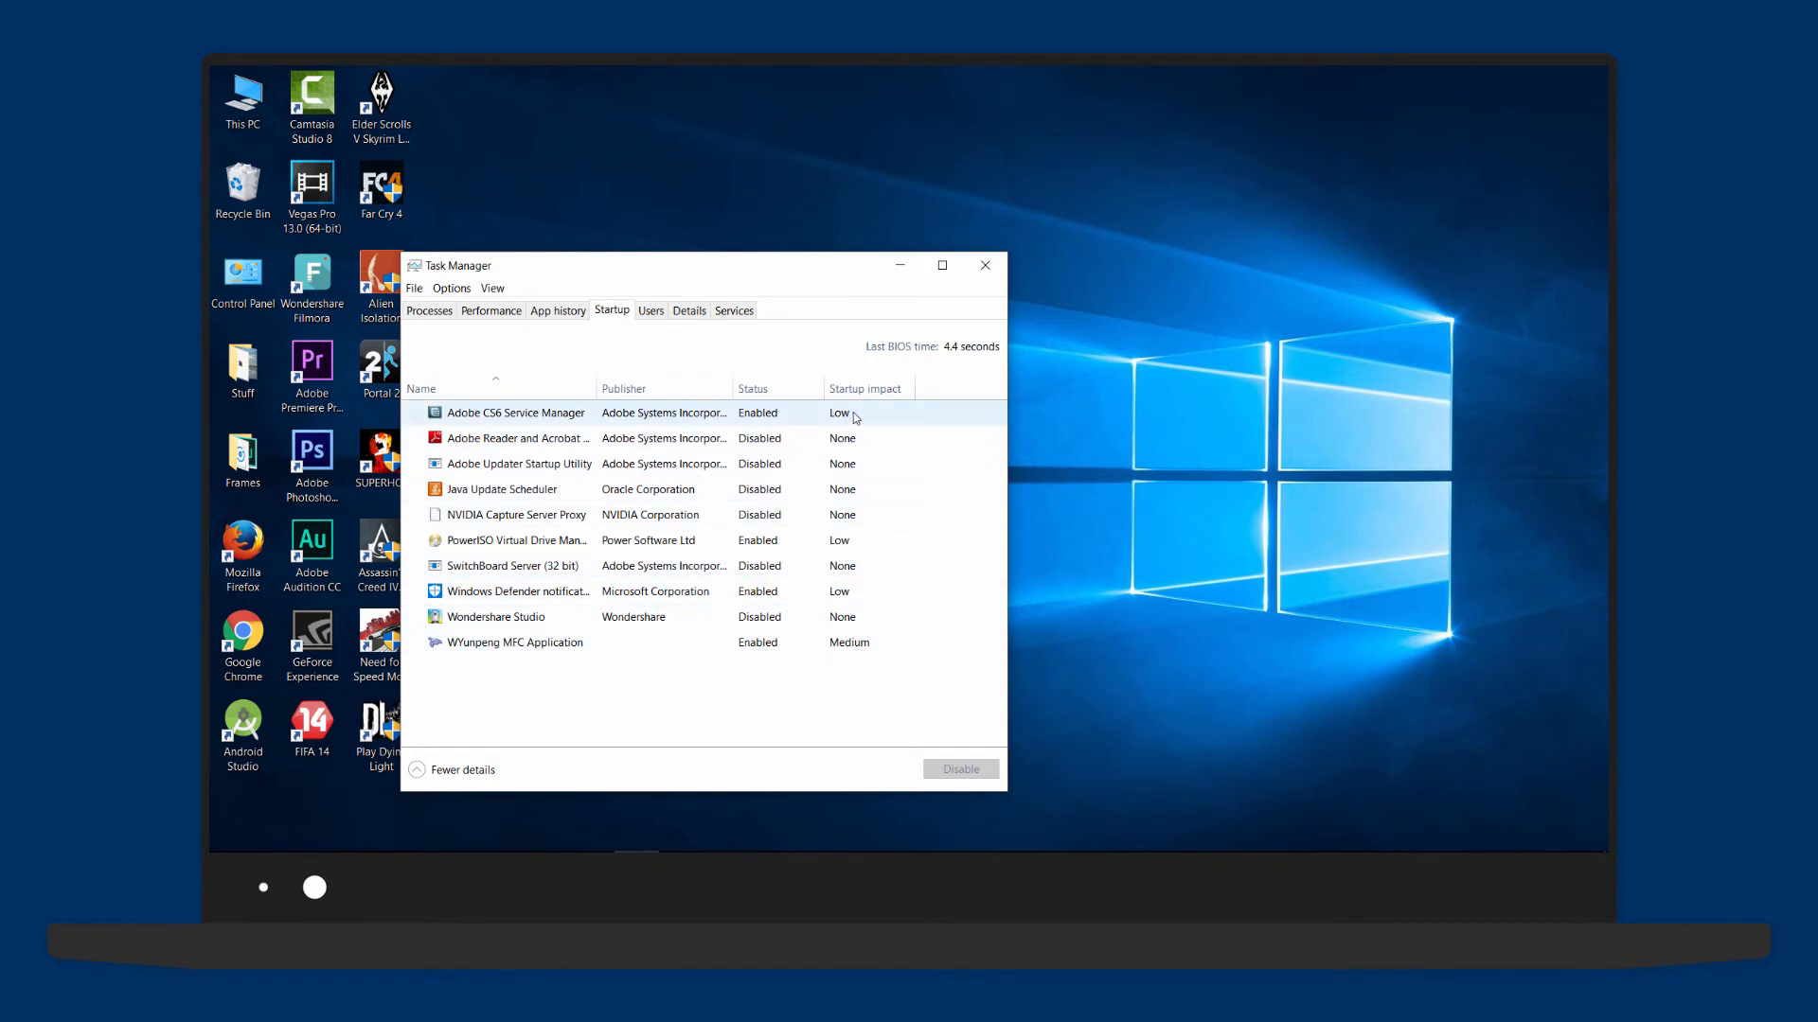
mouse_move(847, 425)
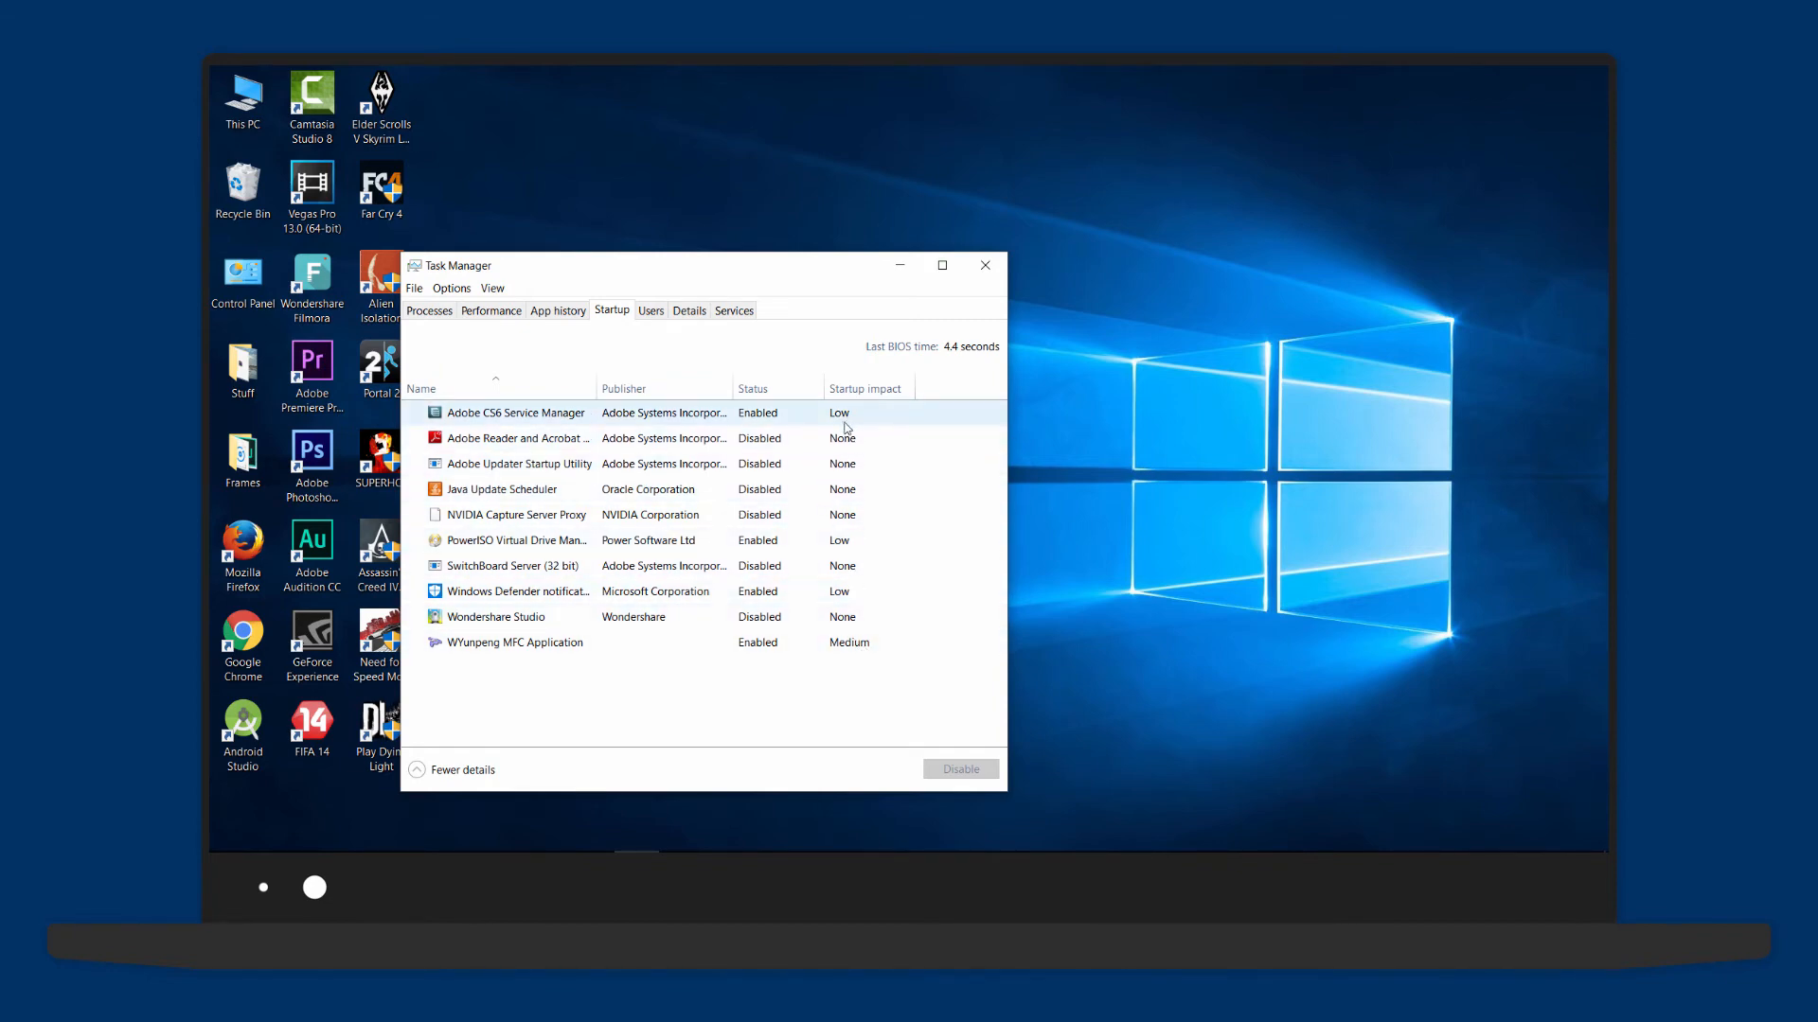
click(984, 265)
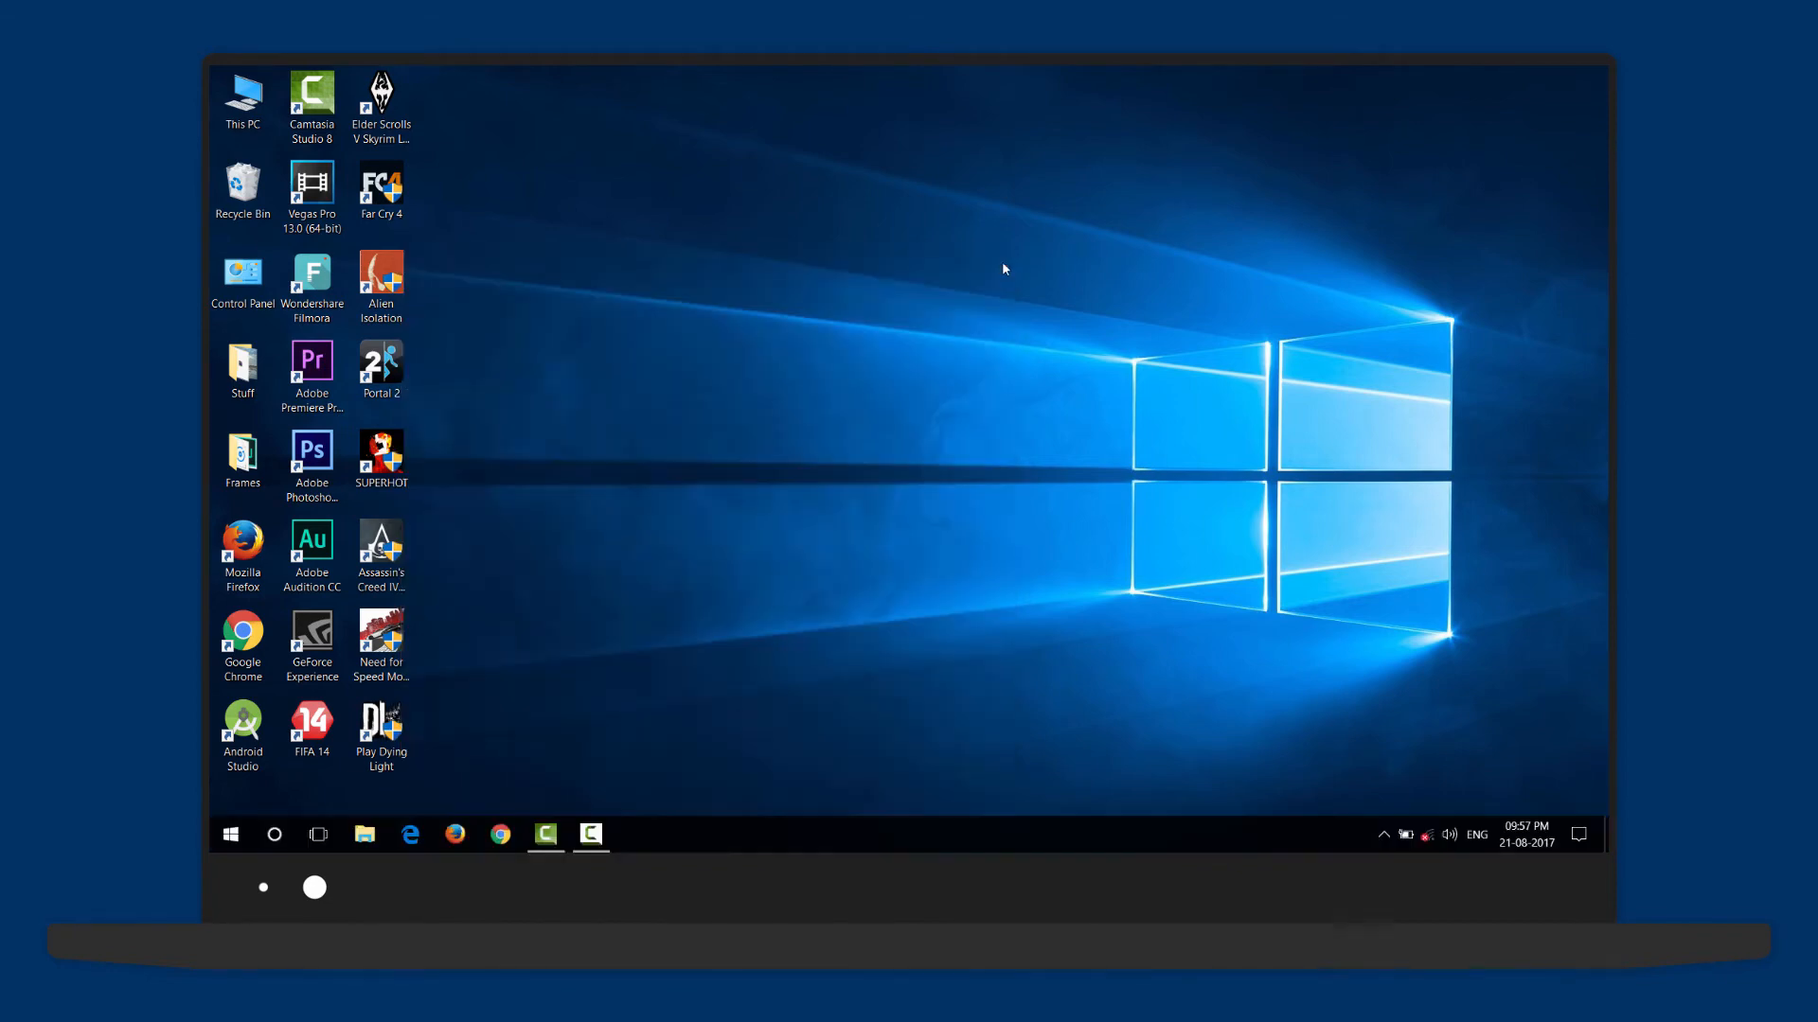
mouse_move(889, 342)
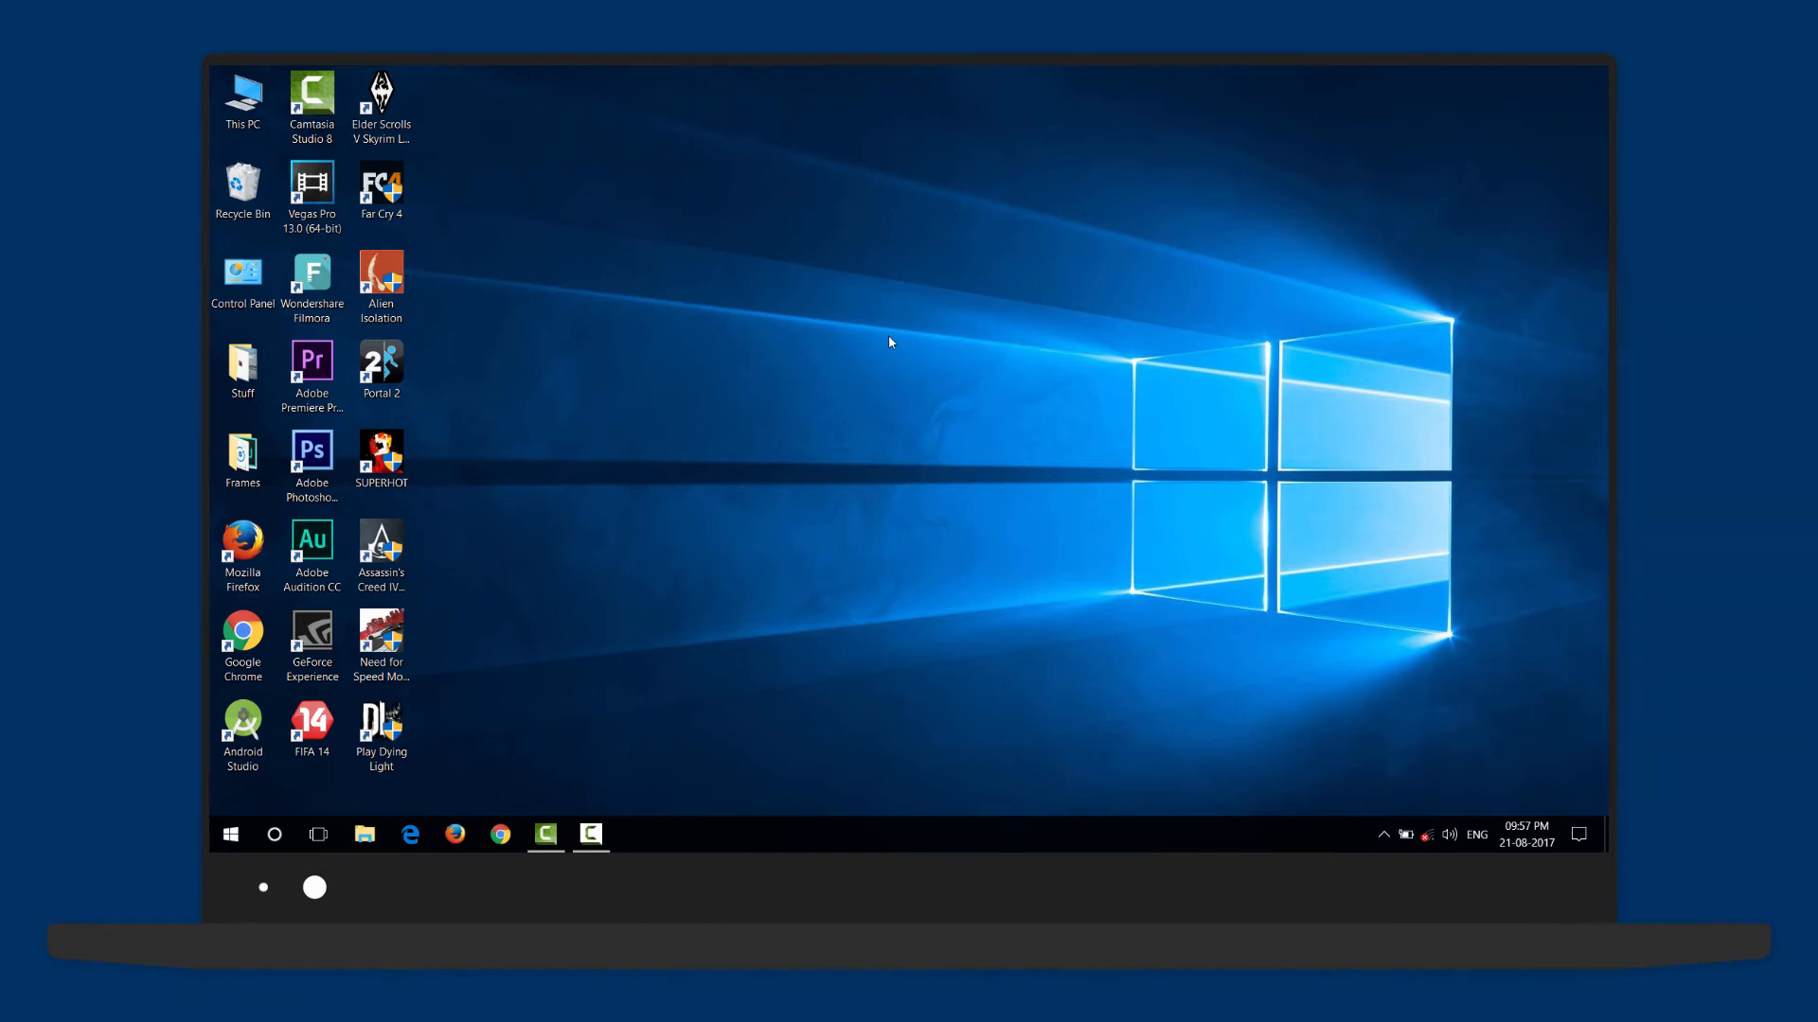
- Open Power Options from the battery icon, browse High performance advanced settings, then cancel
click(1405, 835)
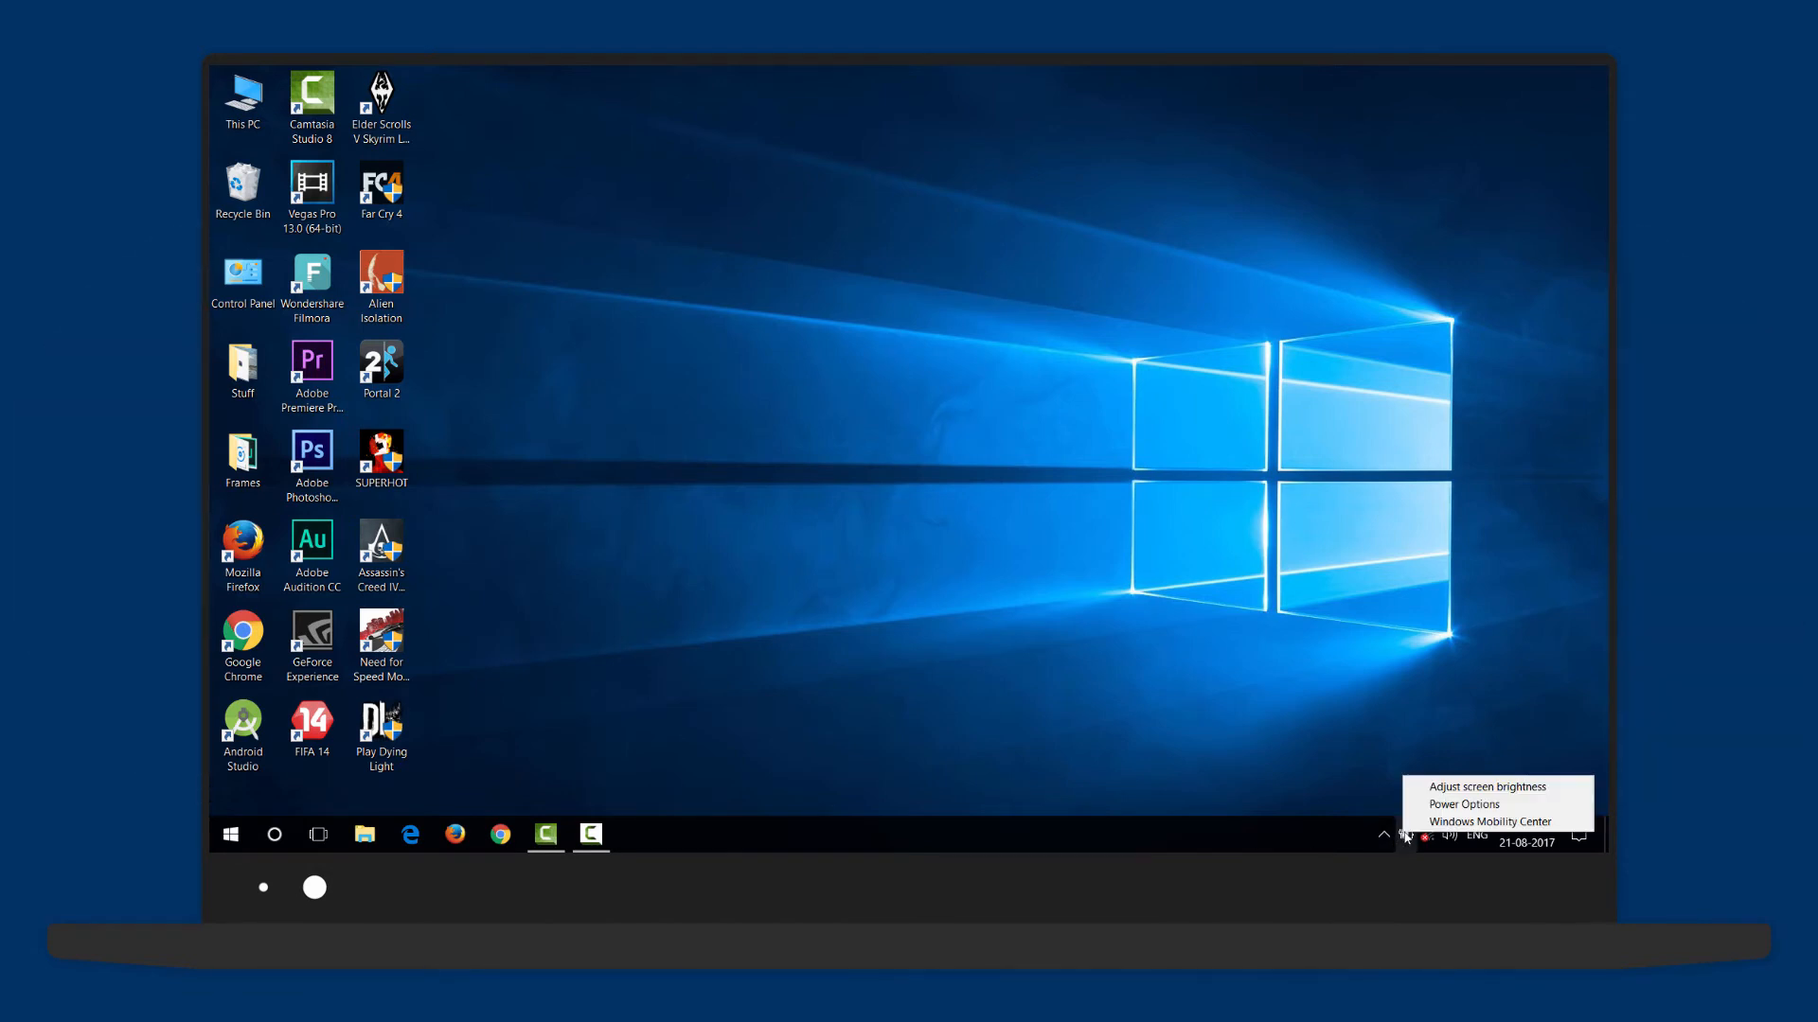
click(1462, 805)
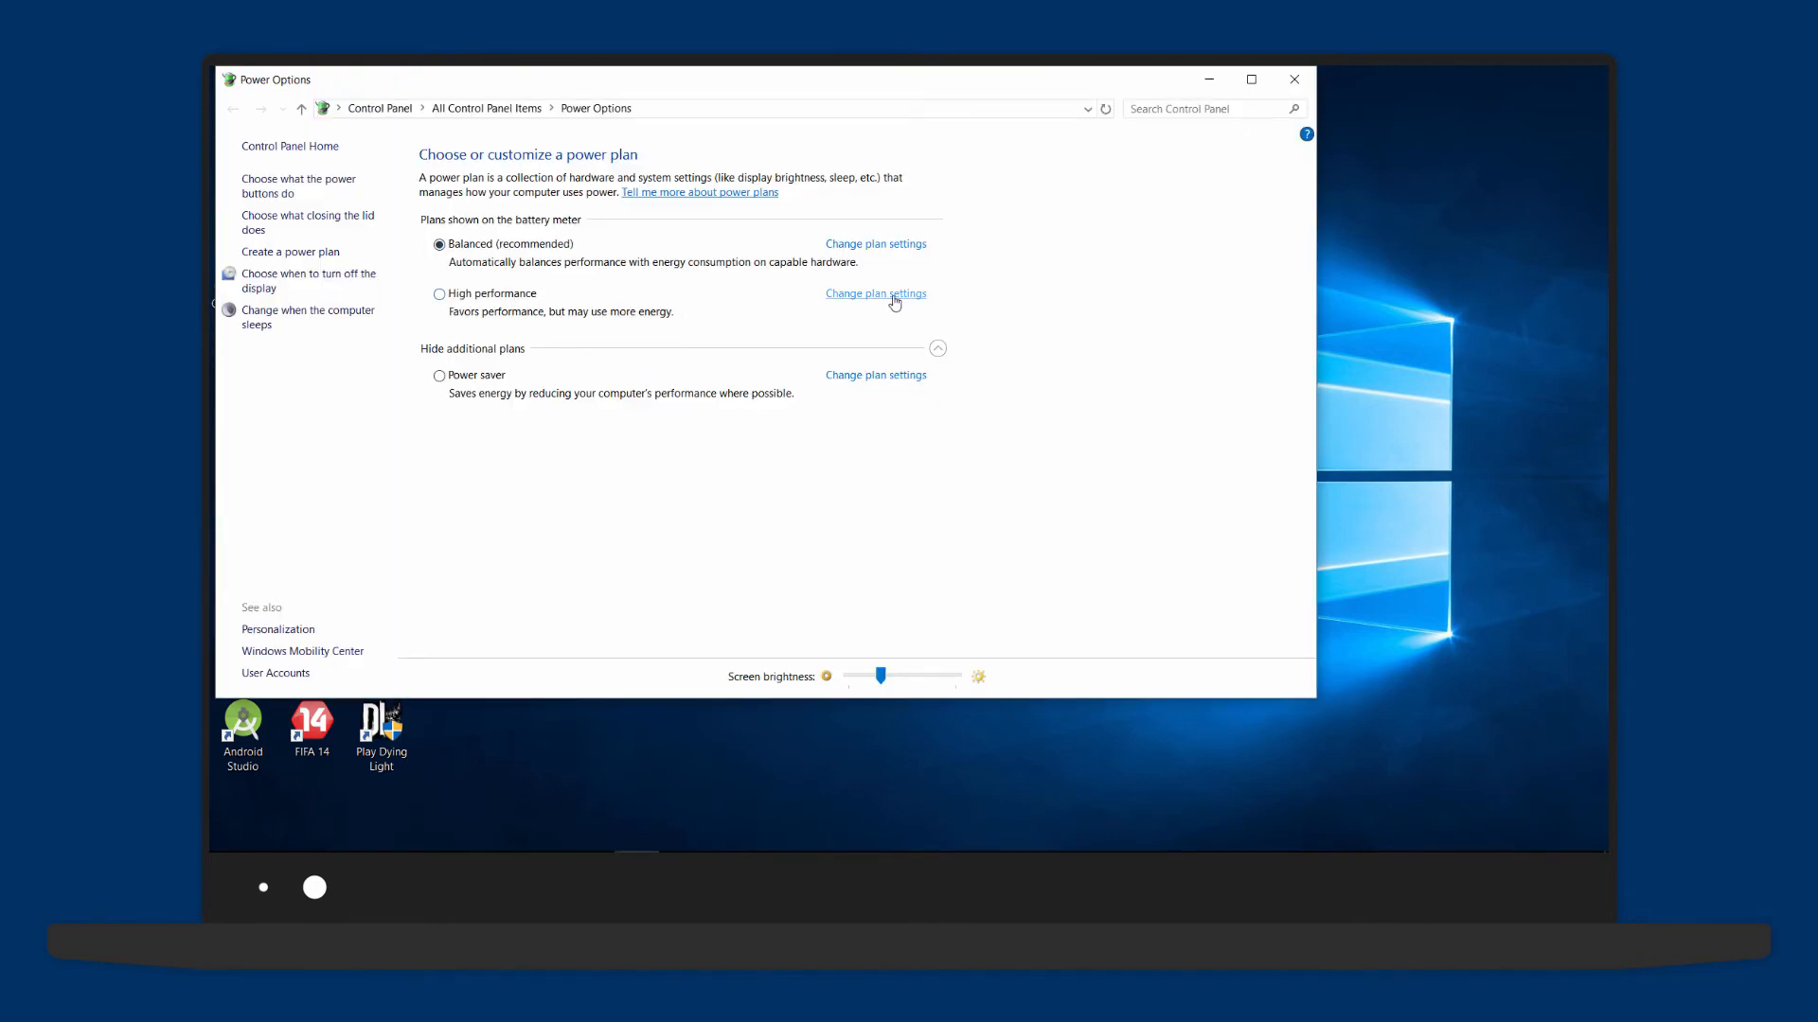
click(875, 293)
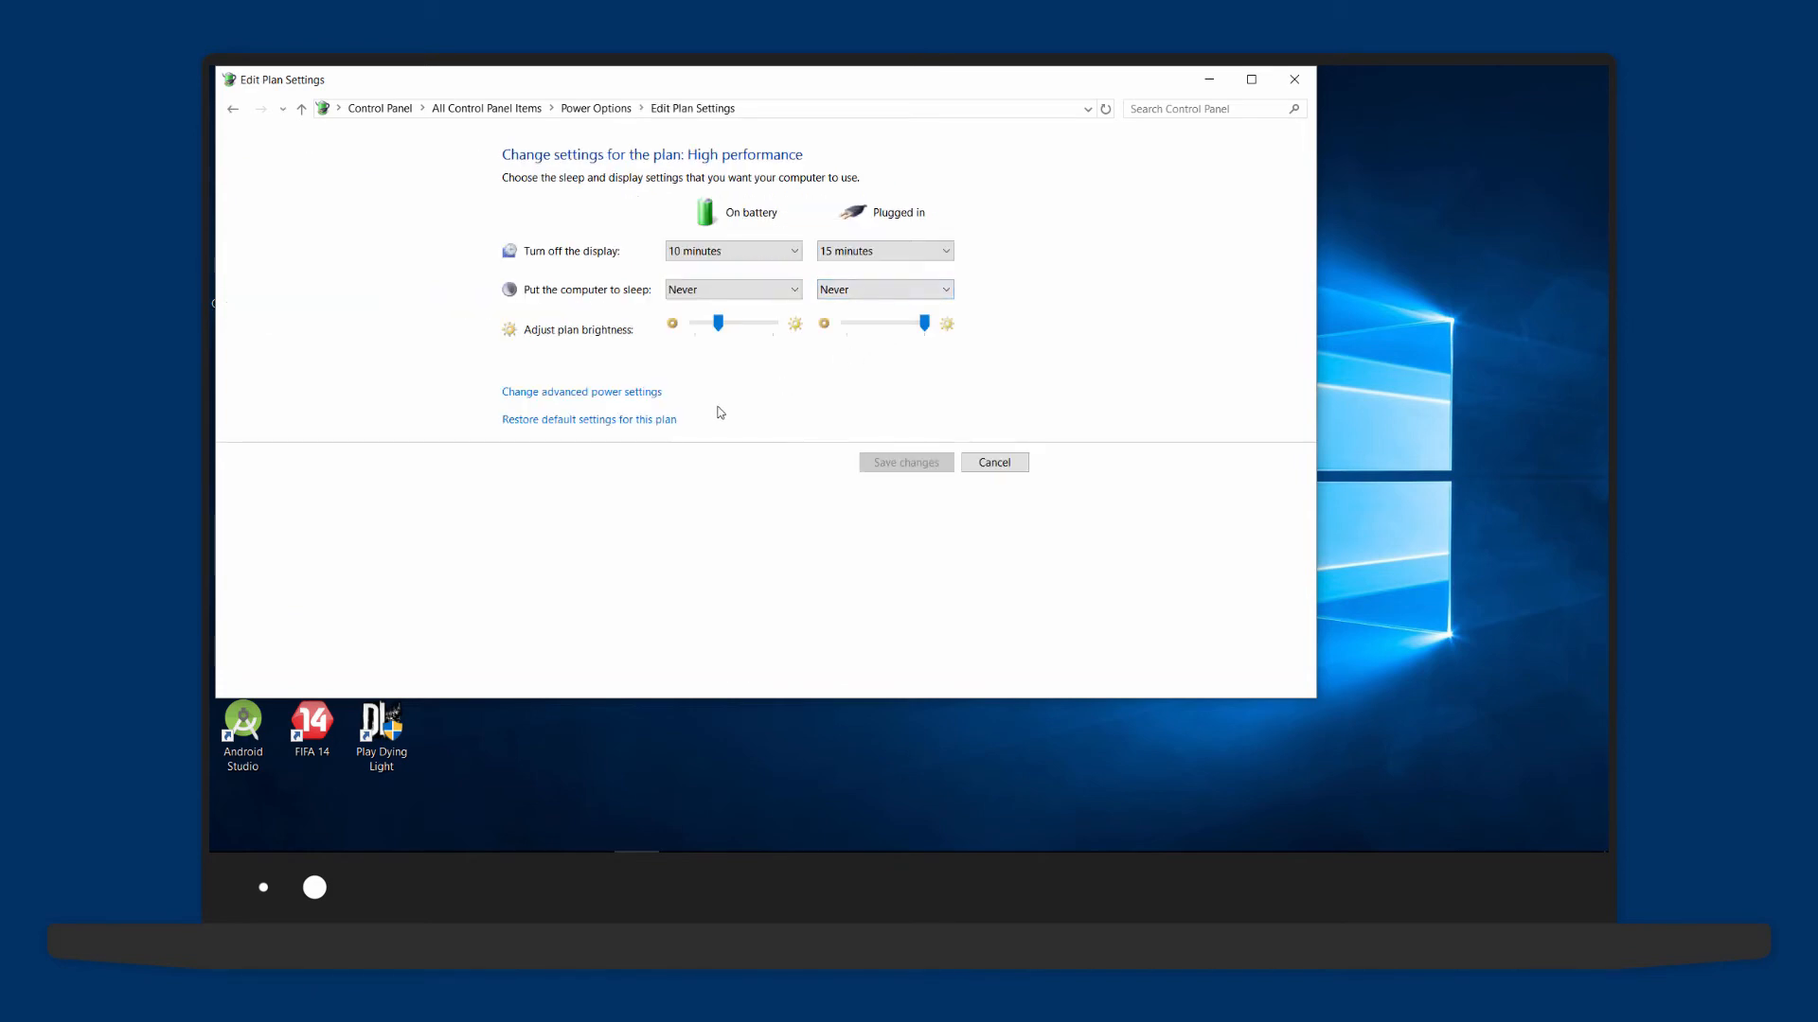
mouse_move(590, 398)
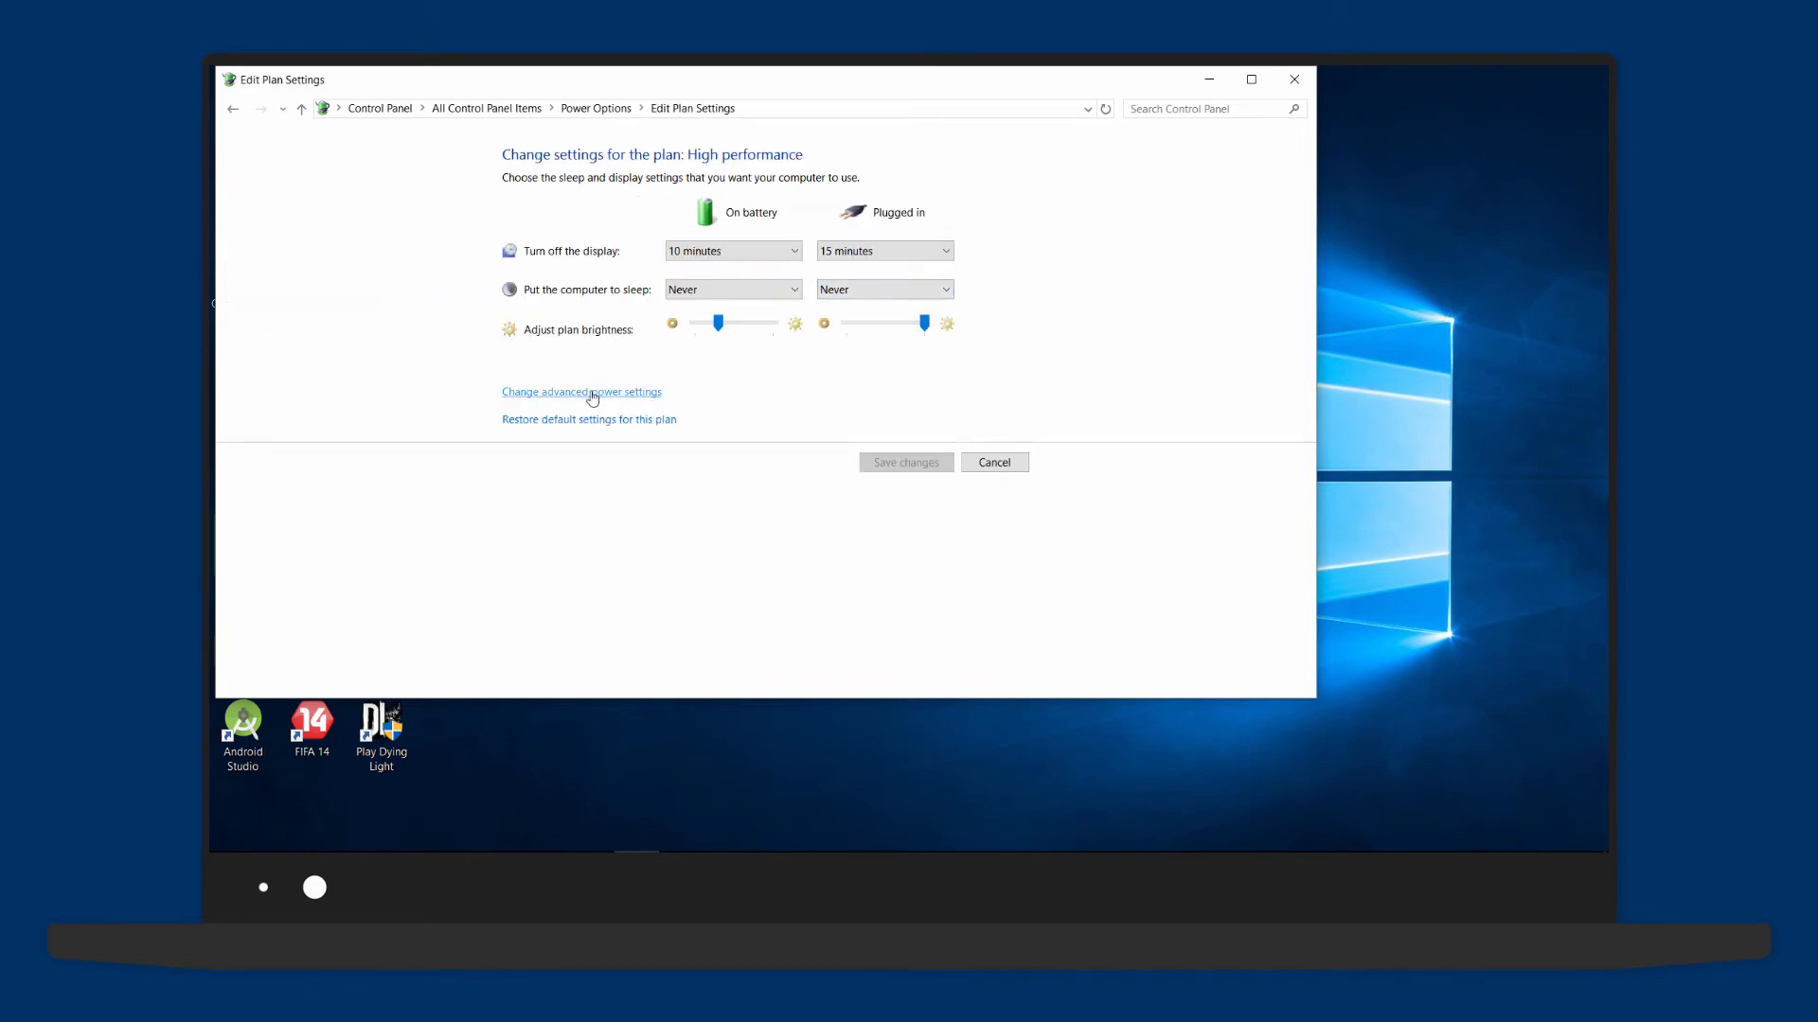
click(583, 391)
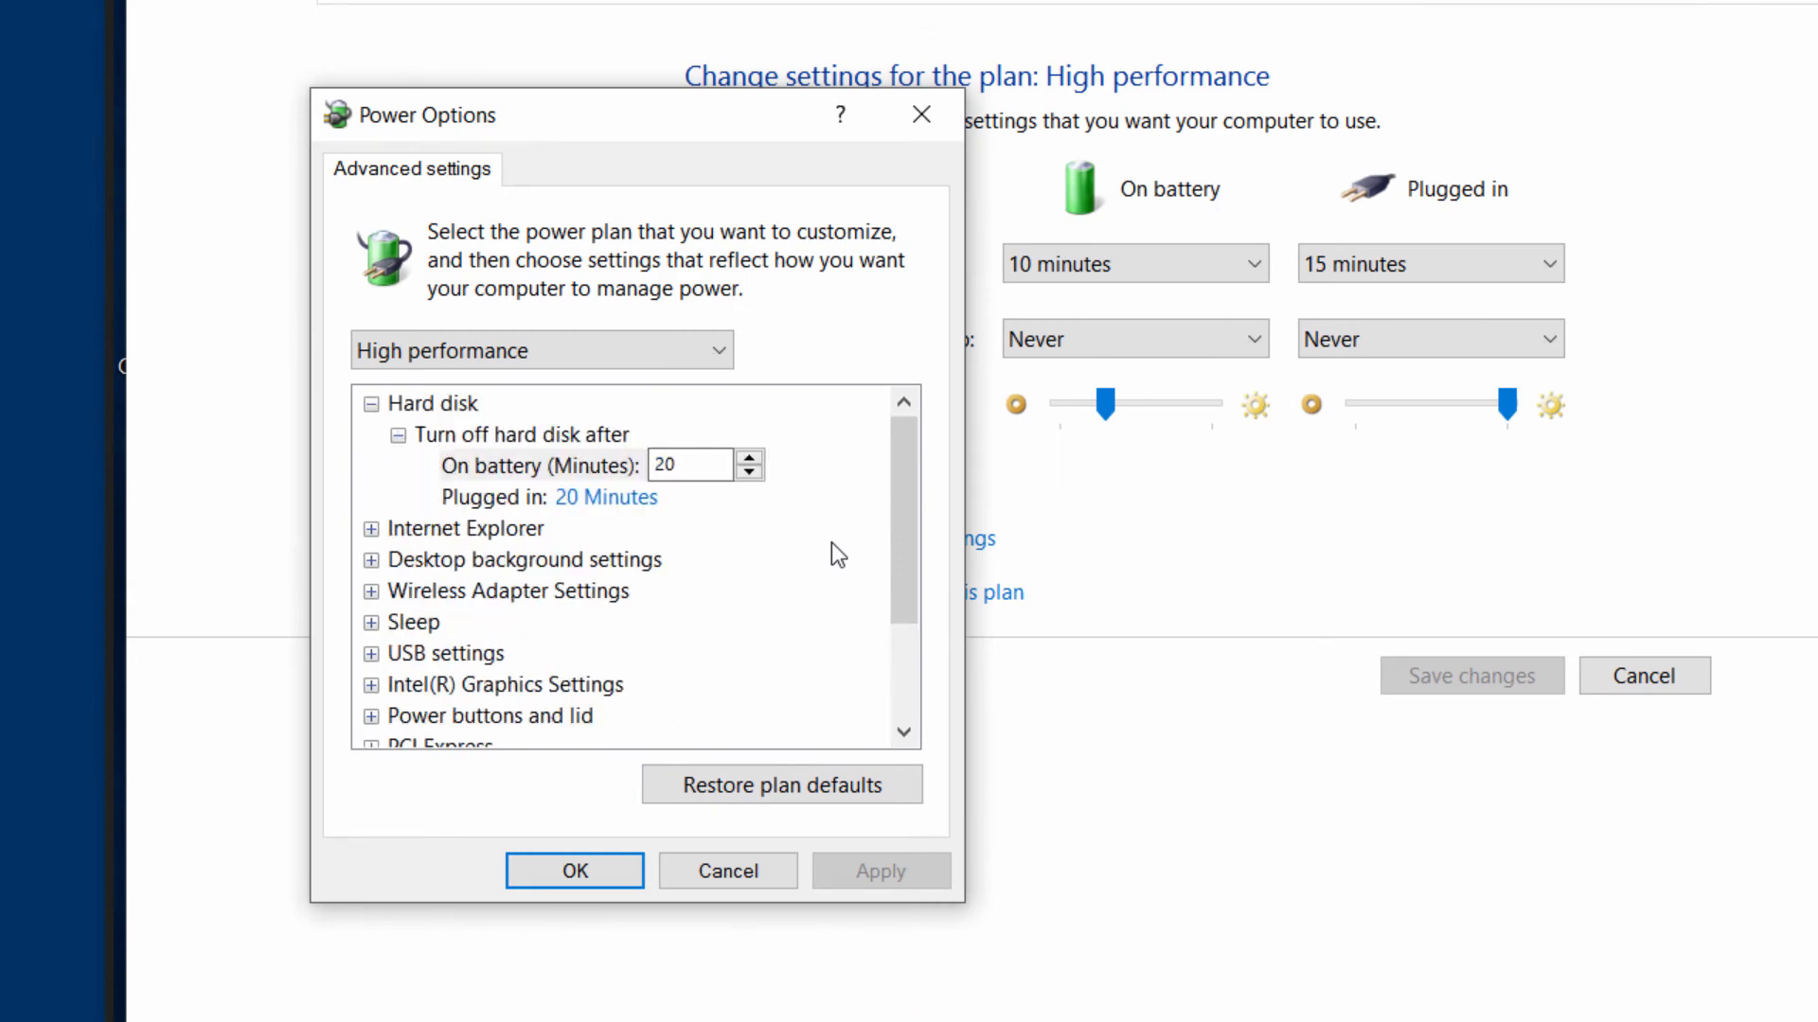
scroll(down, 3)
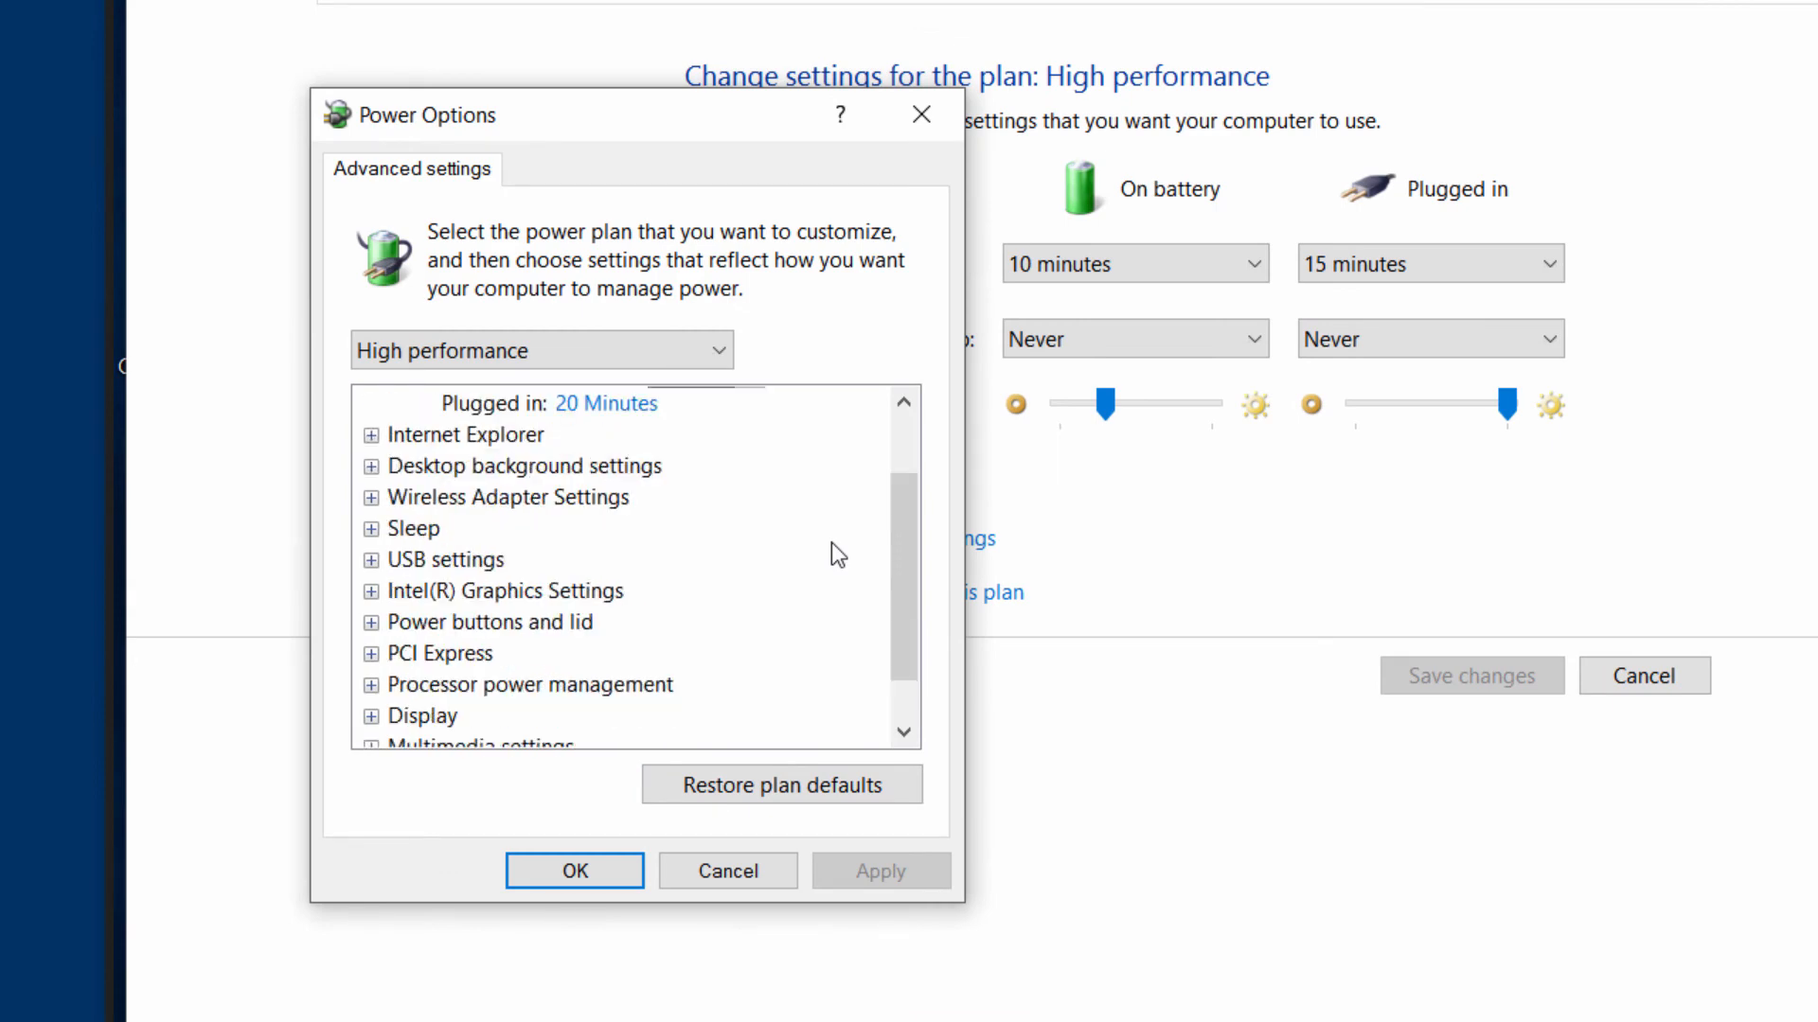
scroll(down, 3)
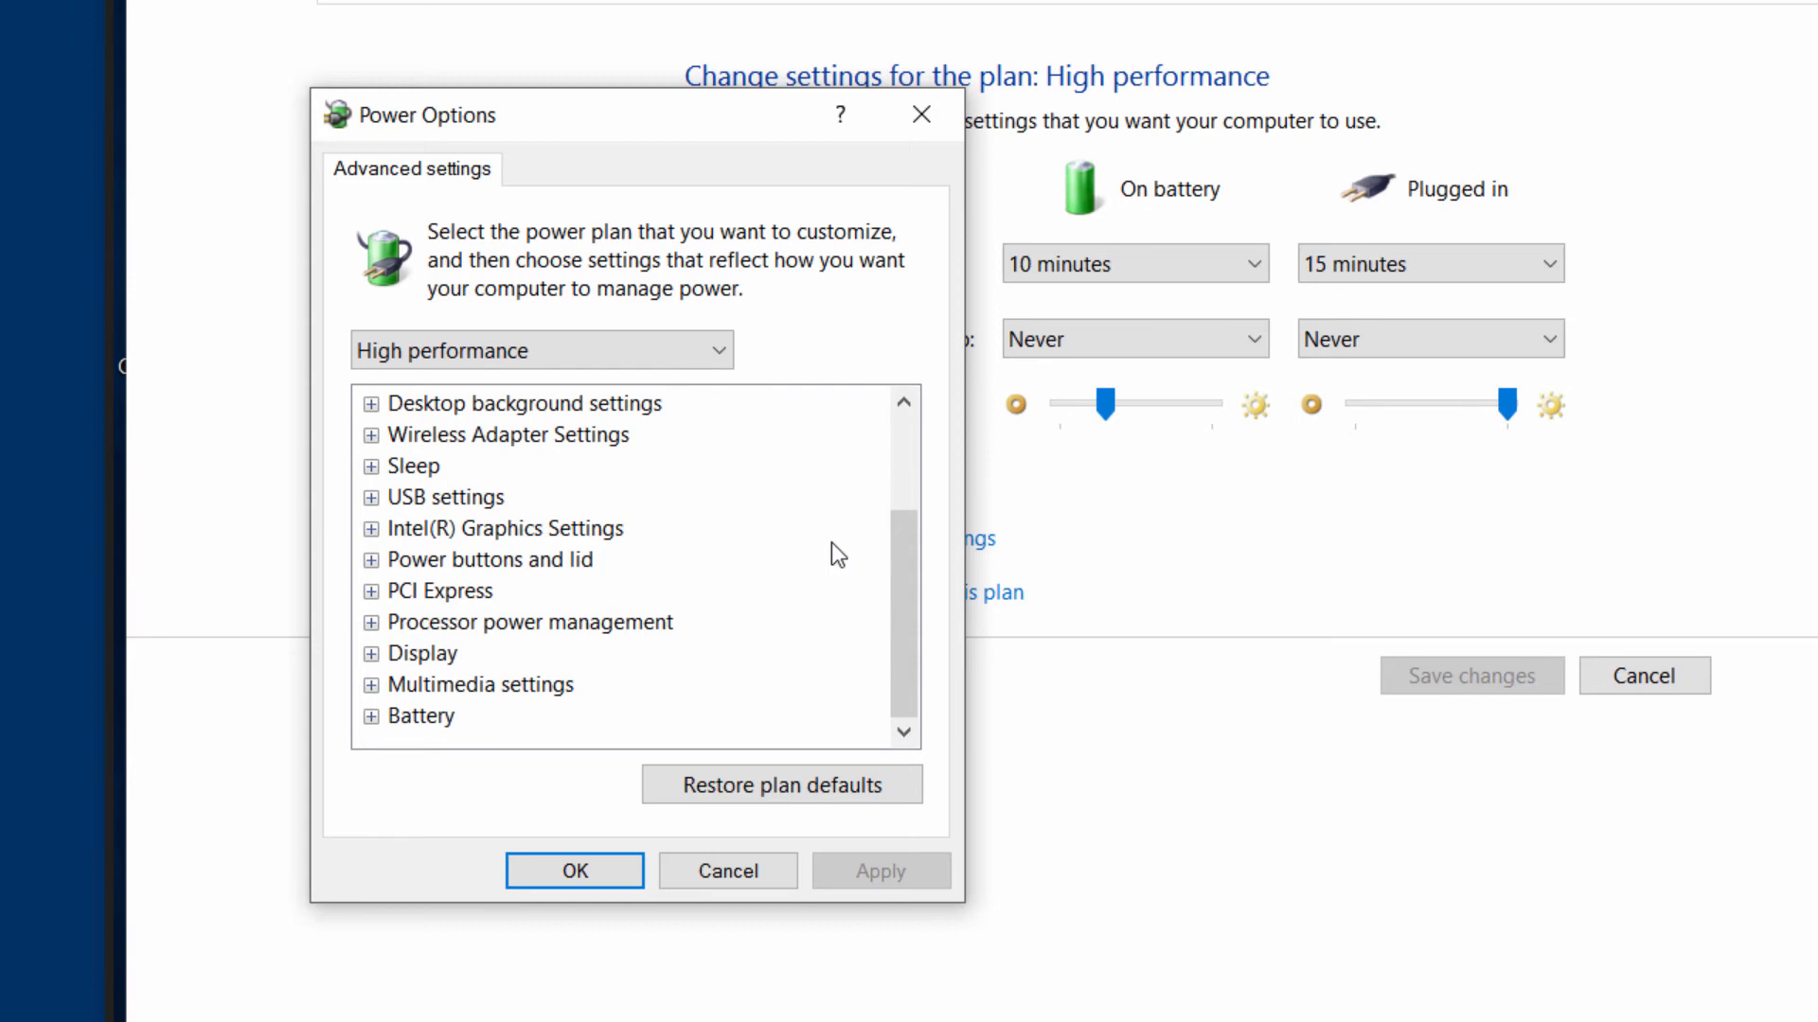
mouse_move(830, 588)
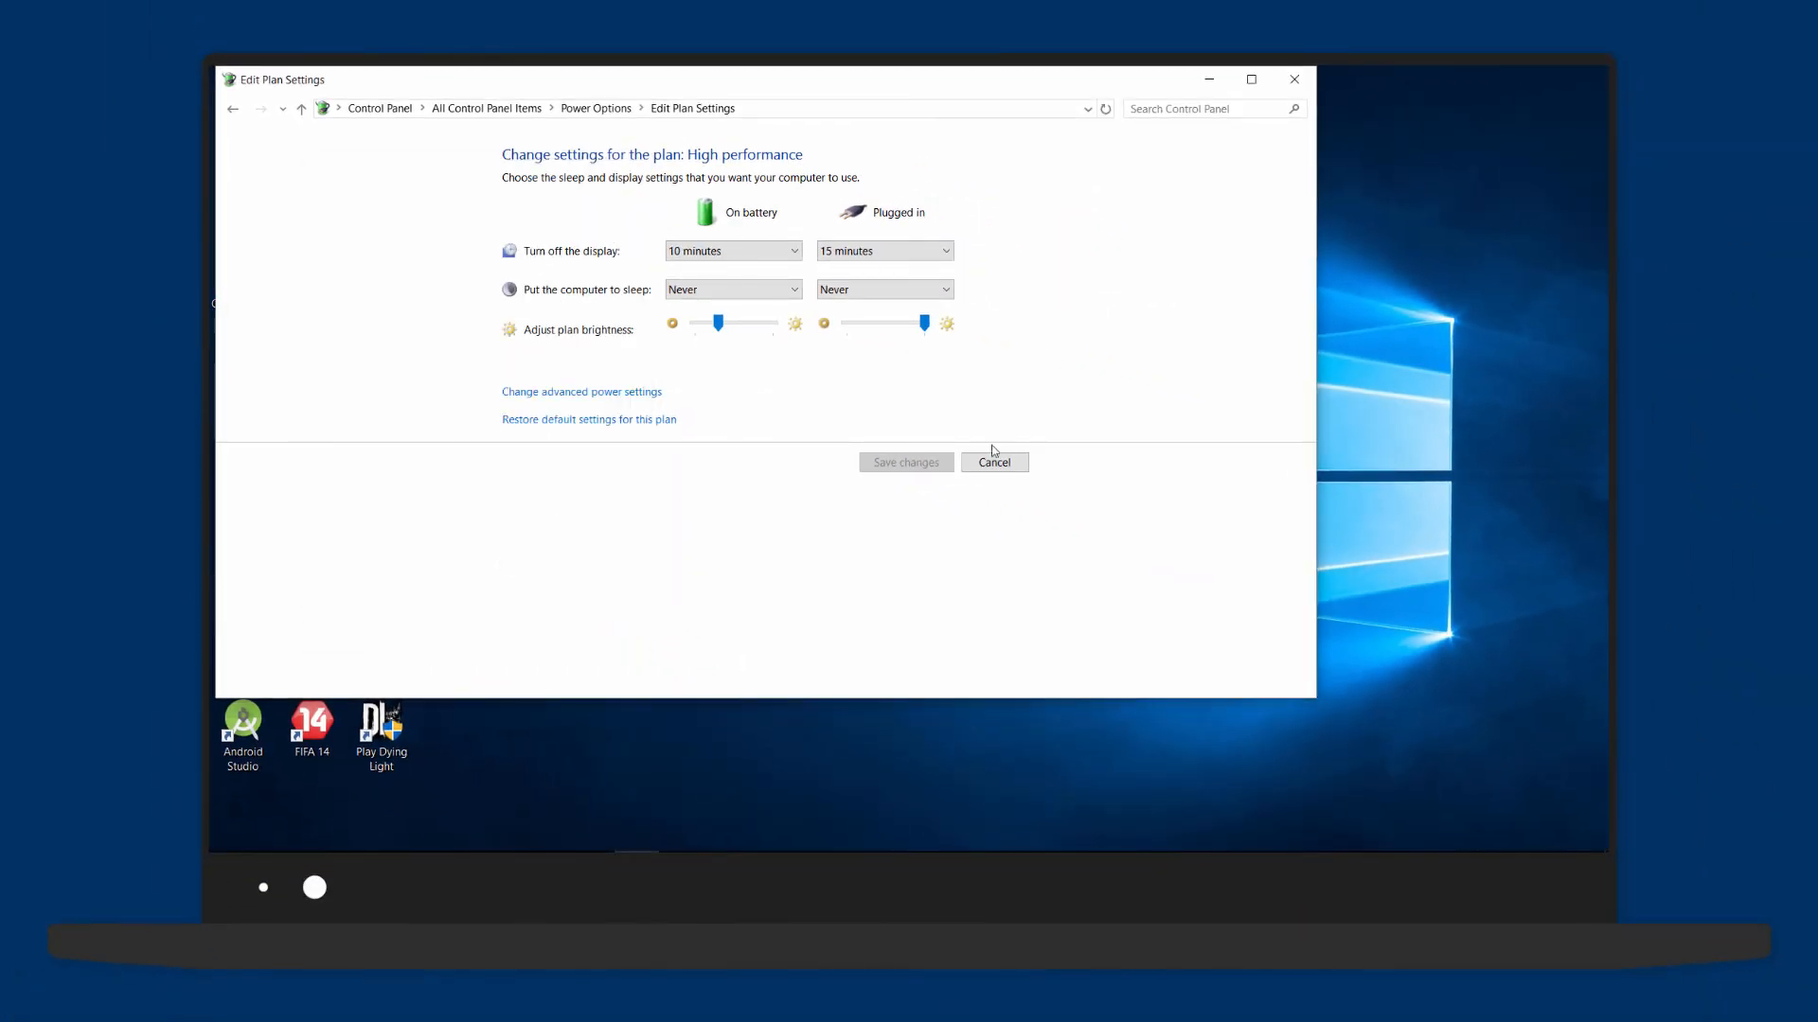
click(992, 461)
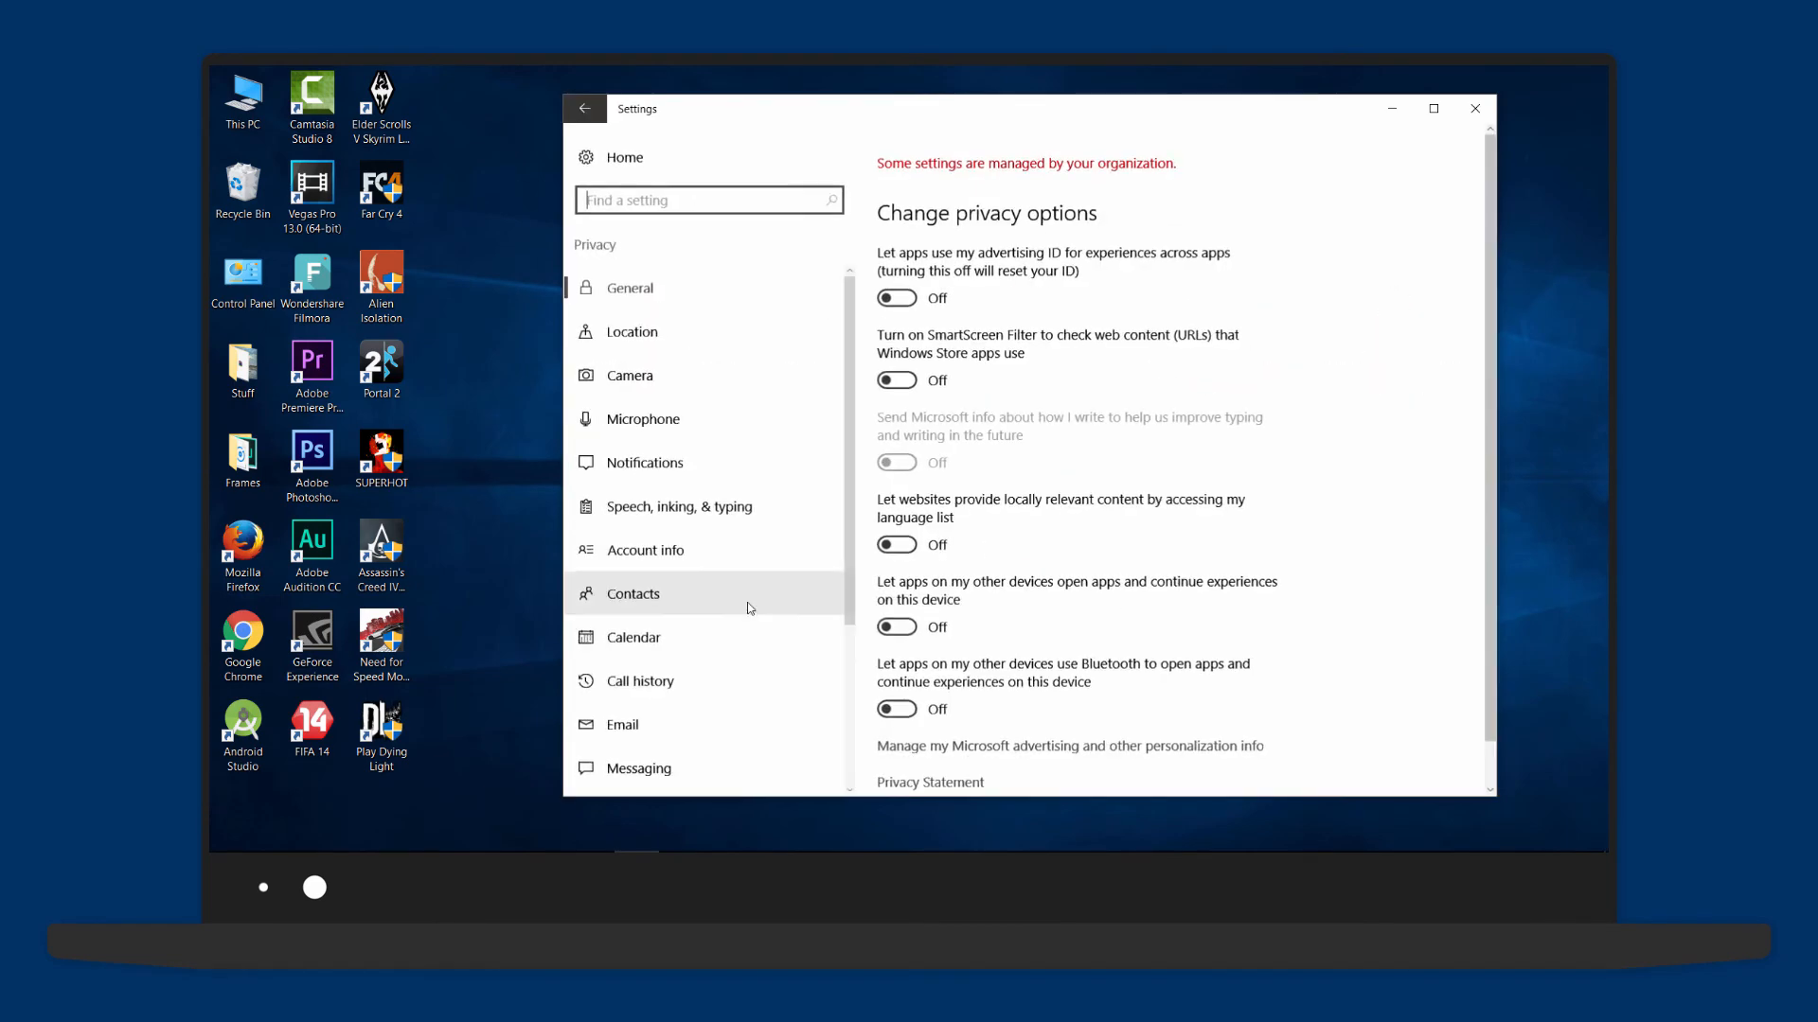
- Verify every app's Background apps toggle is Off, then close Settings
click(657, 697)
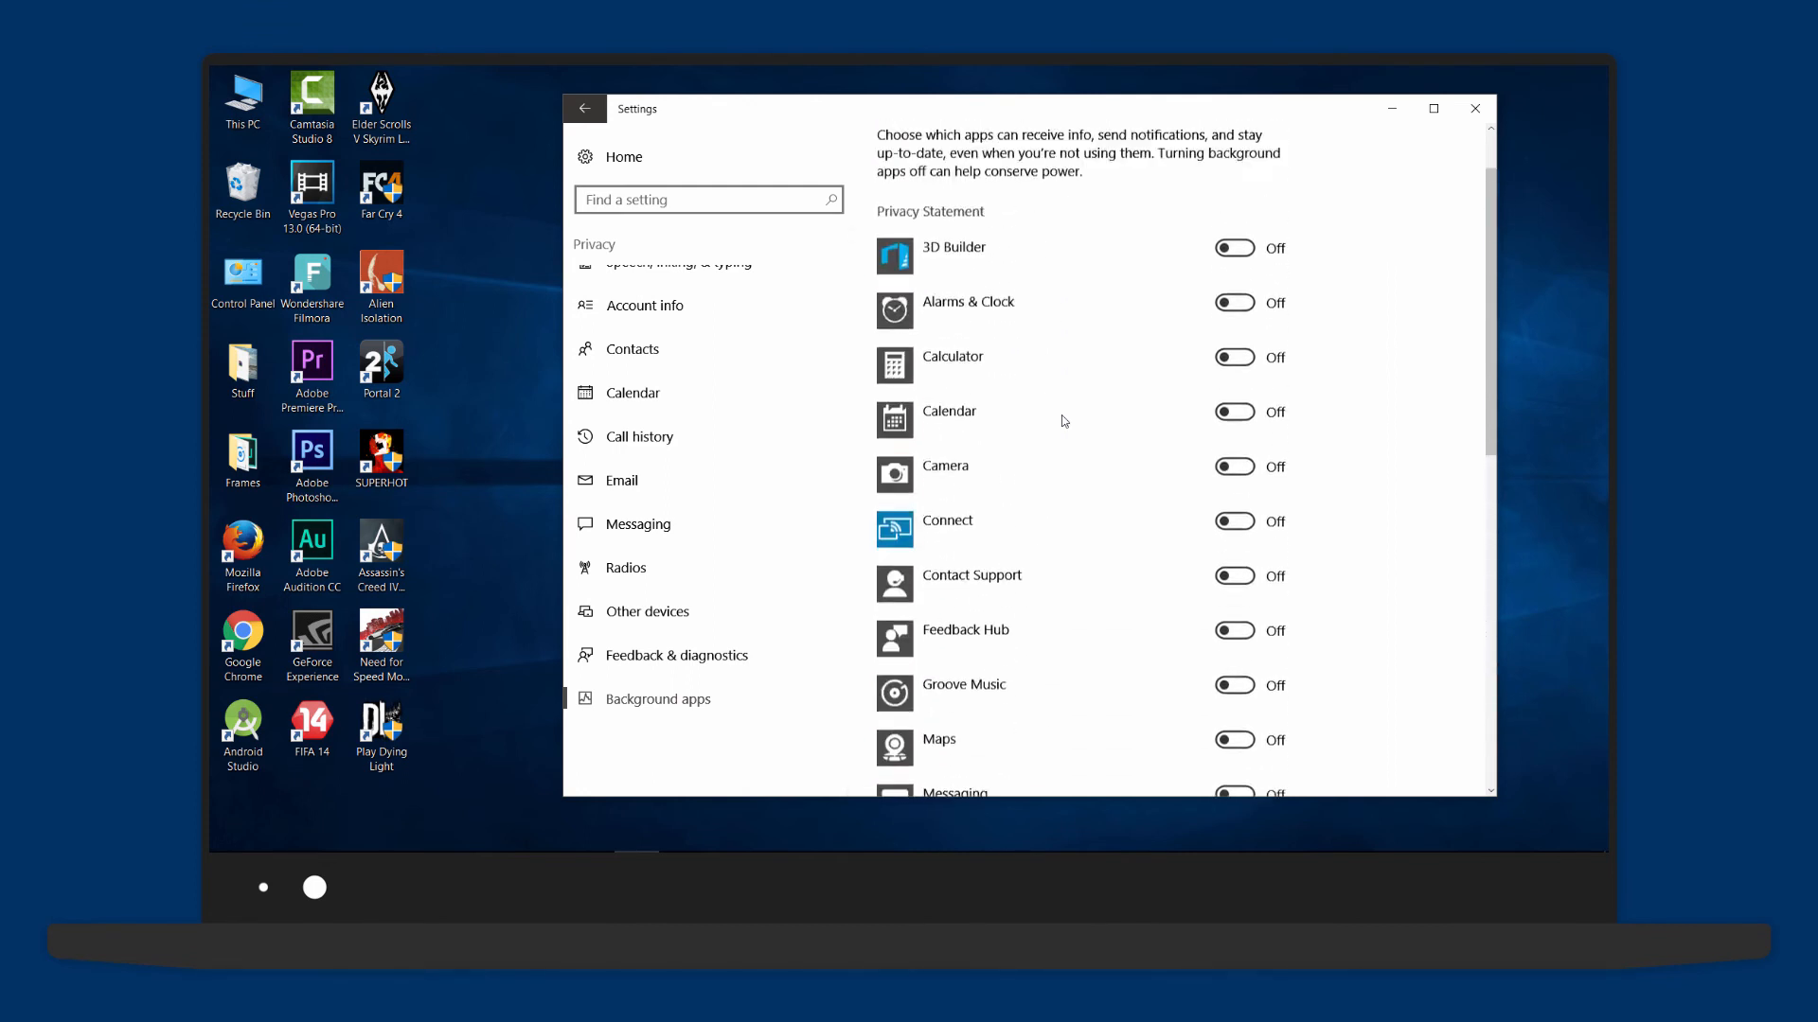
scroll(down, 3)
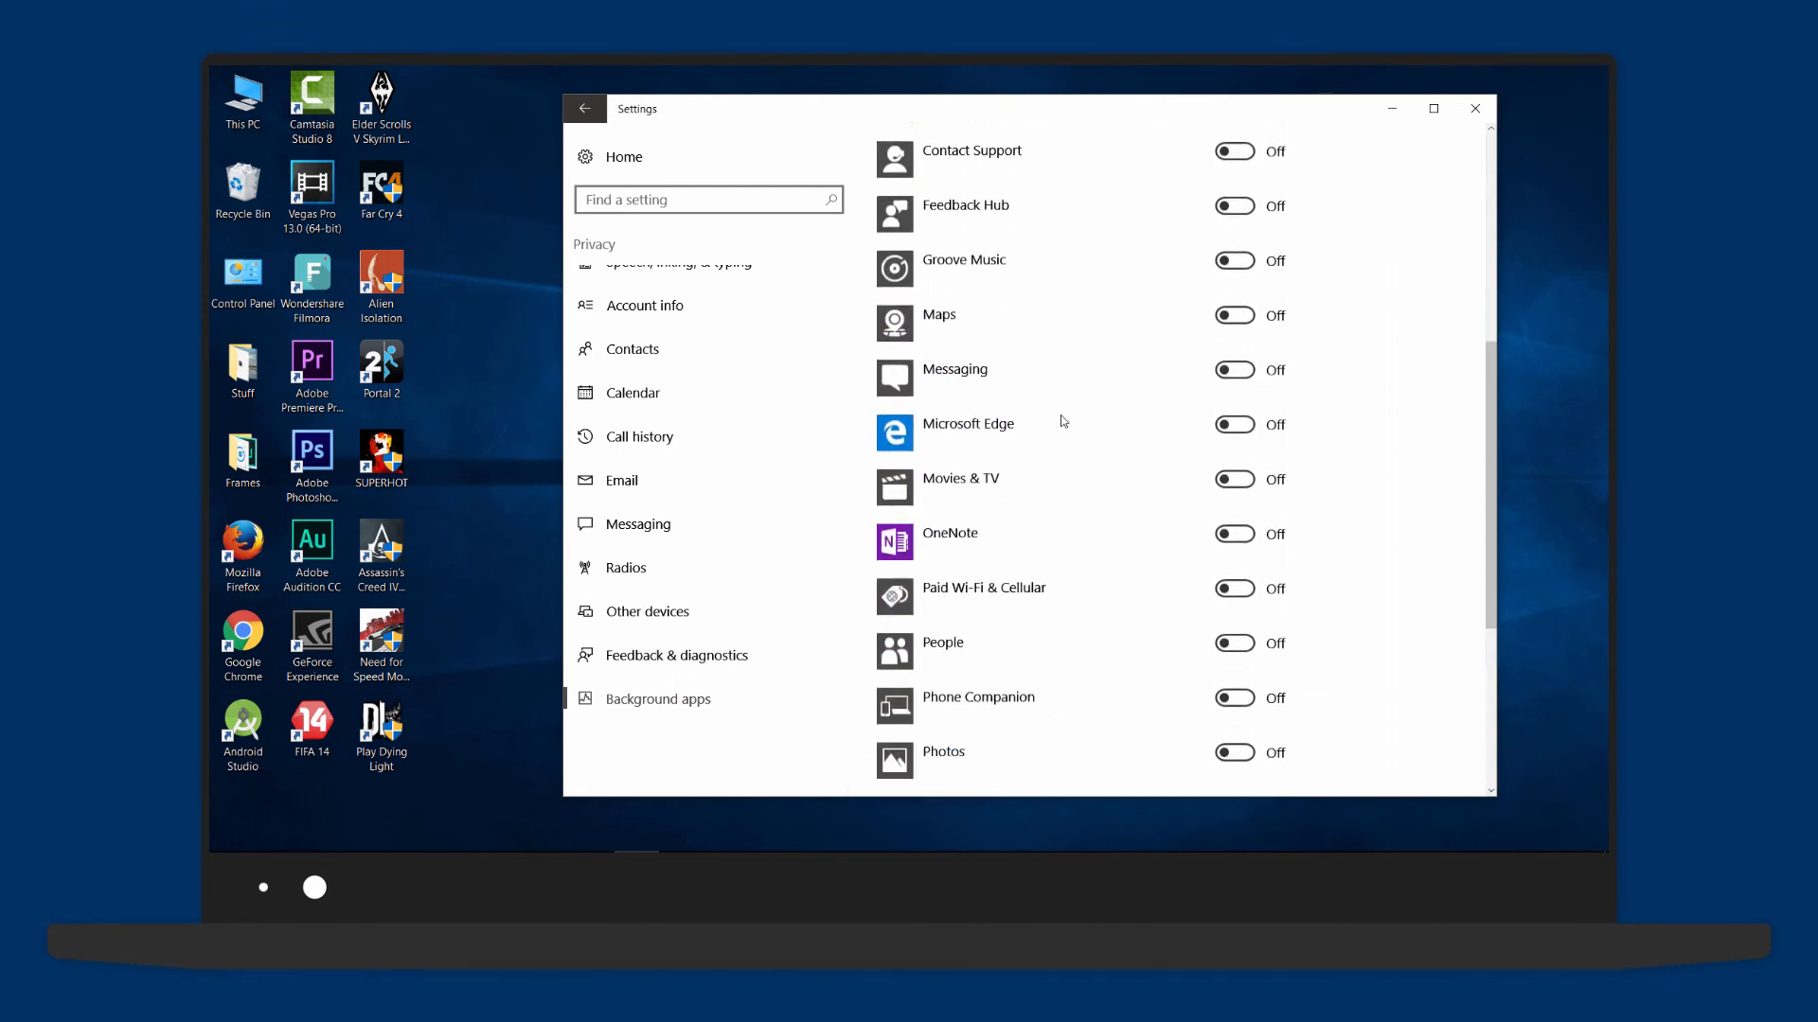
scroll(down, 3)
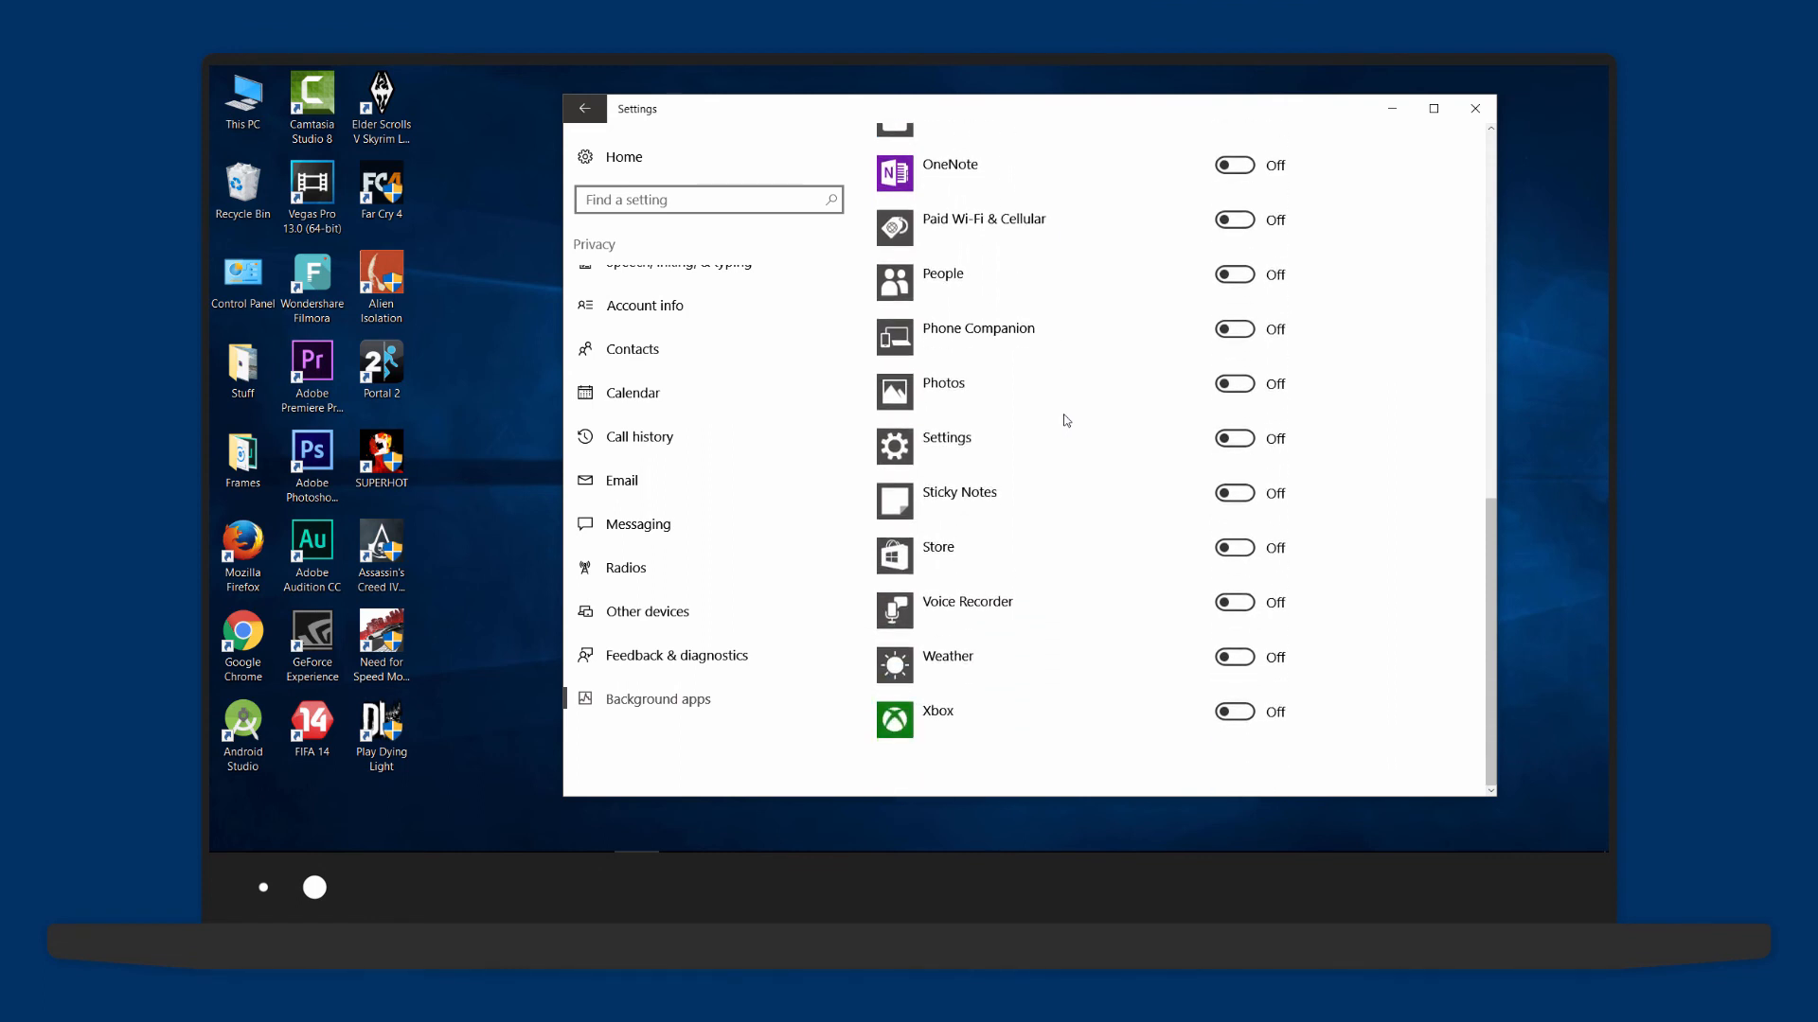
click(1475, 108)
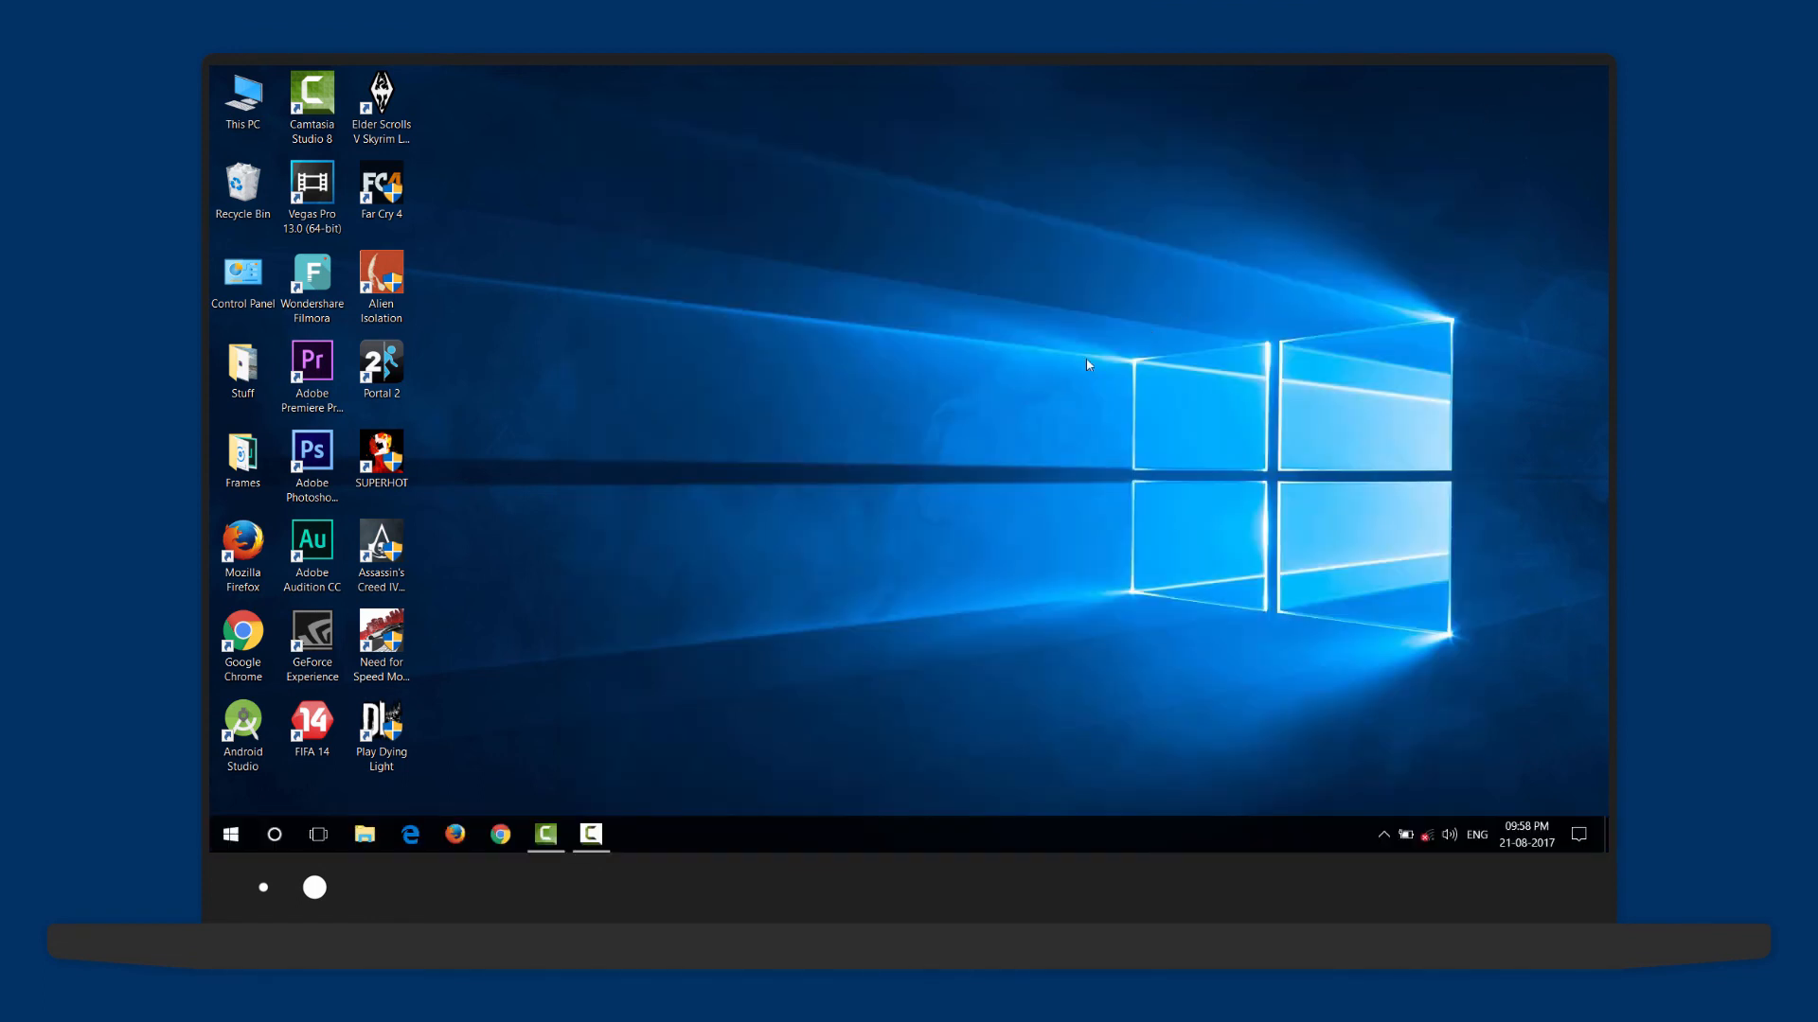
- Open Local Disk (C:) properties from This PC and start Disk Cleanup
click(242, 101)
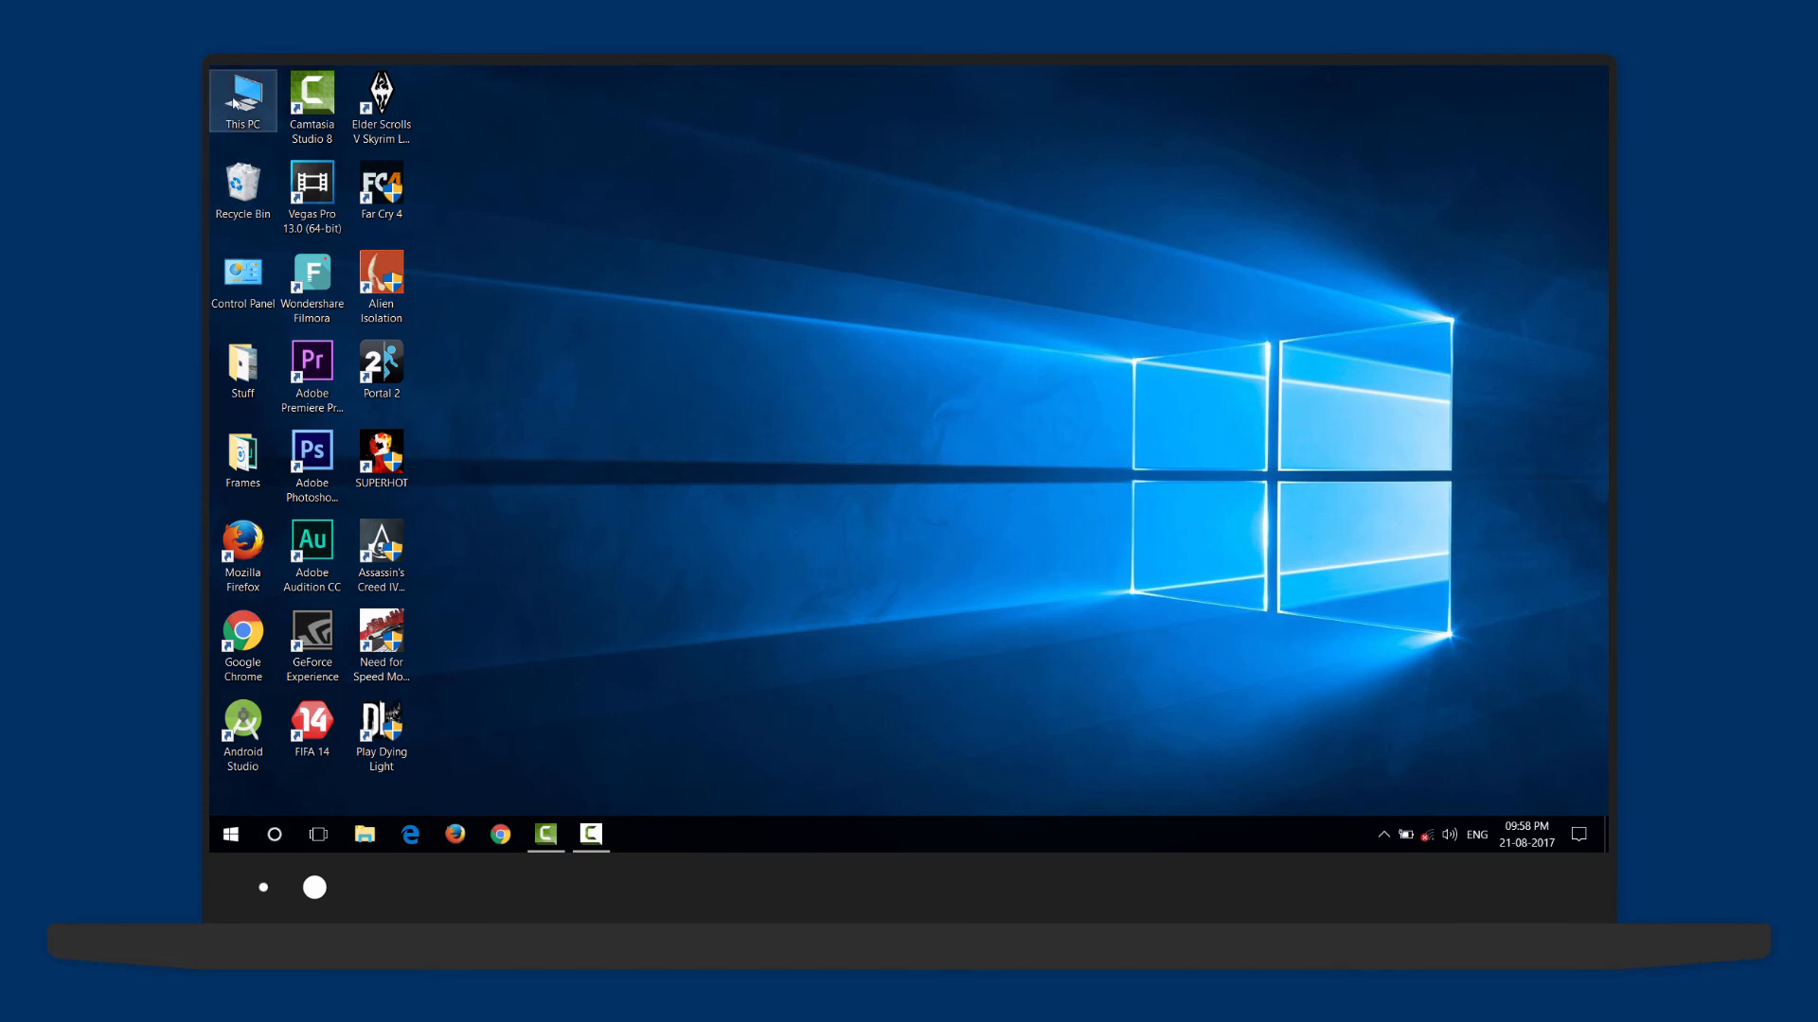
right_click(546, 399)
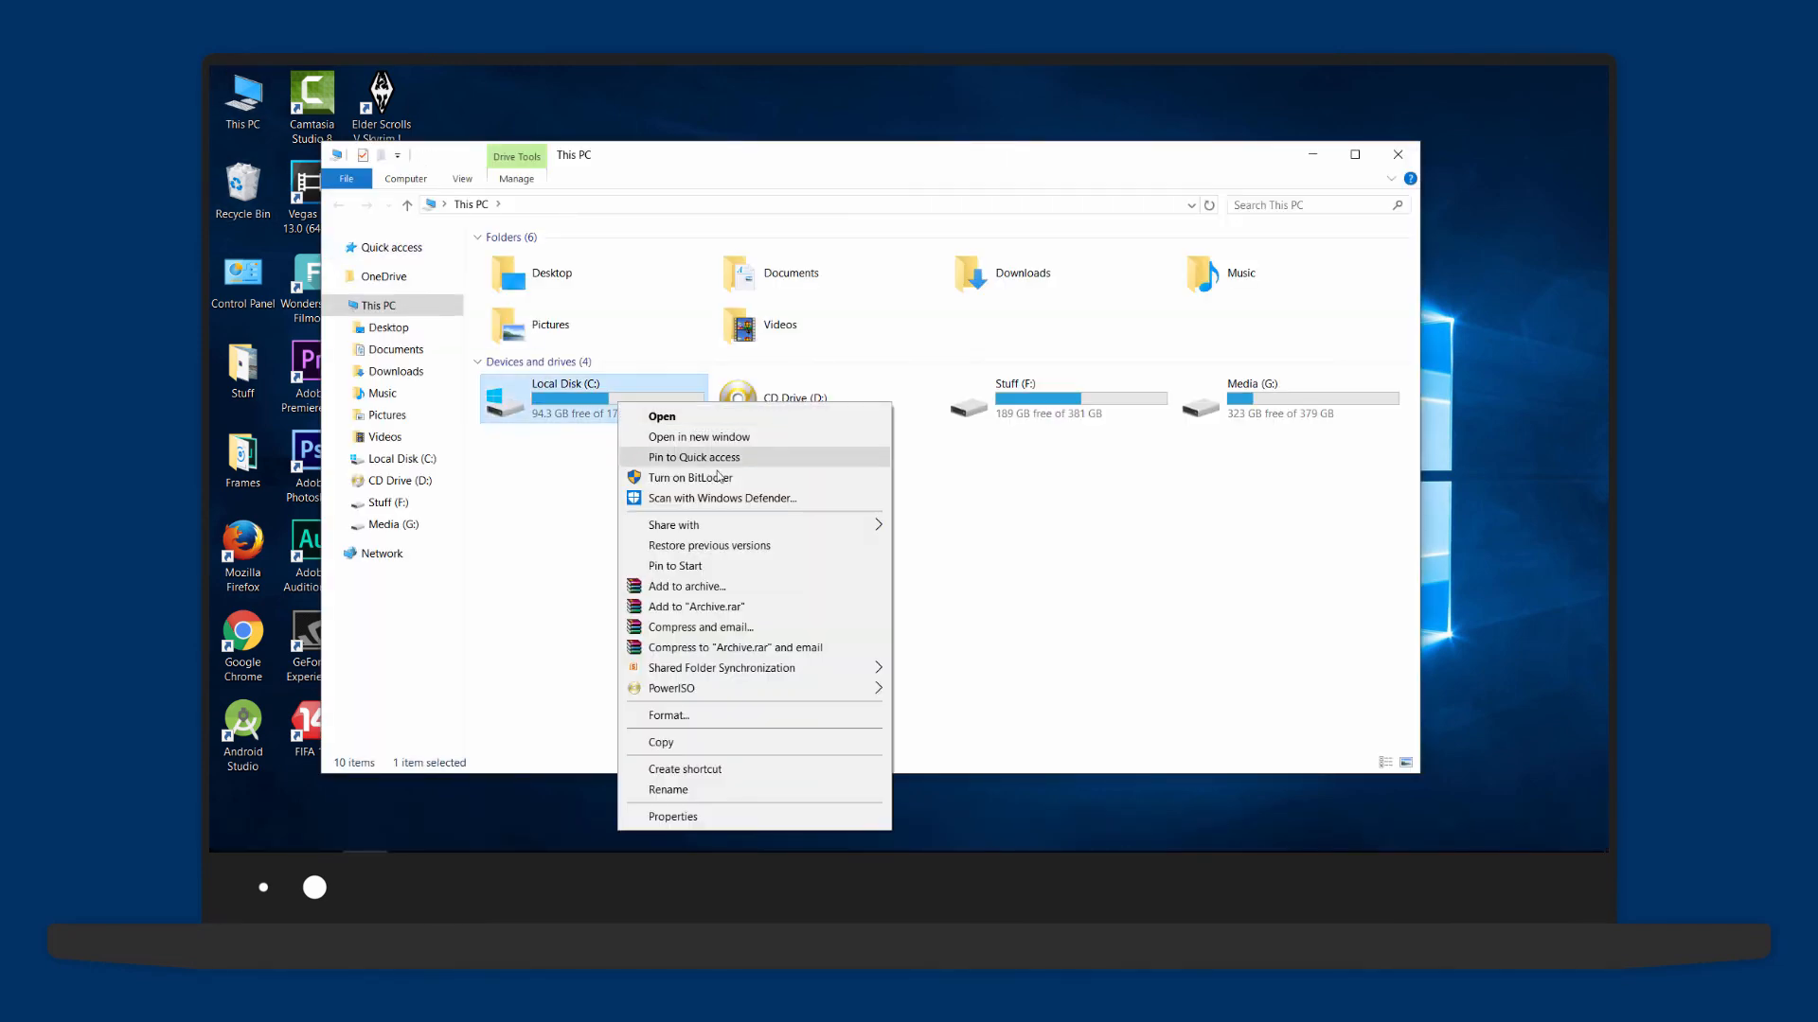
click(674, 816)
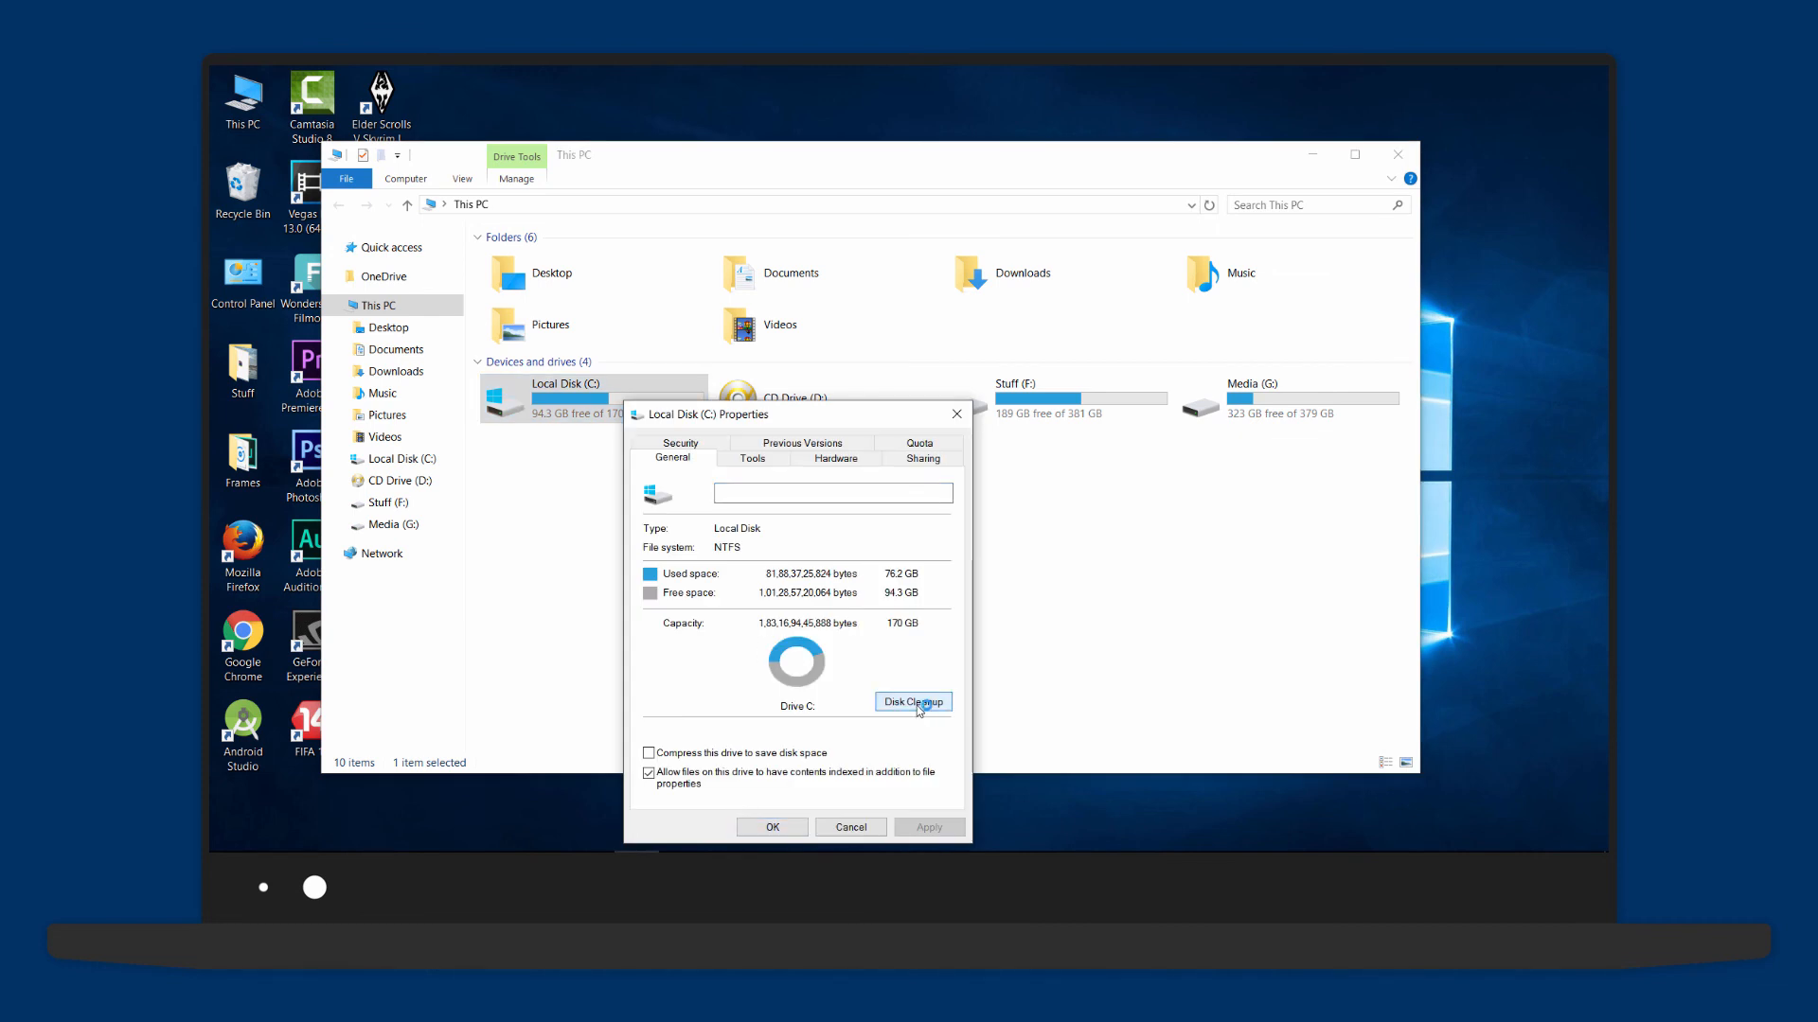
click(912, 702)
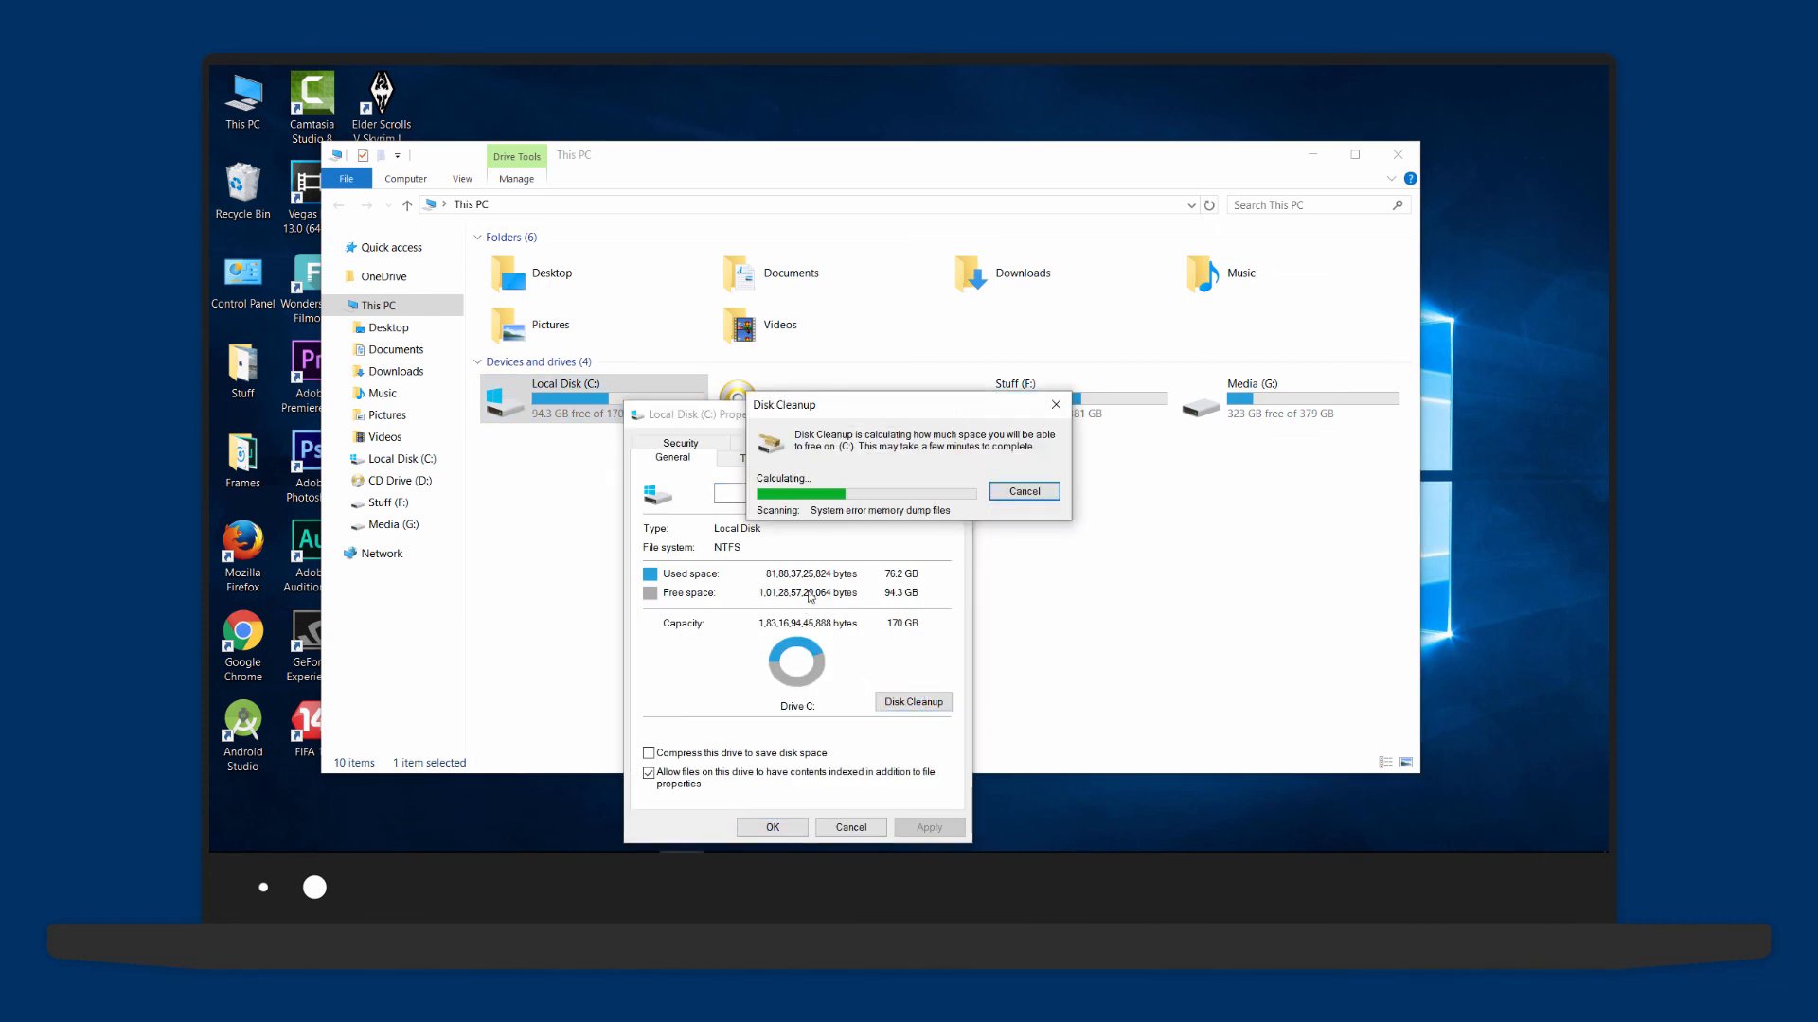